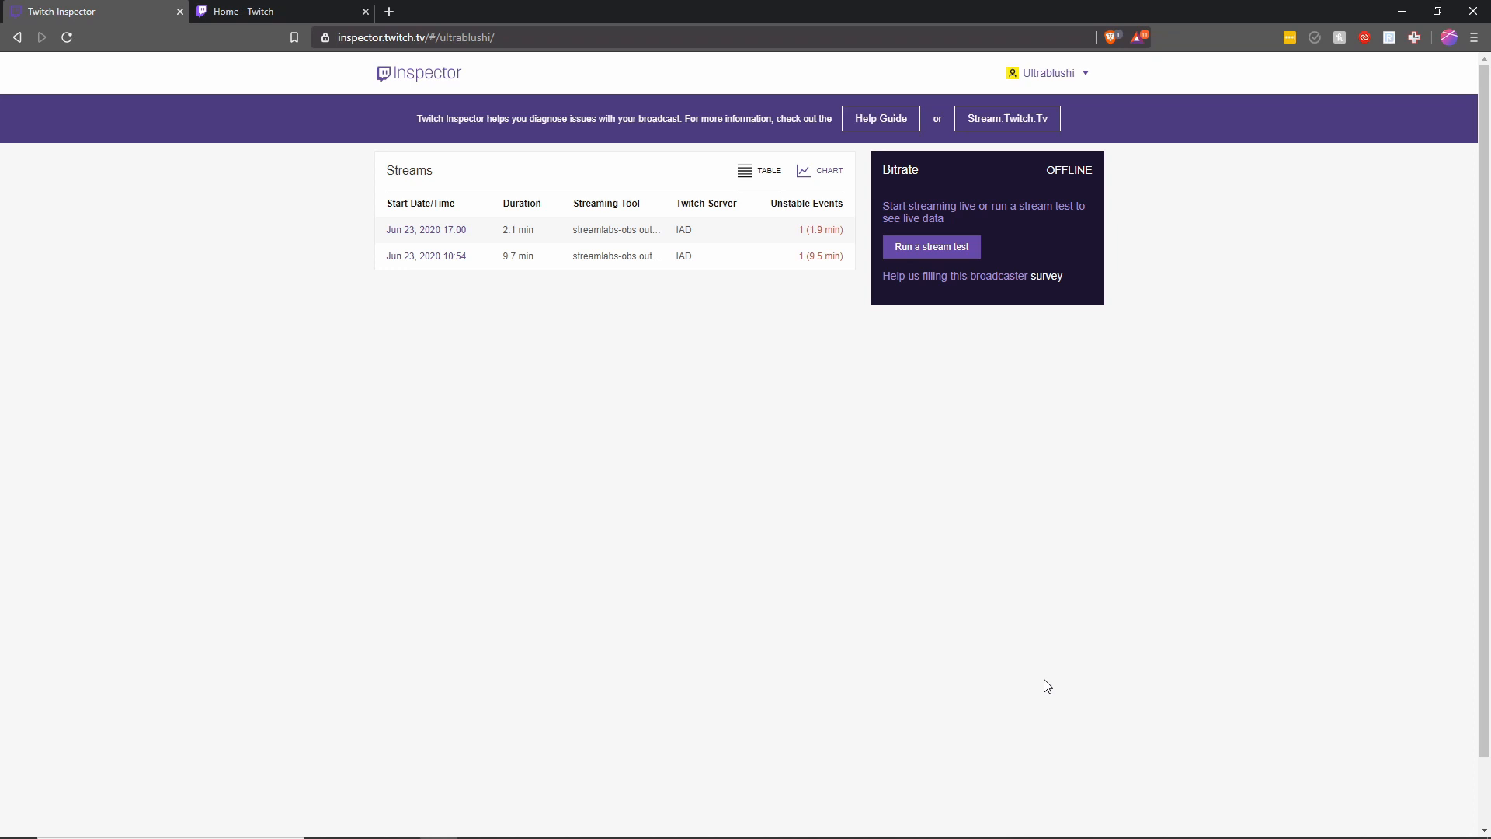
mouse_move(1284, 372)
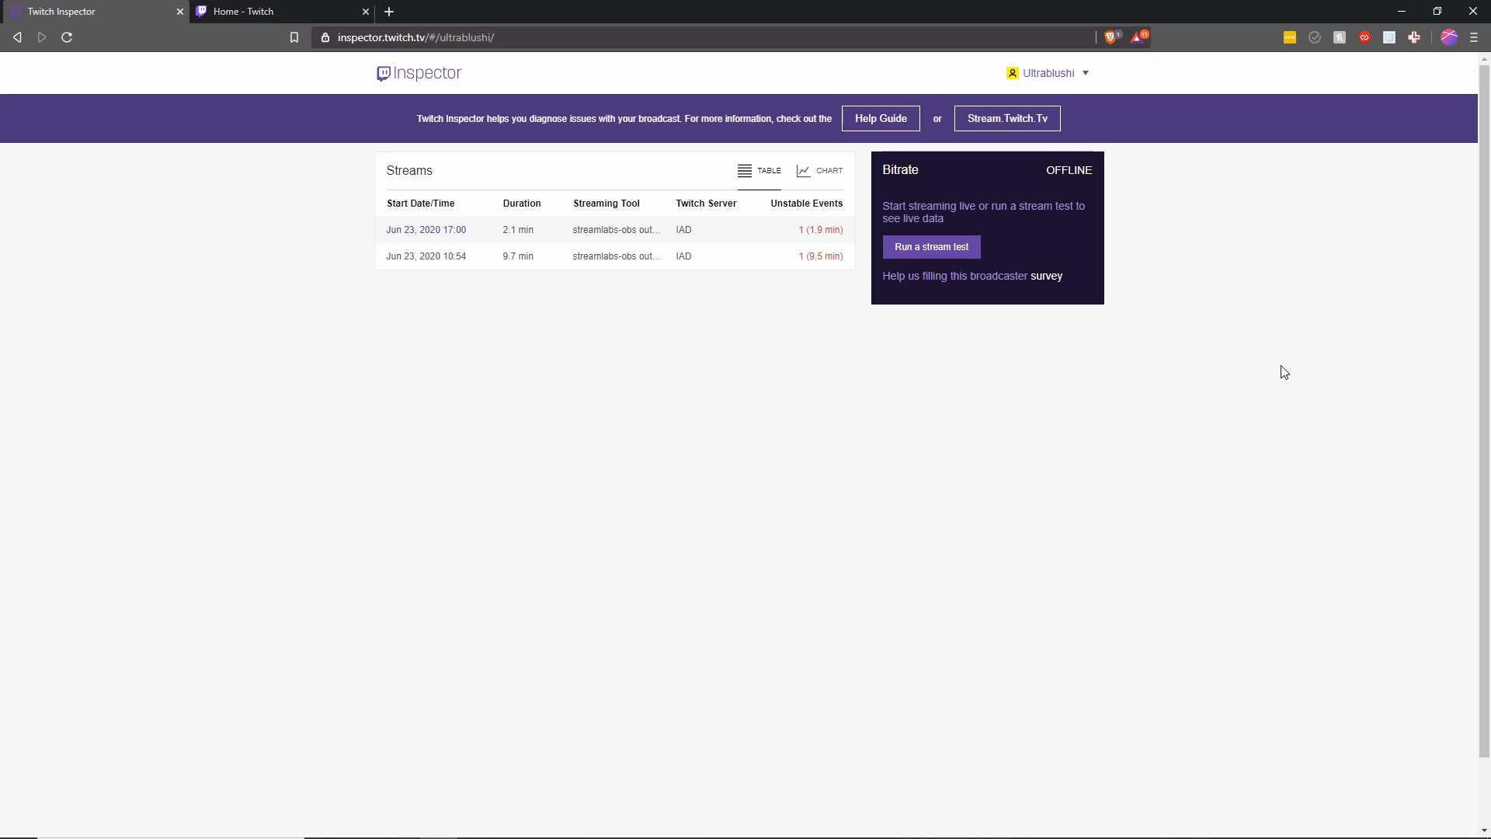
mouse_move(860, 287)
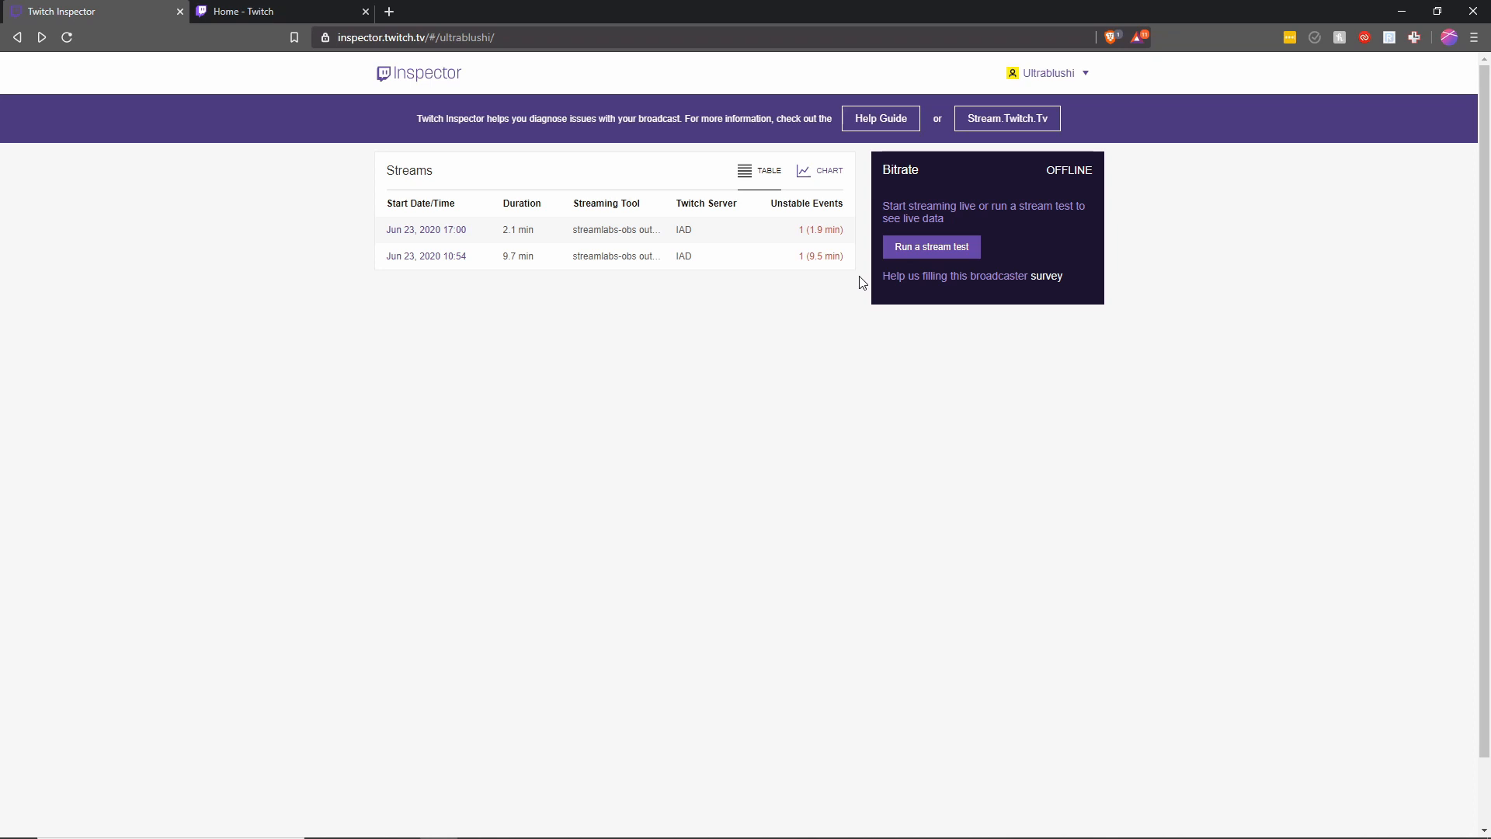
mouse_move(775, 229)
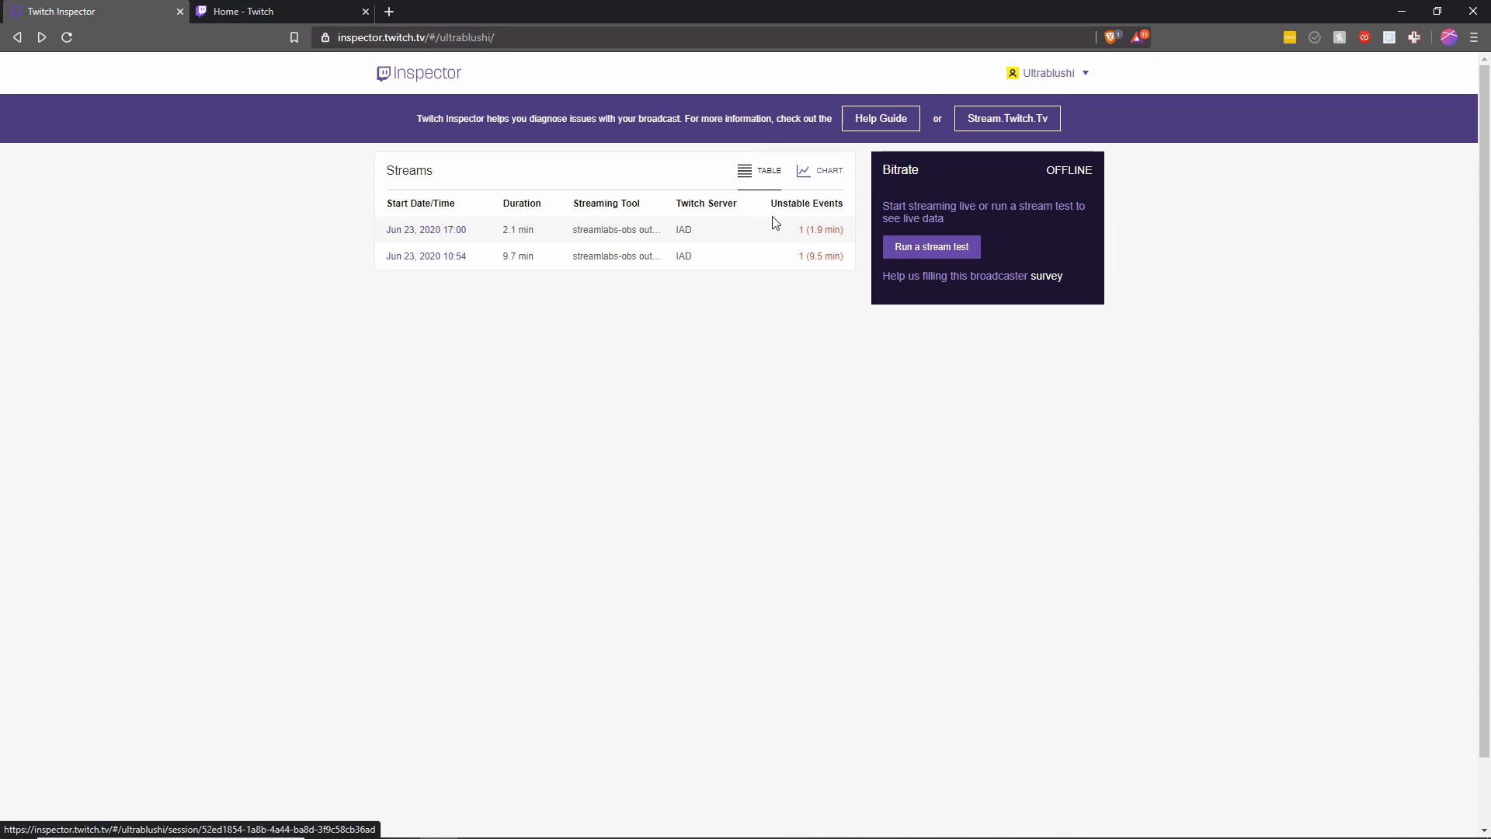
Open the Jun 23, 2020 session's stream test instructions and right-click the Twitch Dashboard link
click(426, 229)
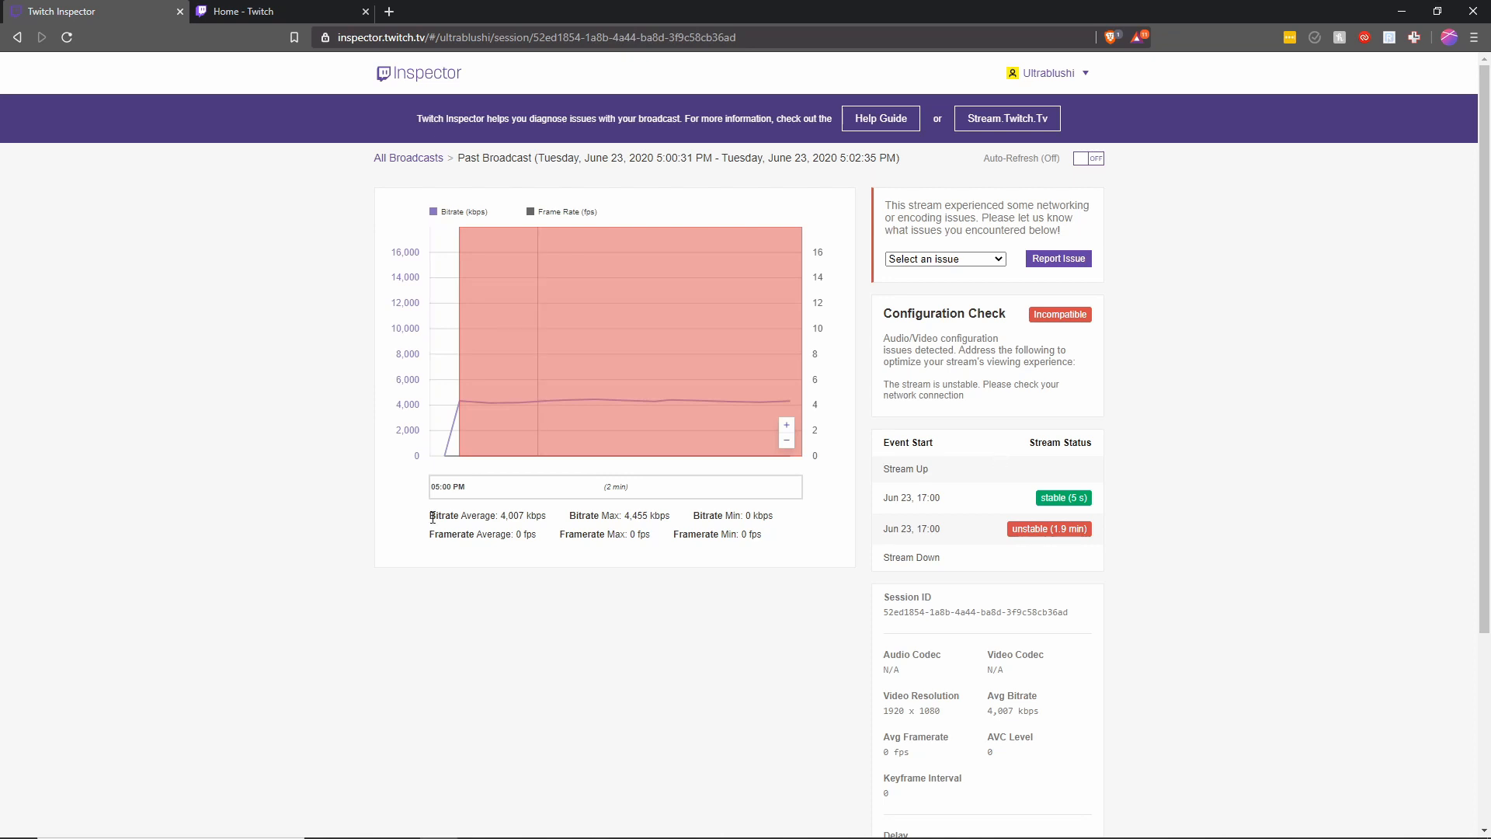
mouse_move(541, 515)
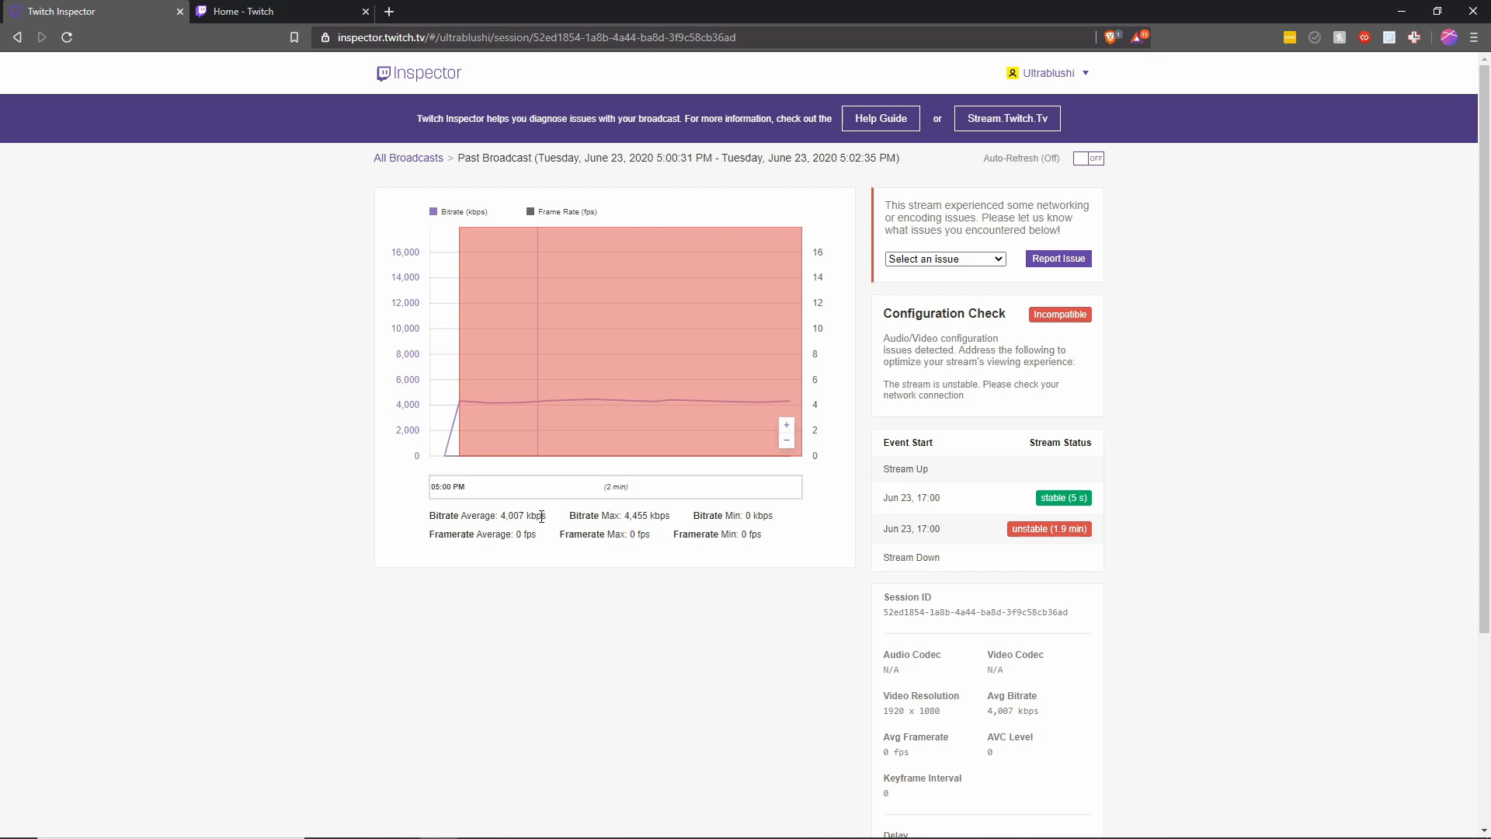
mouse_move(539, 521)
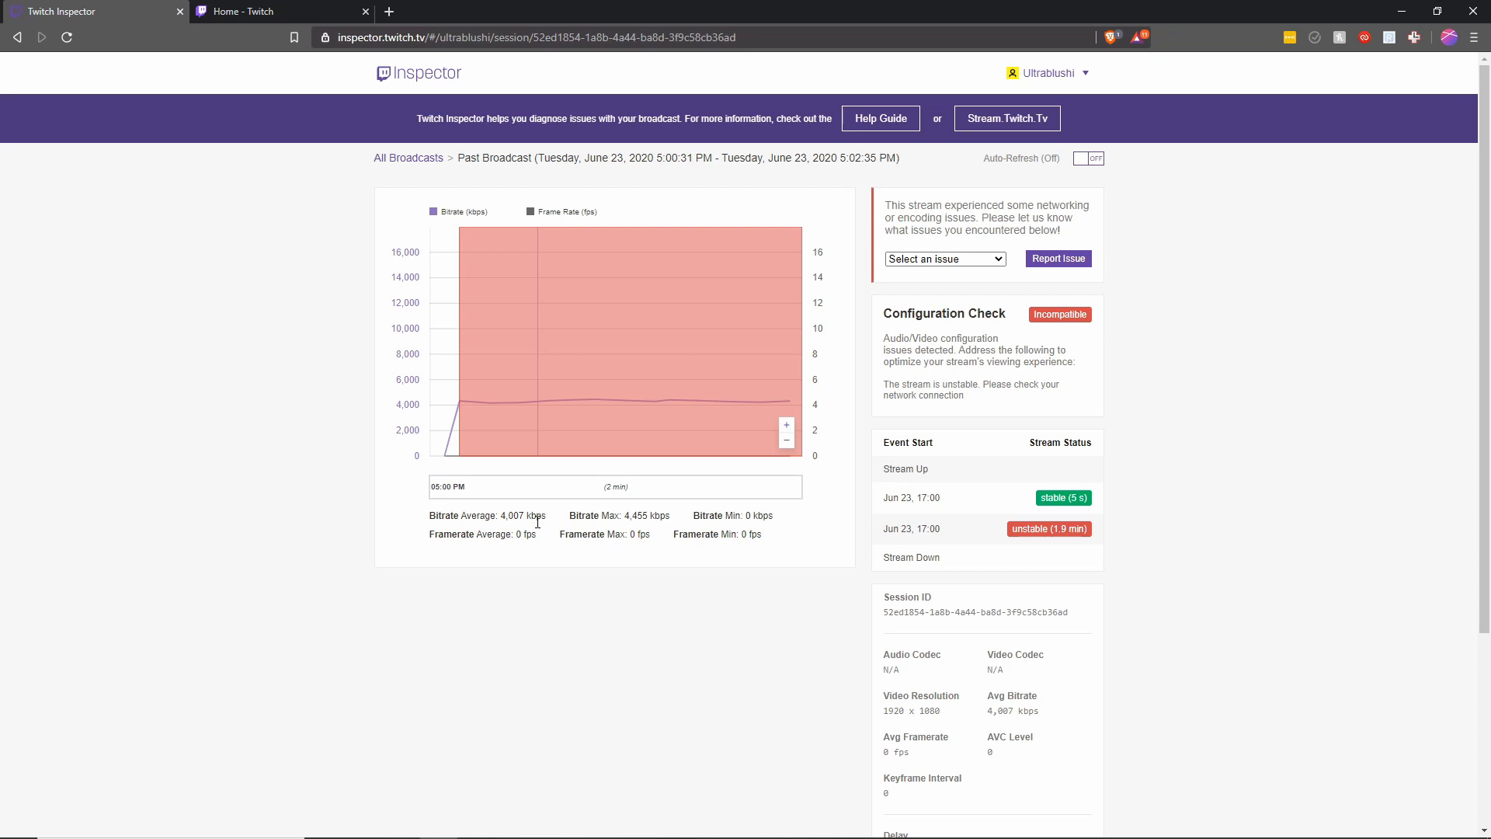
double_click(522, 516)
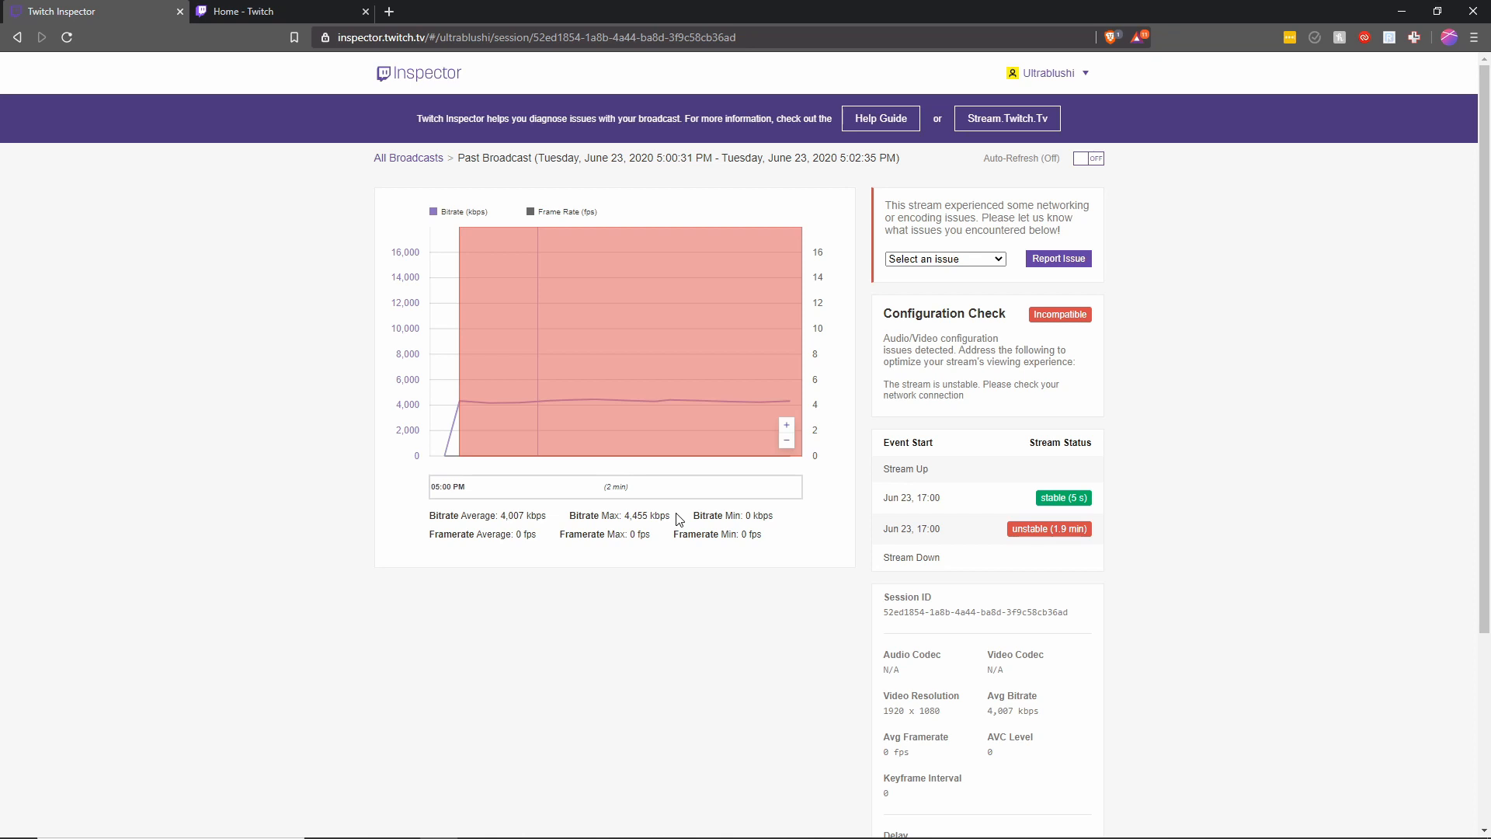
mouse_move(1003, 428)
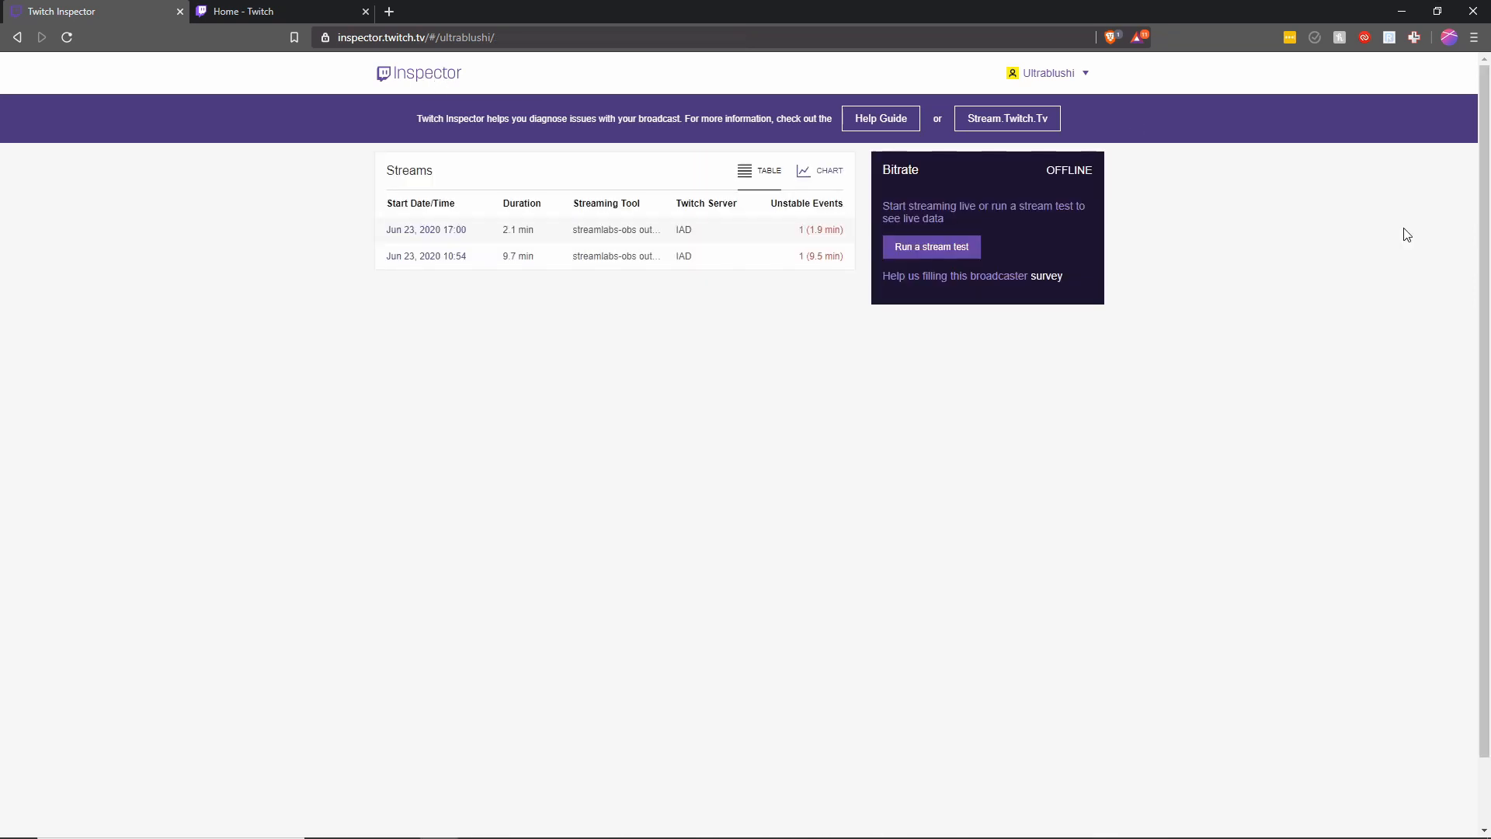
mouse_move(931, 247)
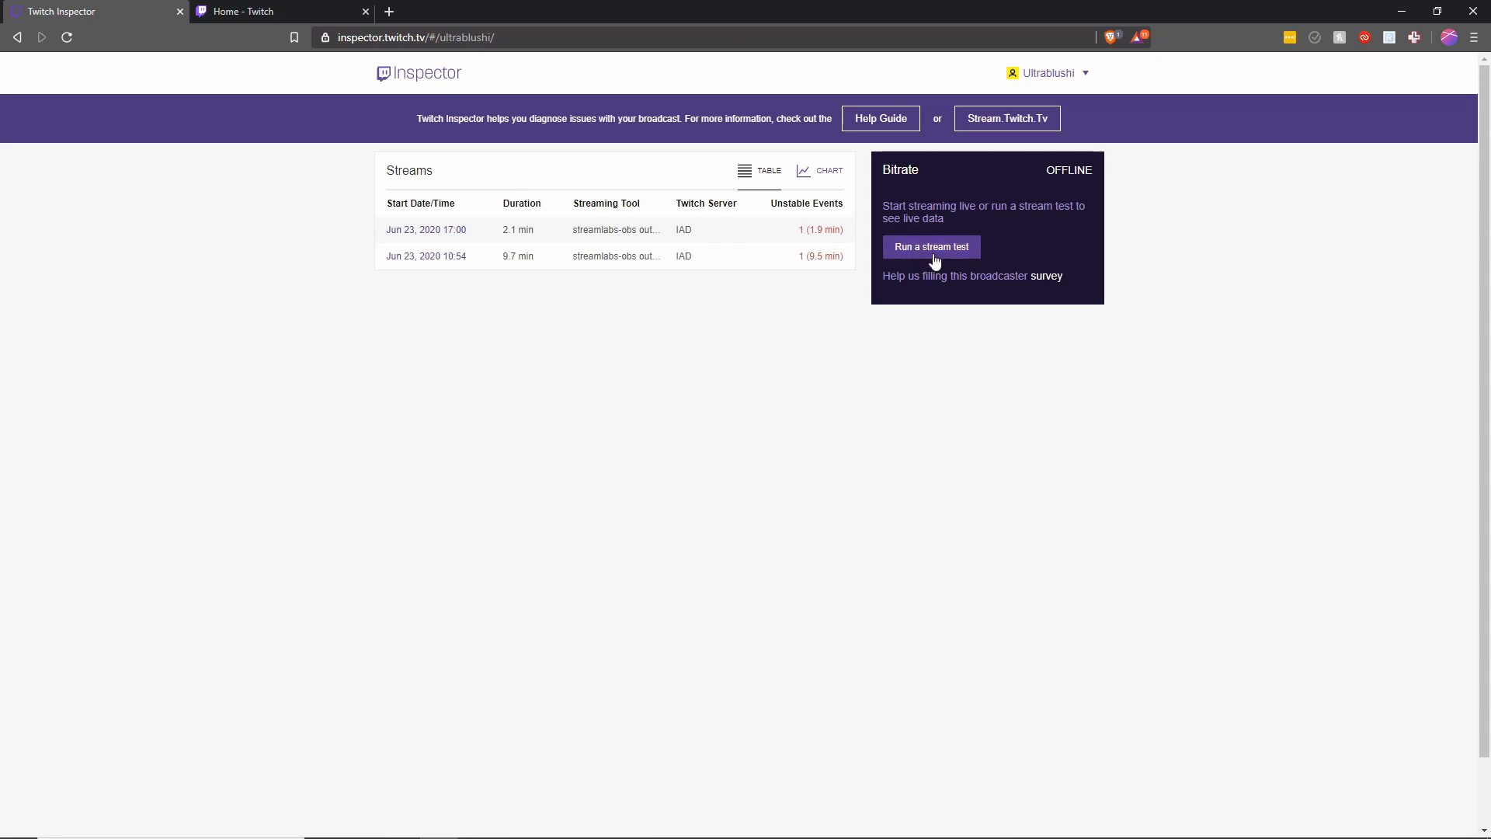
click(930, 246)
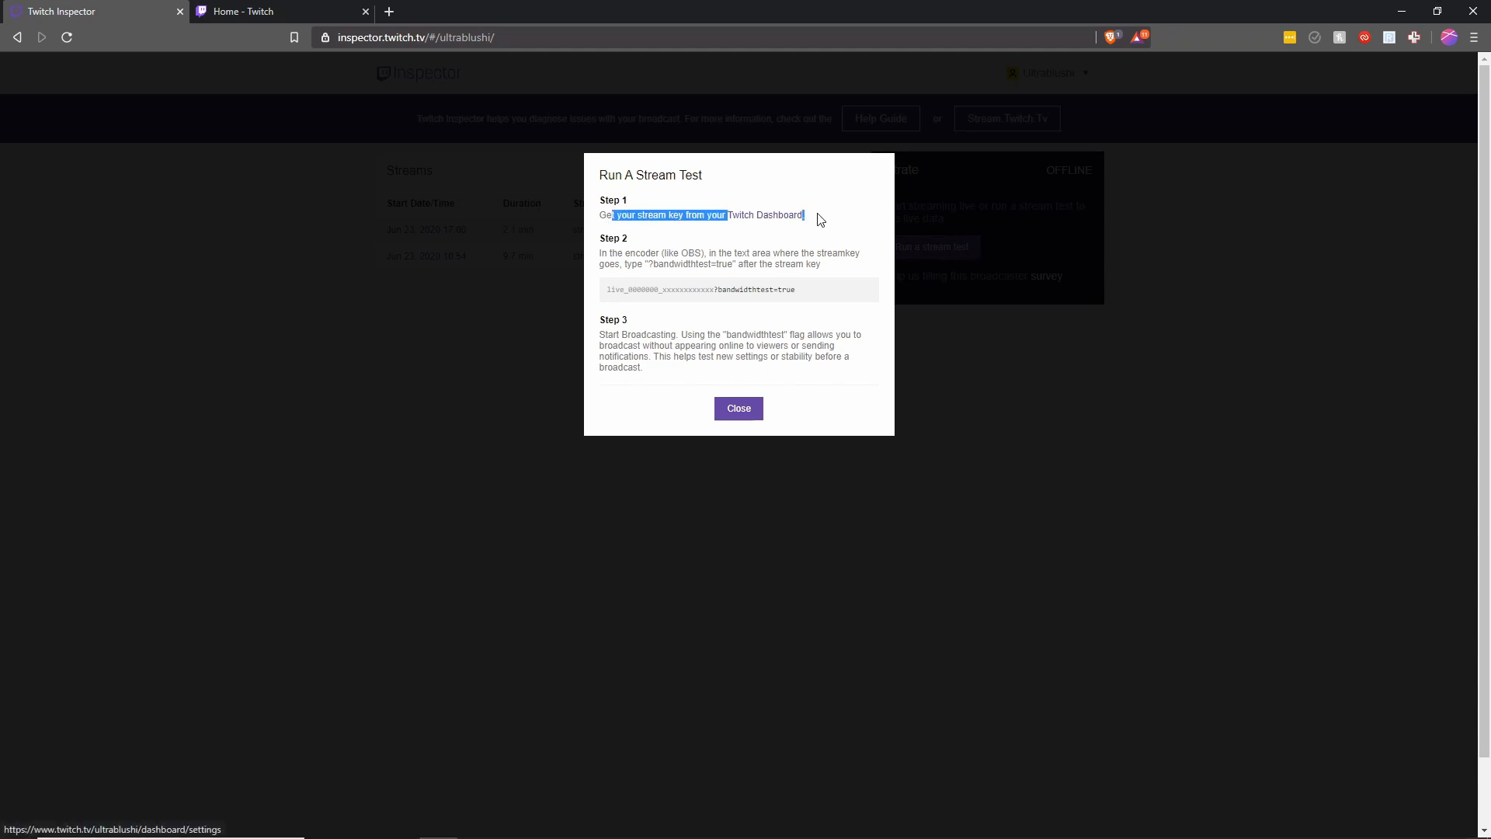
mouse_move(607, 295)
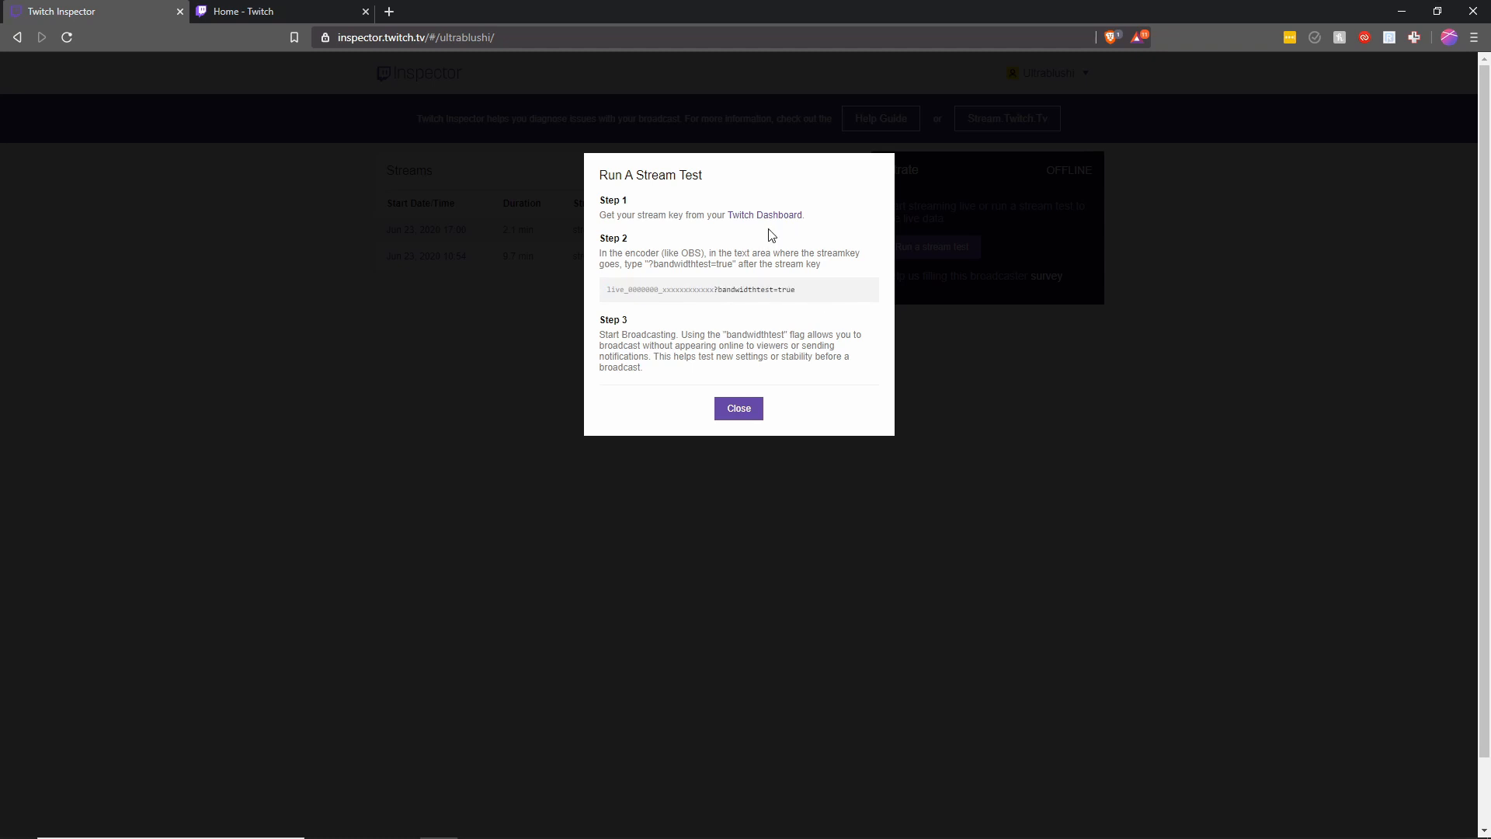
right_click(764, 215)
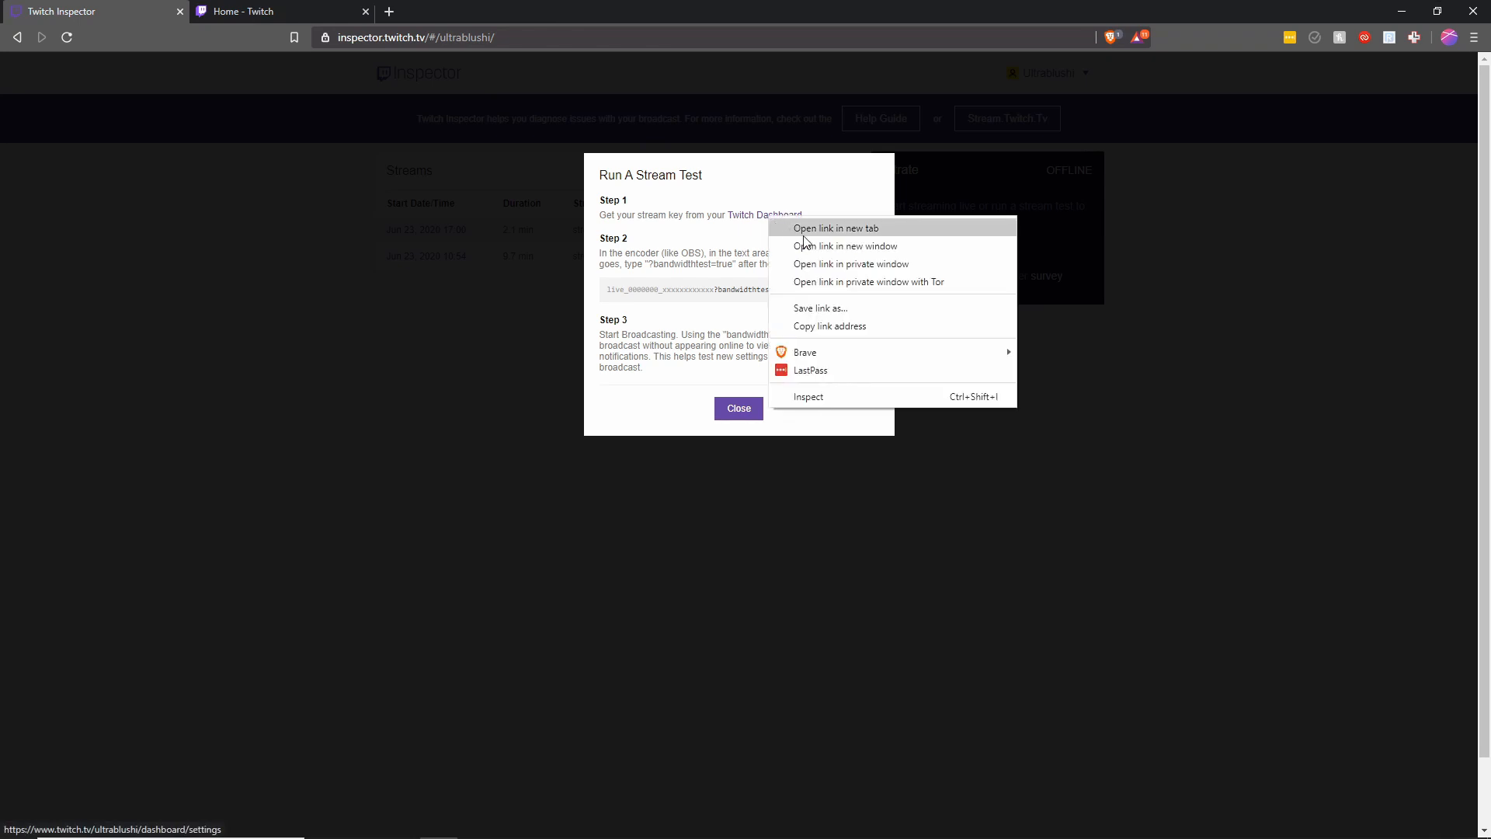
Open the Twitch Dashboard link in a new tab and copy the Primary Stream Key
click(836, 228)
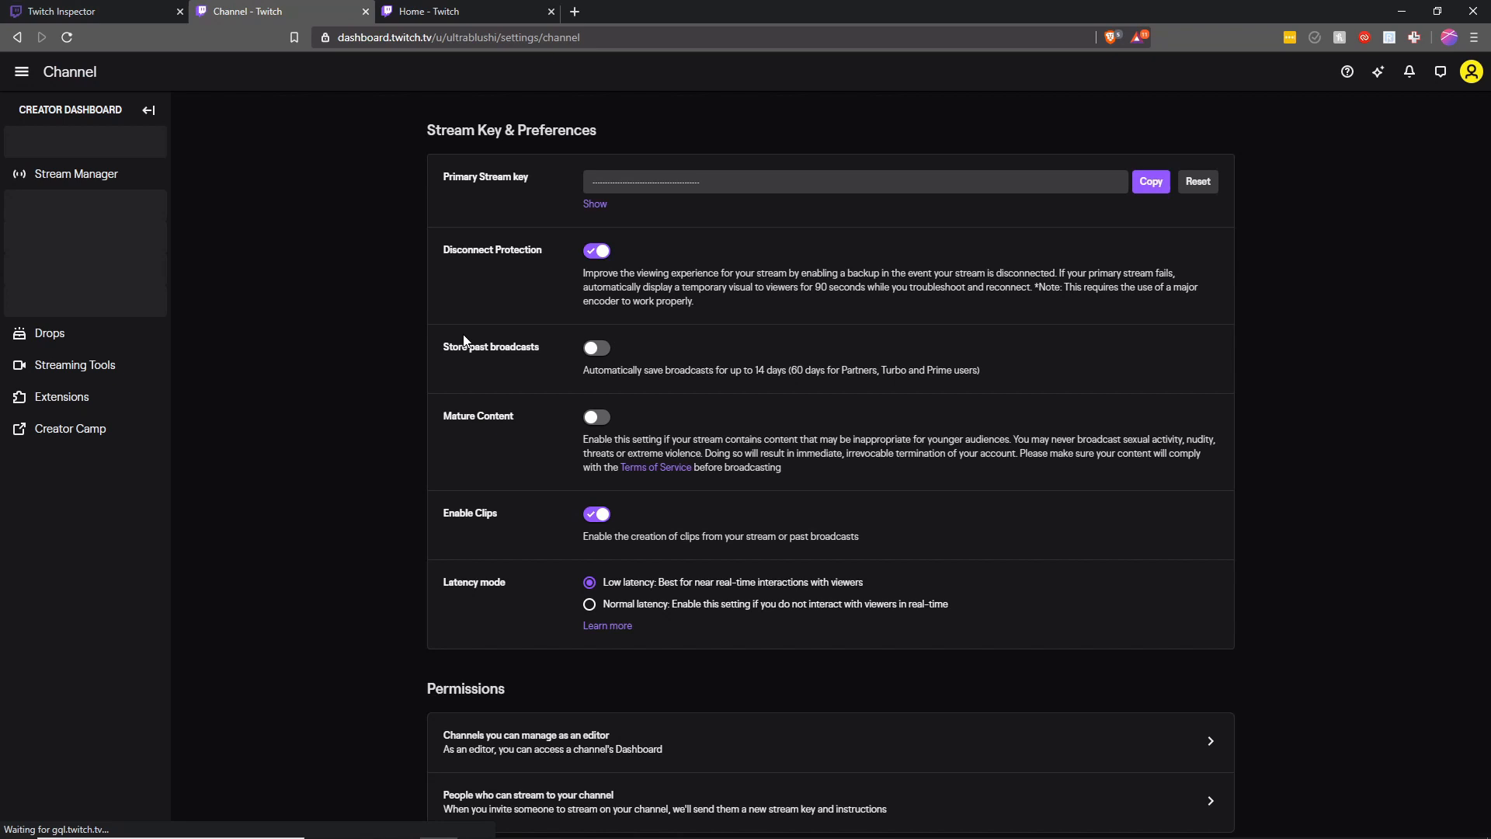
click(147, 110)
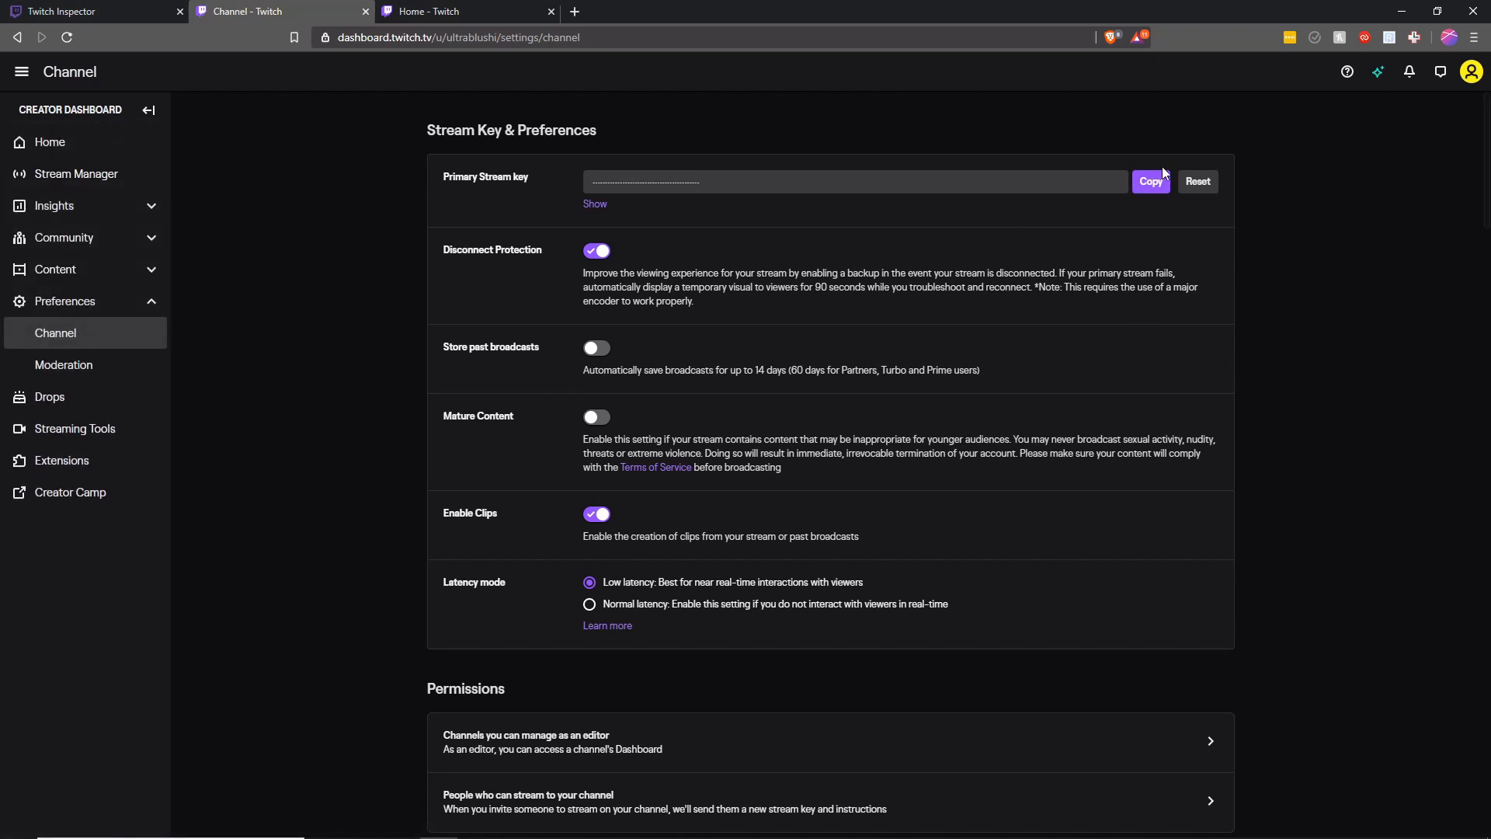
mouse_move(880, 827)
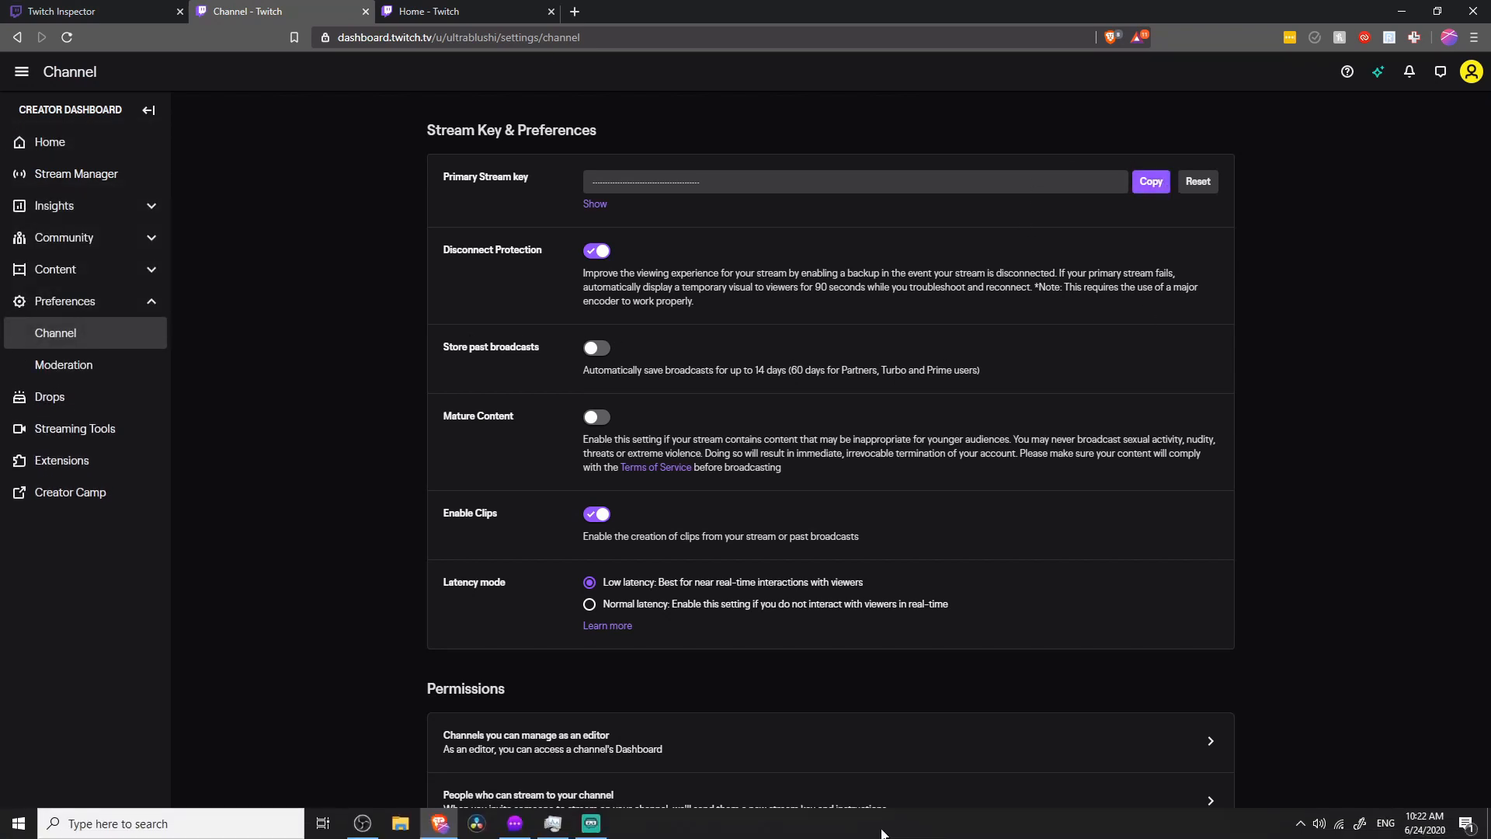
In Streamlabs OBS Settings > Stream, switch to a custom ingest form with Twitch as service
click(590, 823)
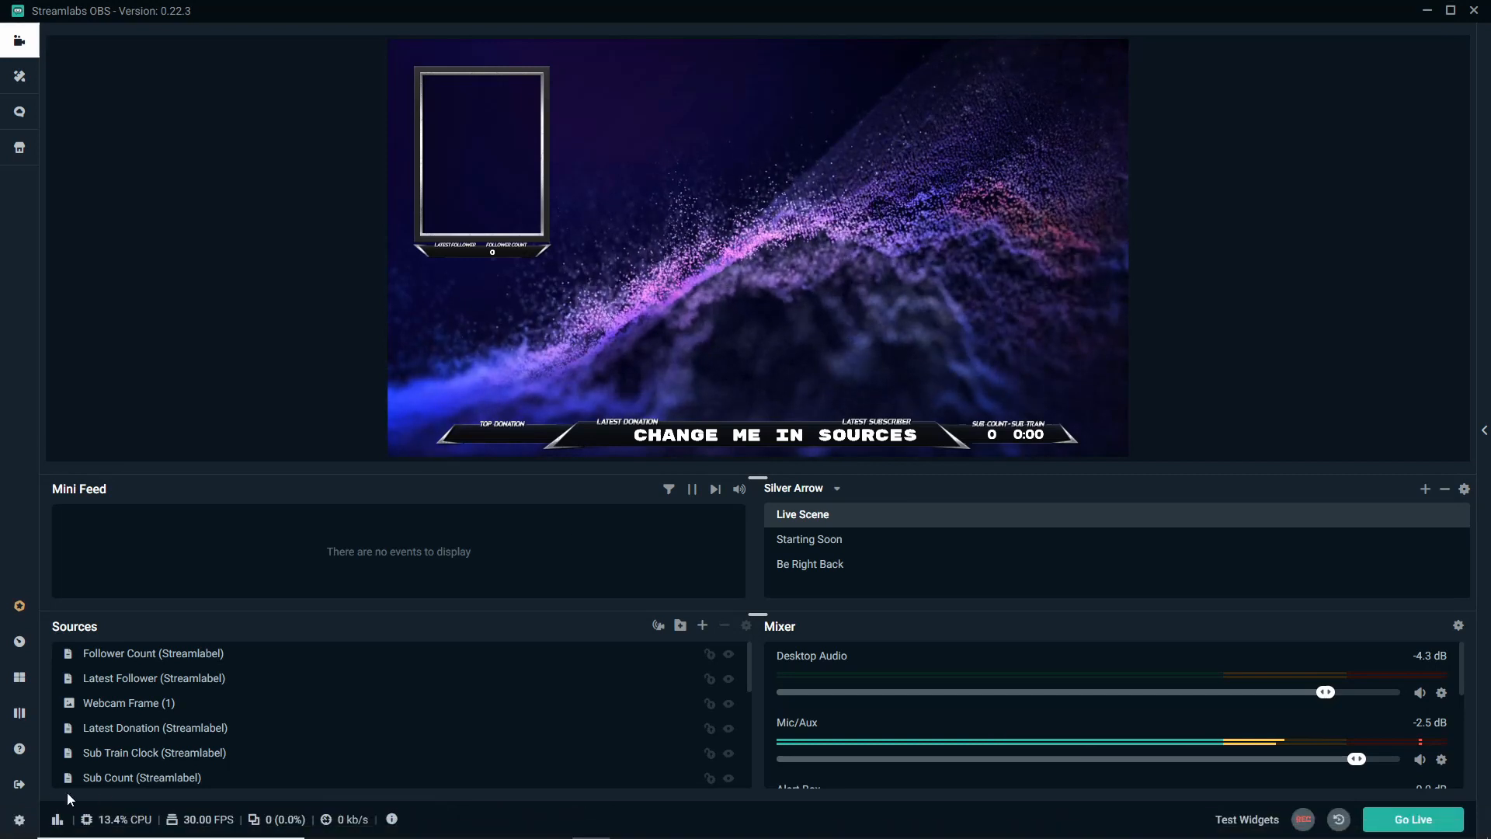
click(18, 818)
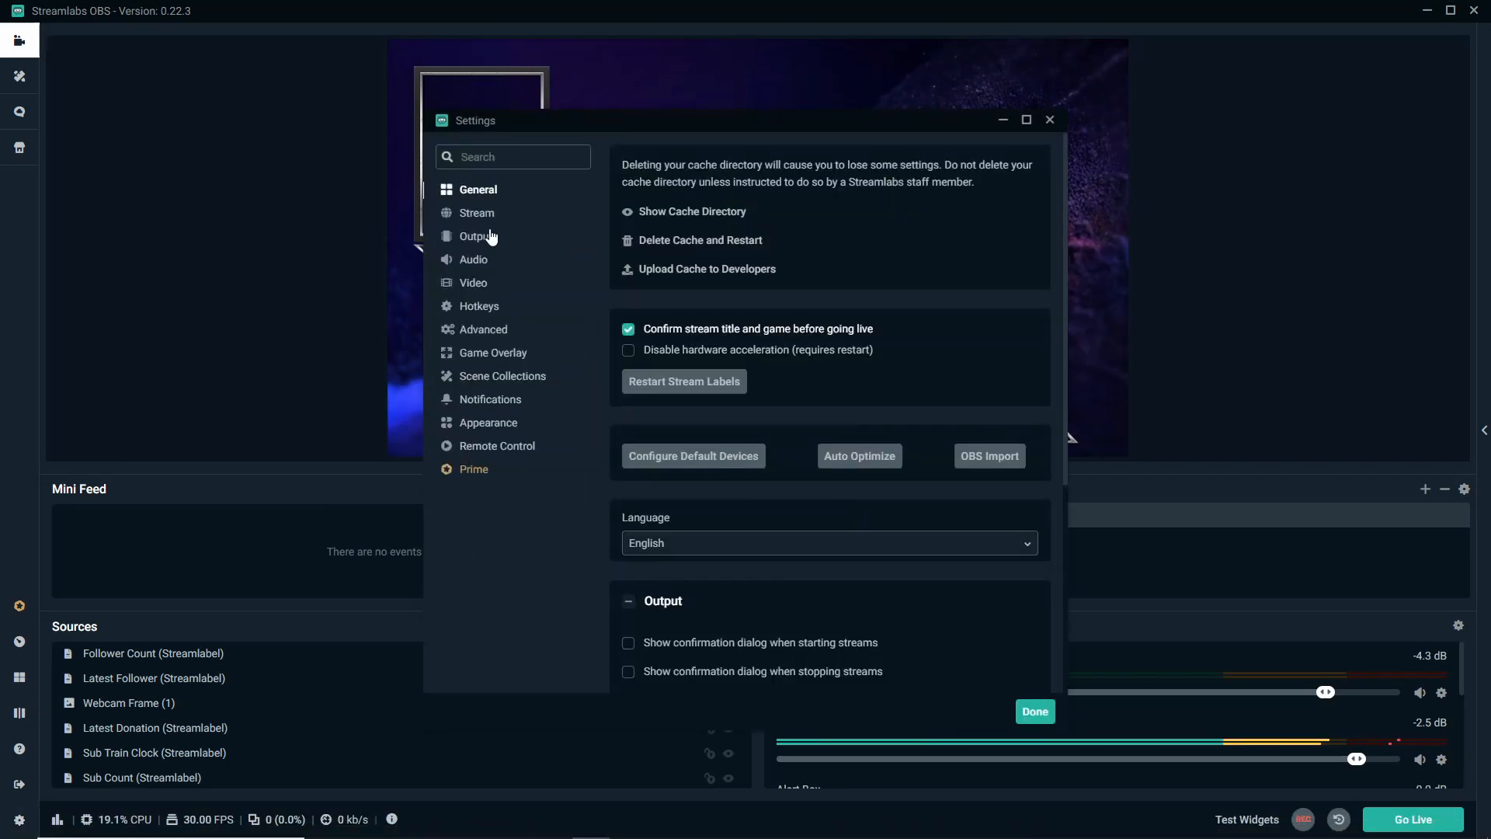
click(477, 212)
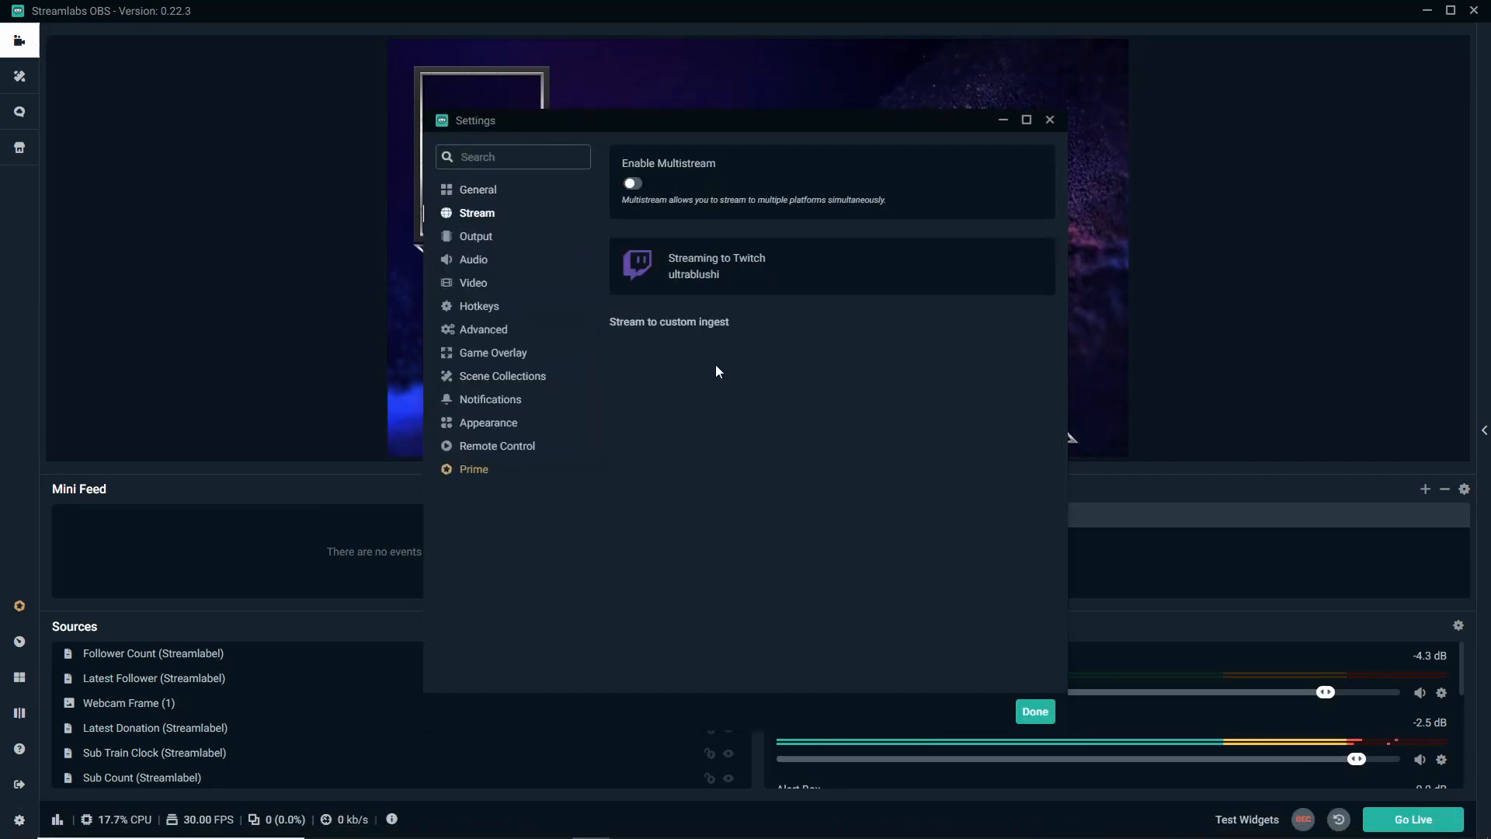
mouse_move(717, 327)
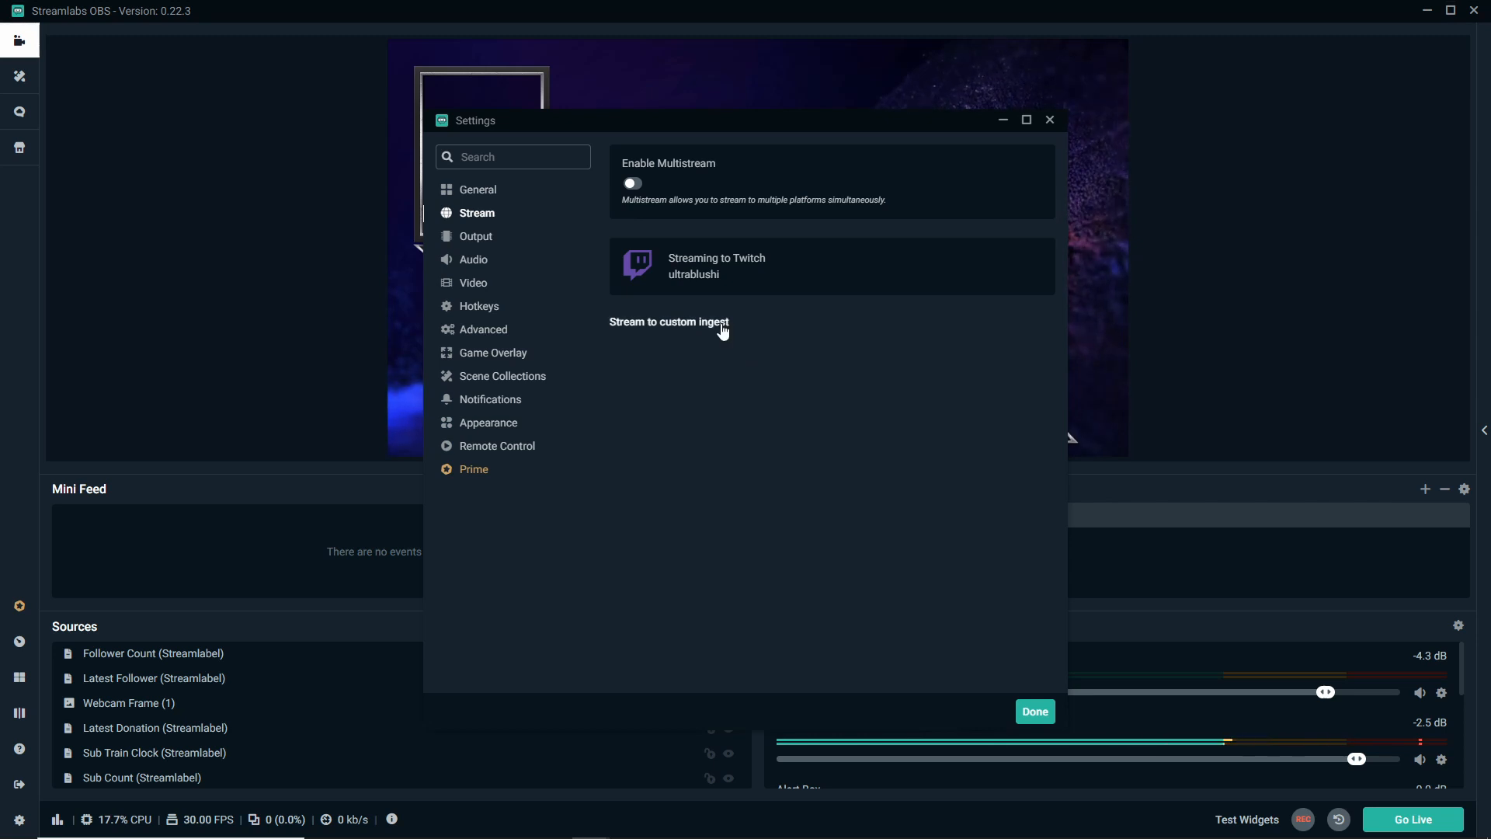
click(669, 322)
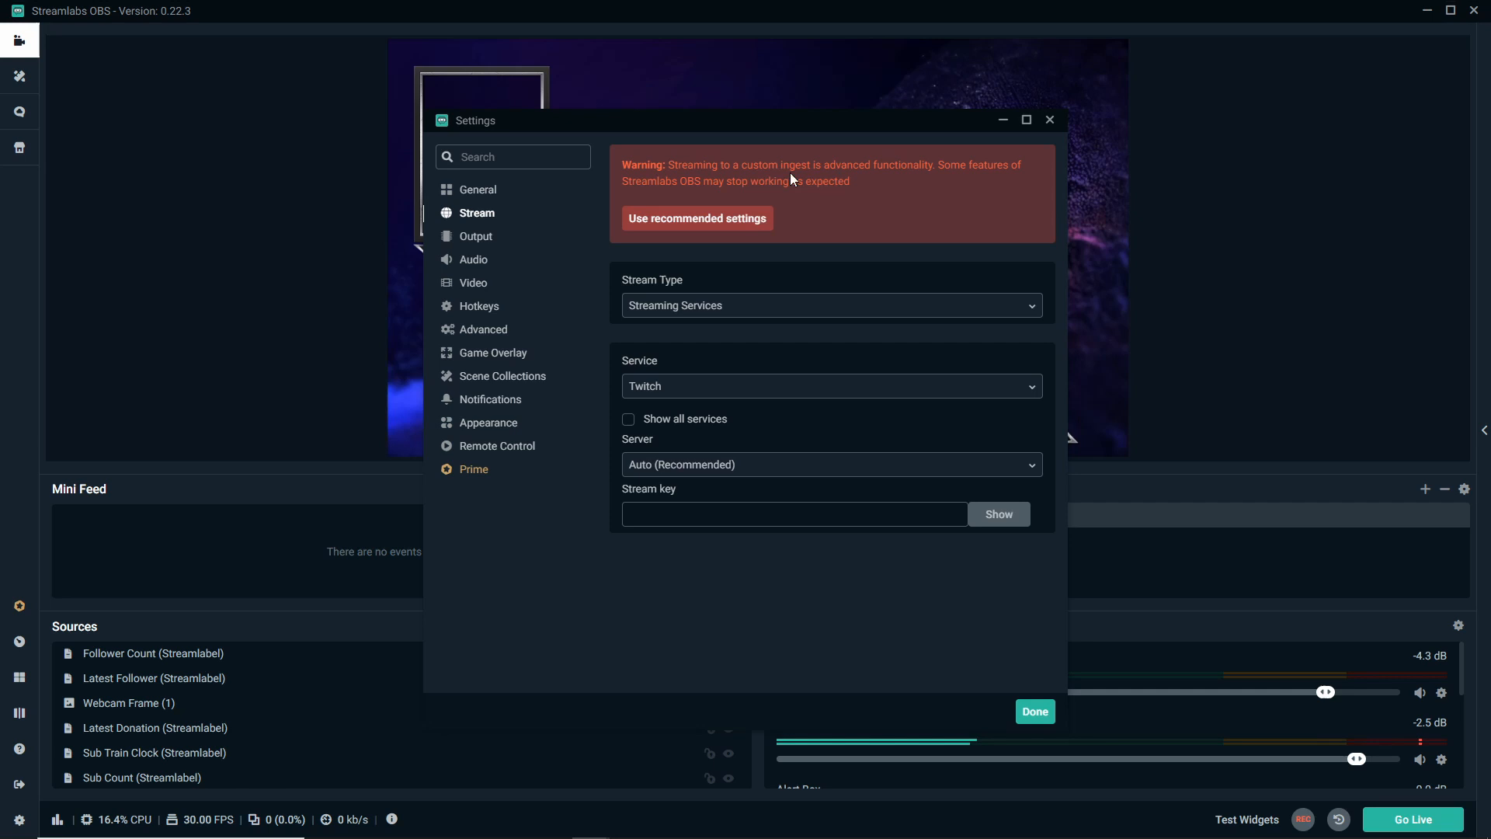
mouse_move(855, 201)
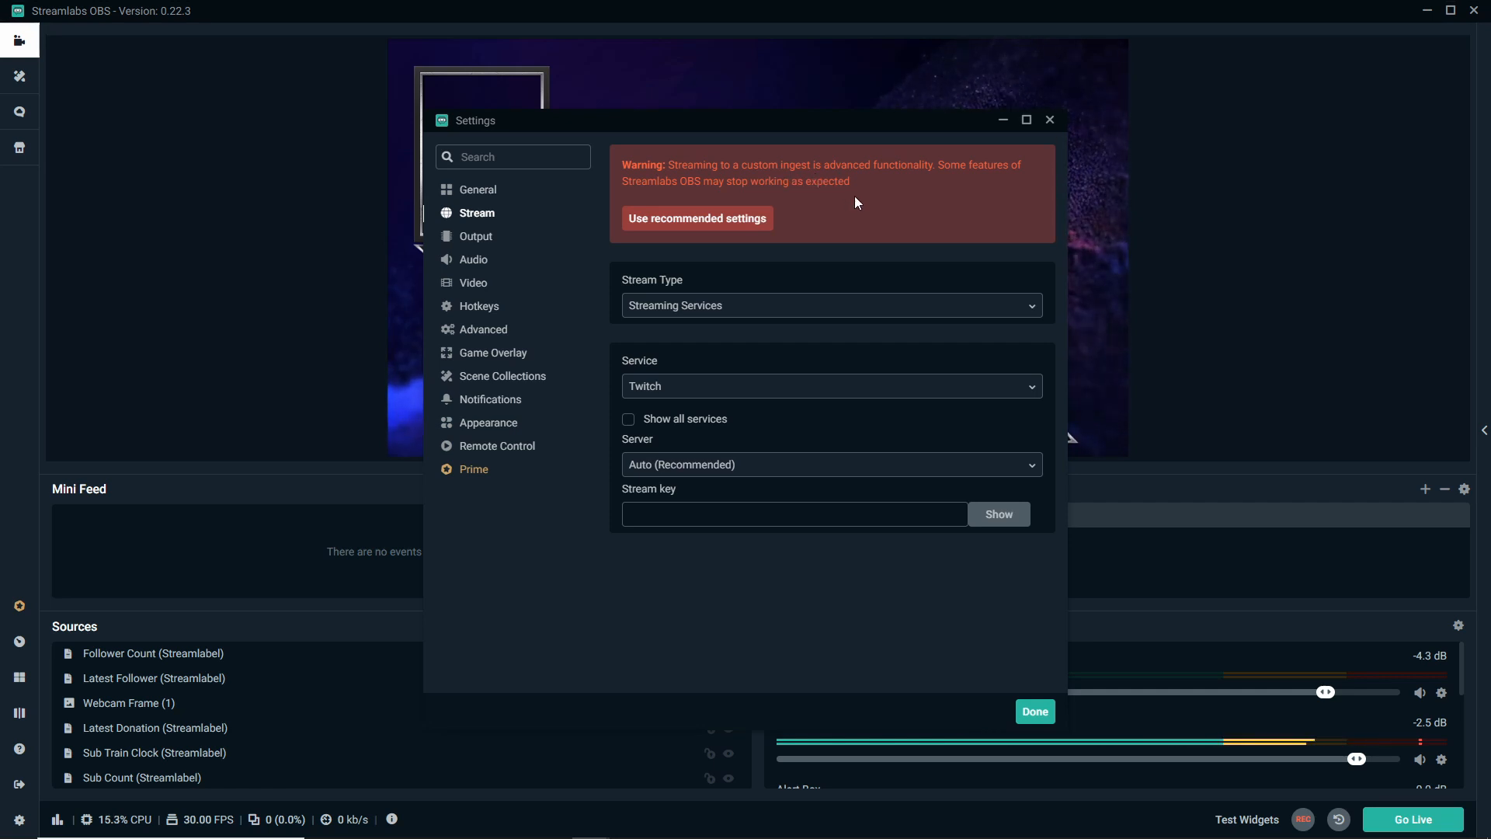
mouse_move(820, 216)
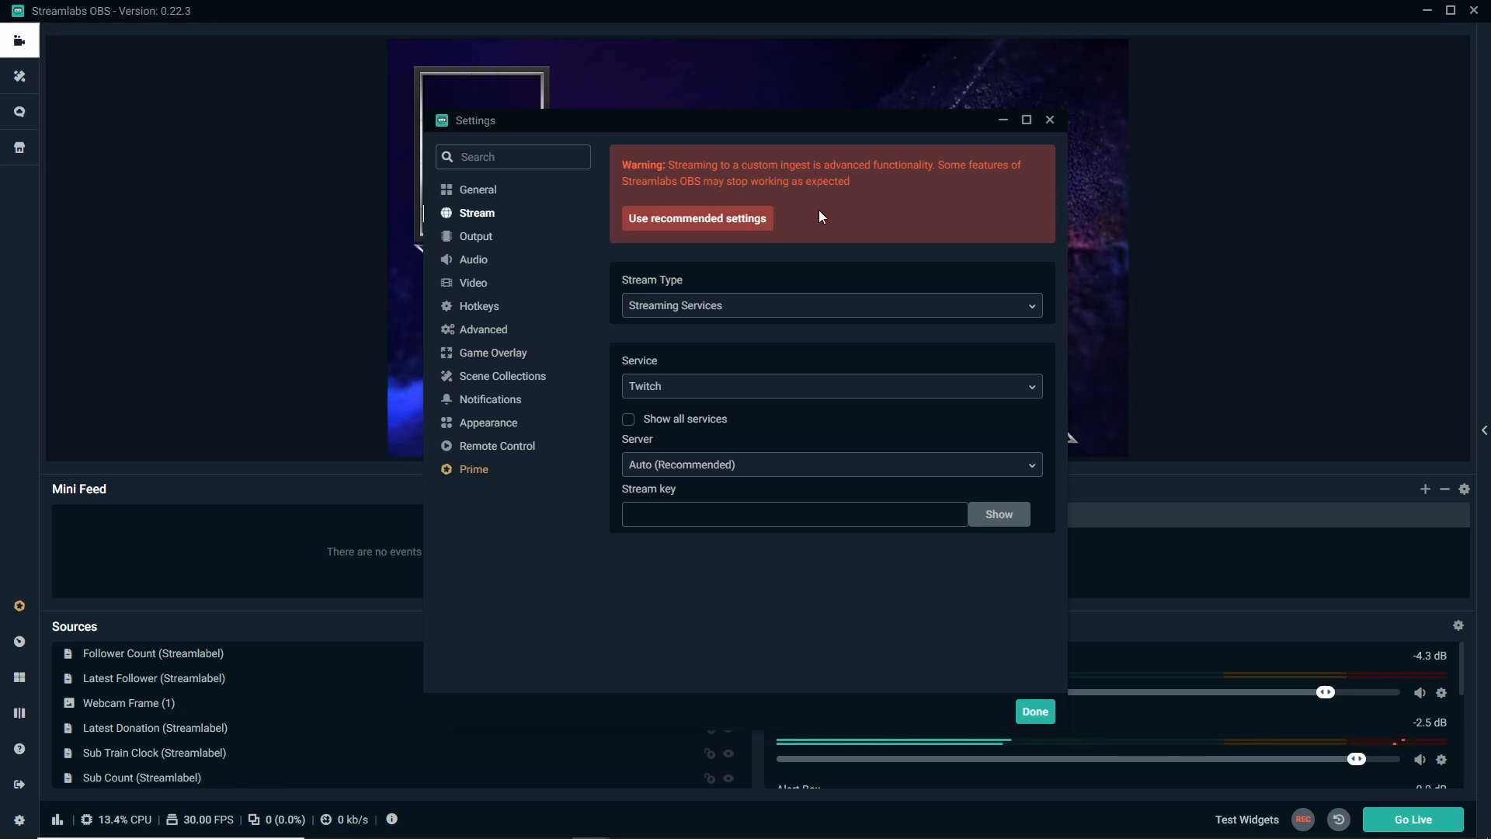
mouse_move(812, 250)
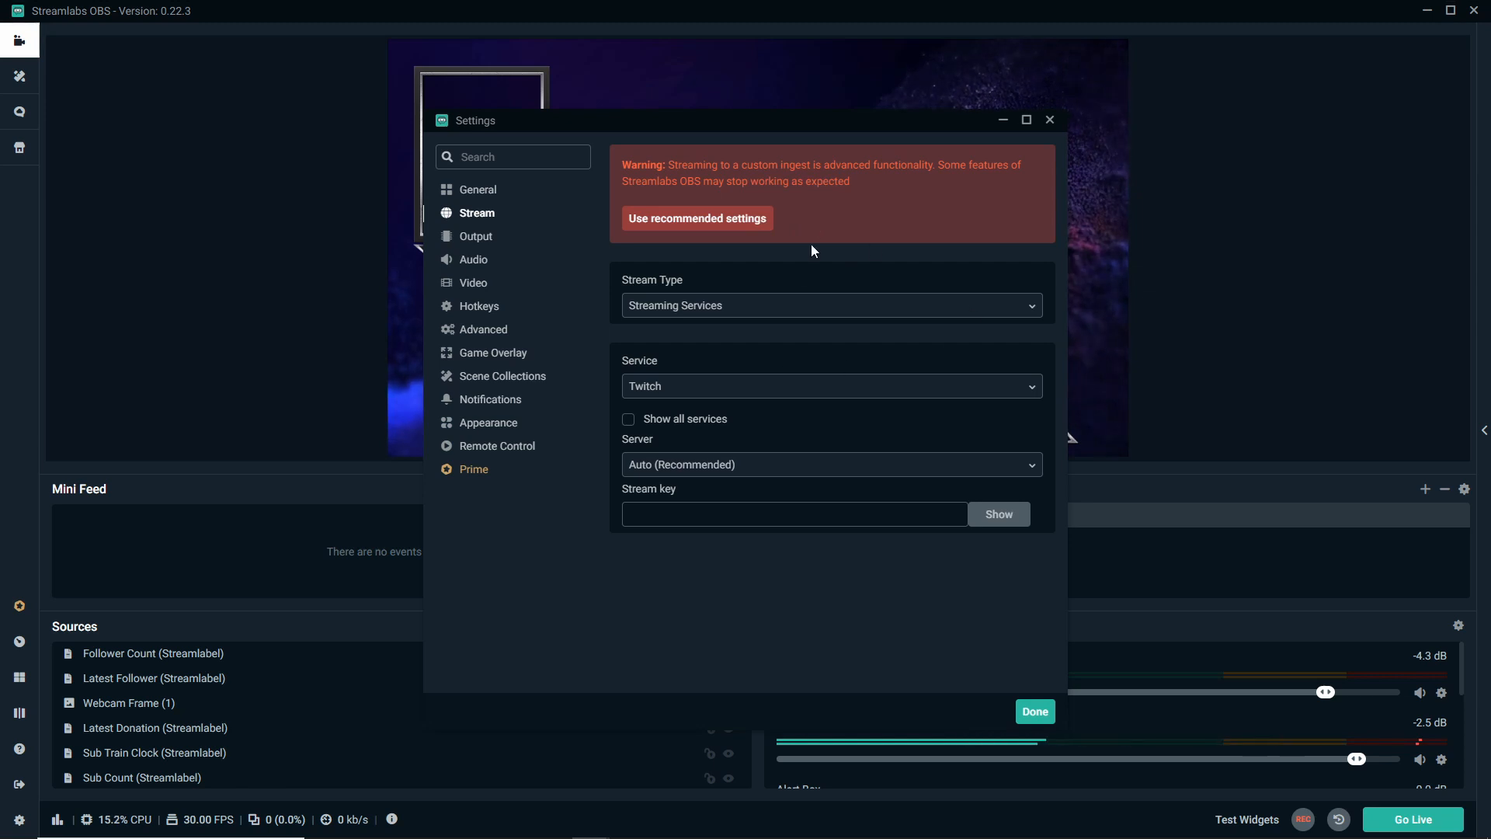
mouse_move(765, 211)
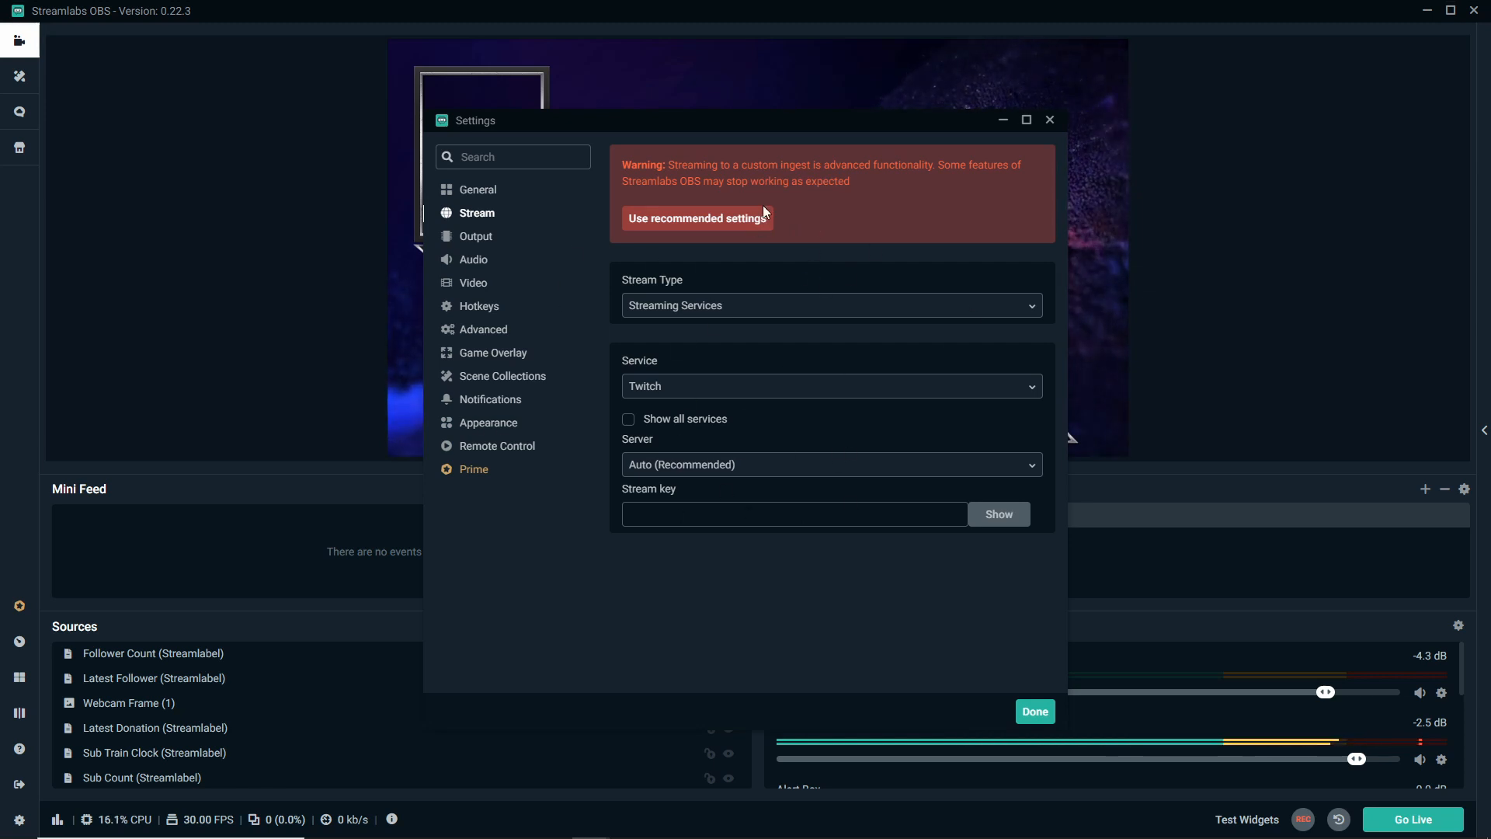
mouse_move(764, 210)
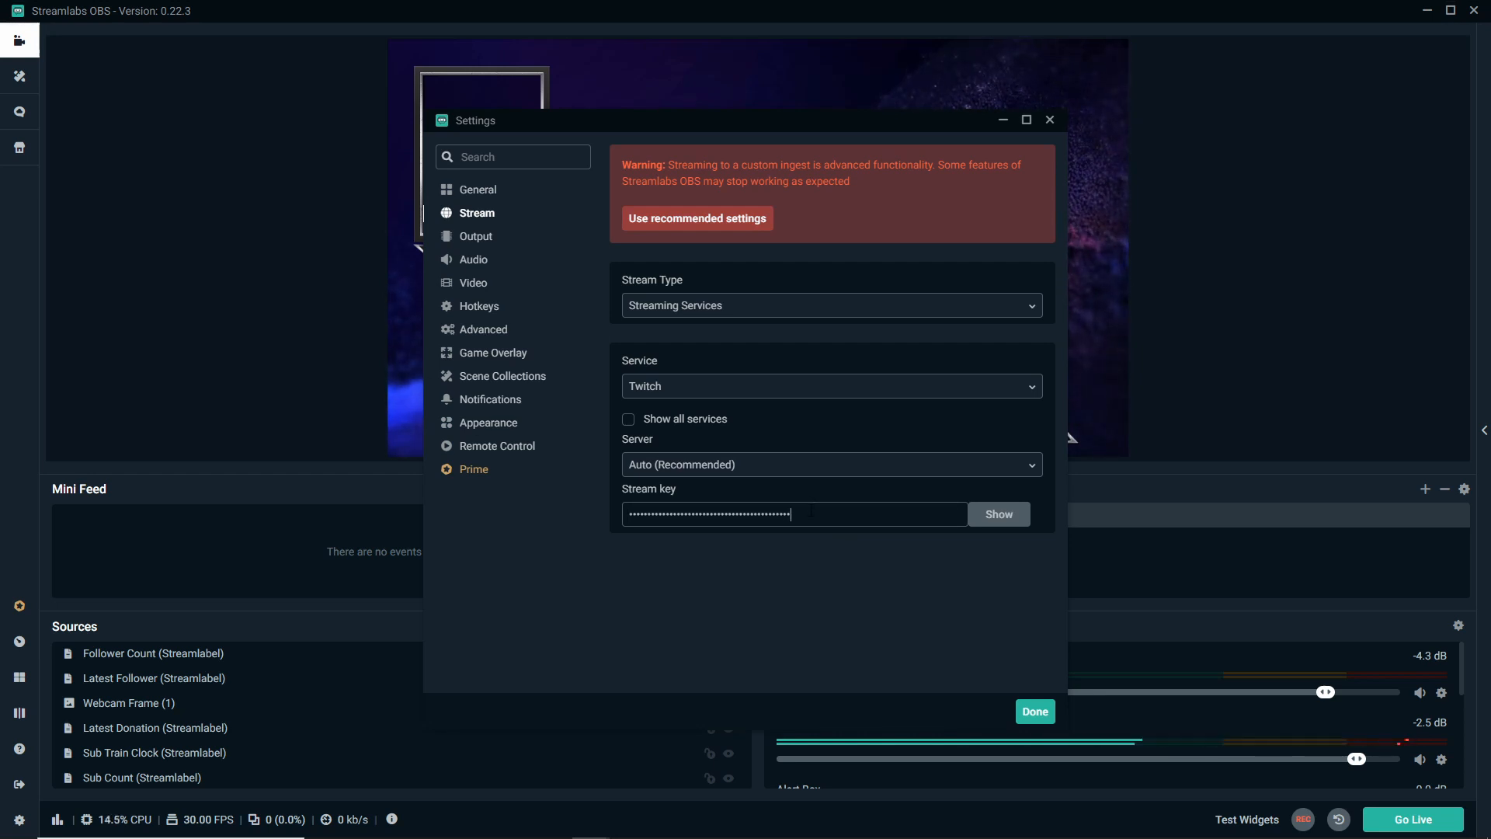
mouse_move(768, 600)
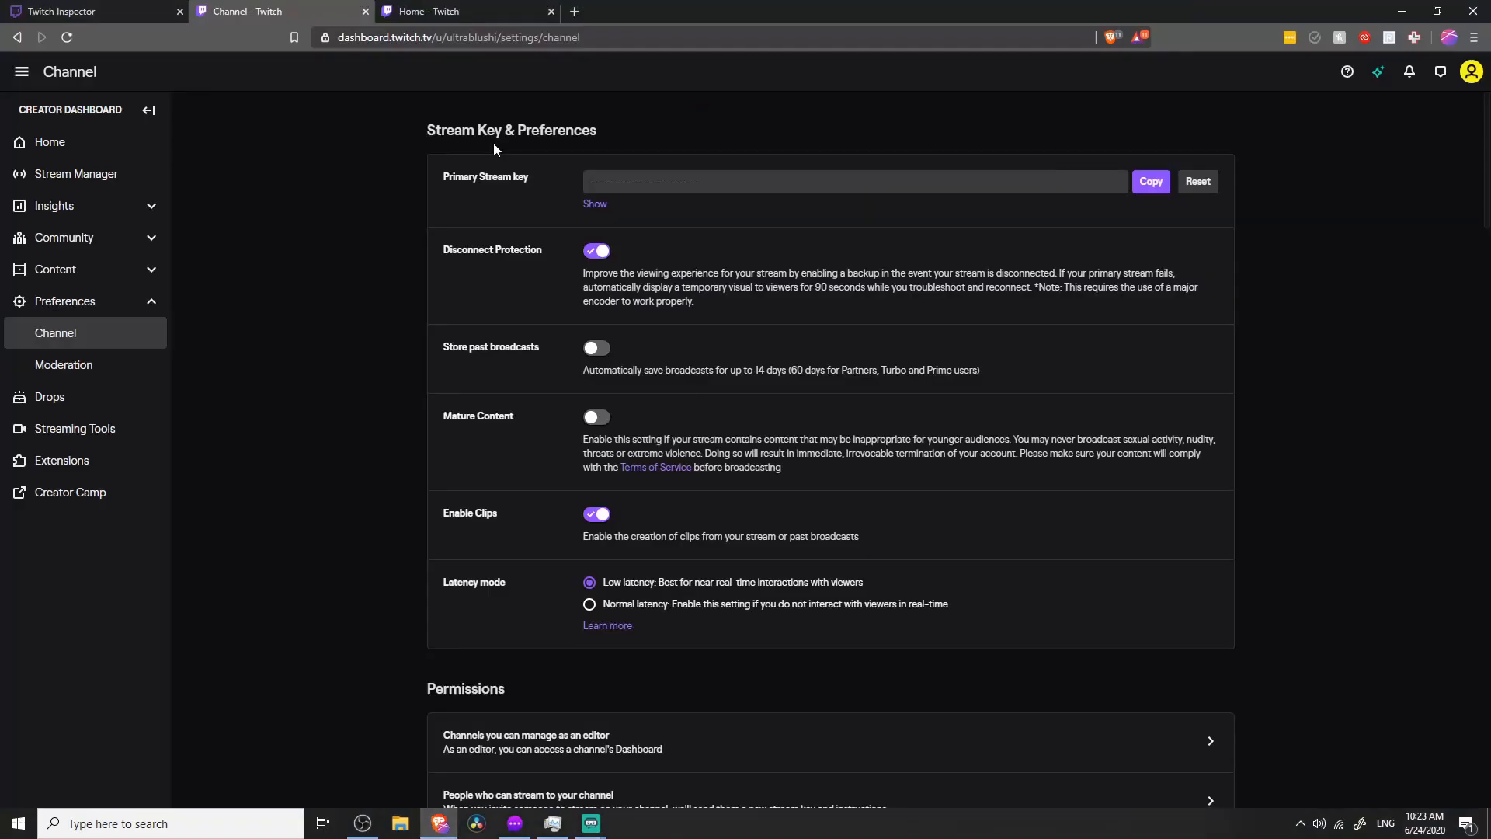
Back in Twitch Inspector, select the ?bandwidthtest=true suffix in the example stream key
click(85, 10)
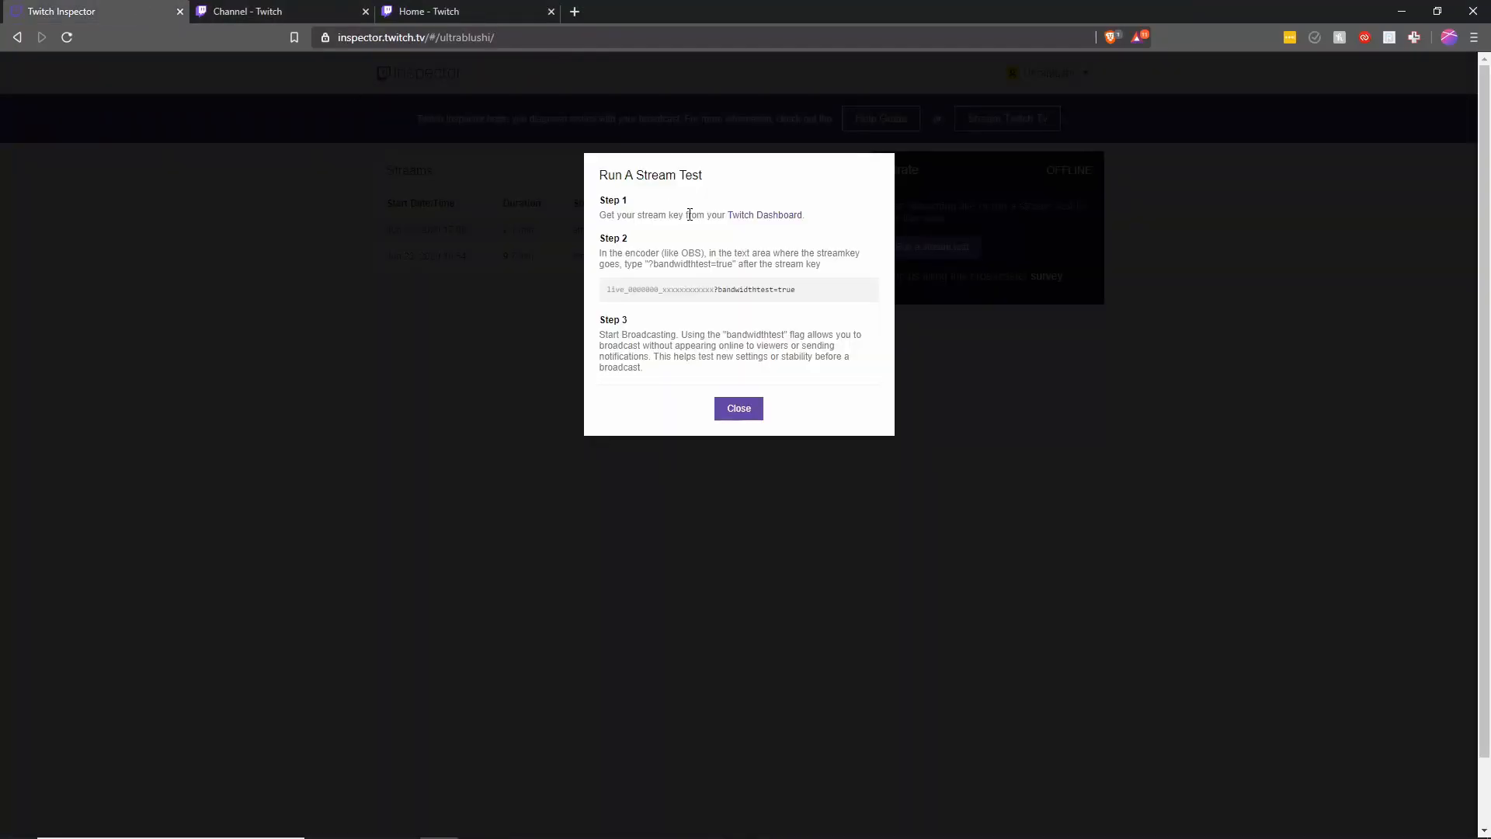
double_click(723, 289)
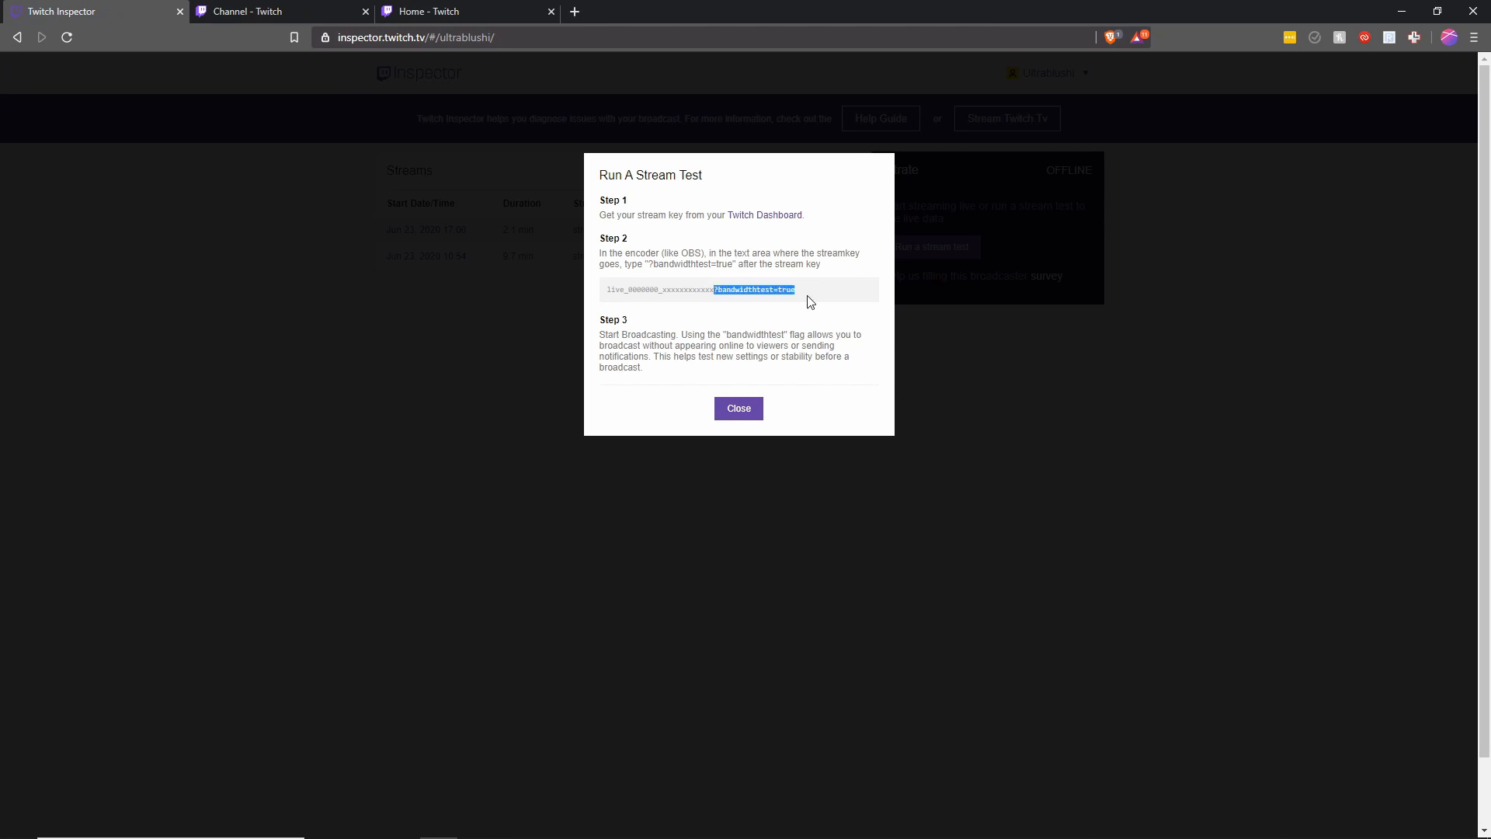
mouse_move(809, 467)
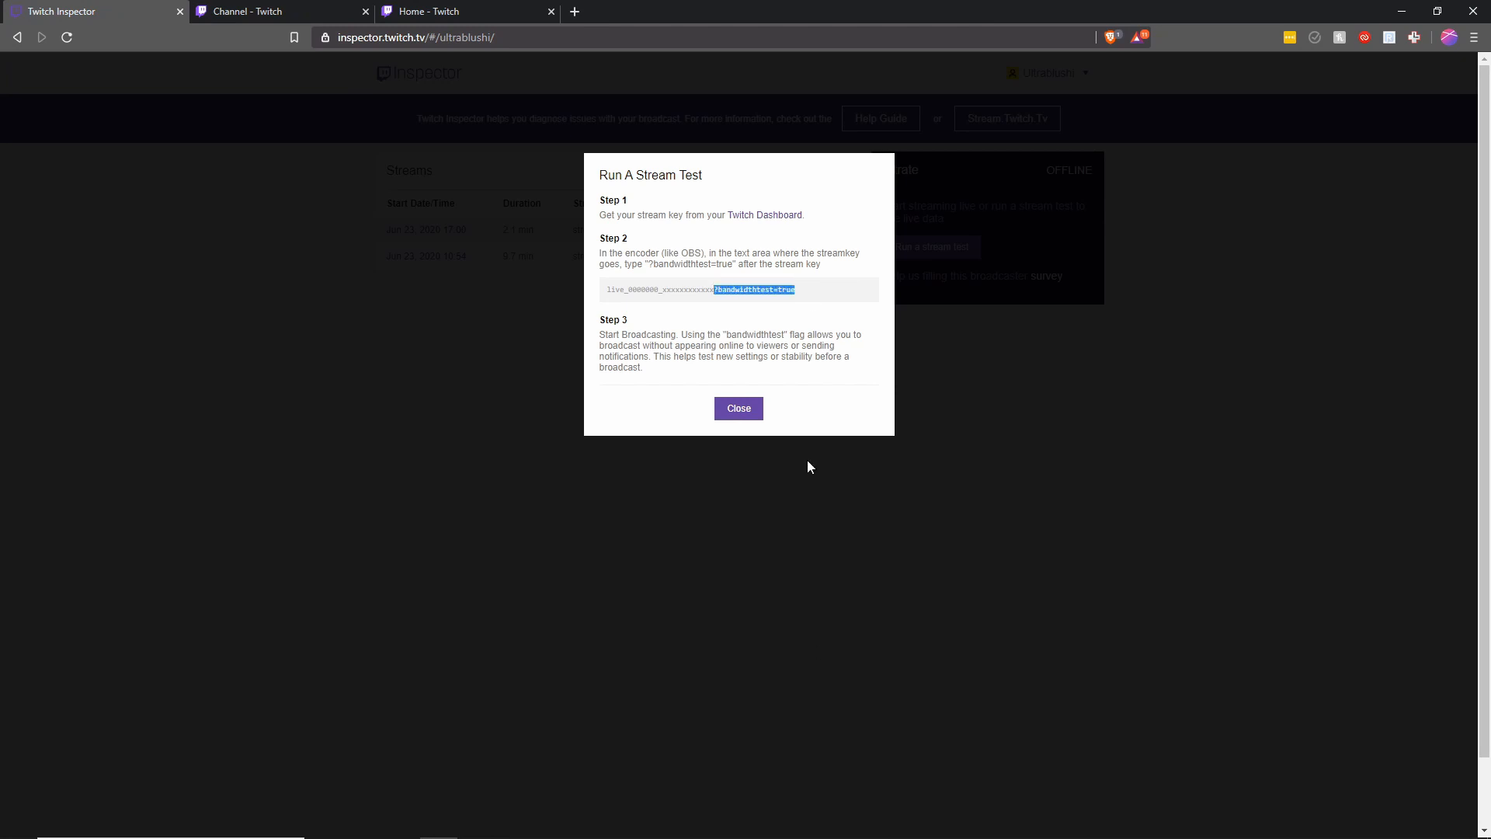
mouse_move(589, 822)
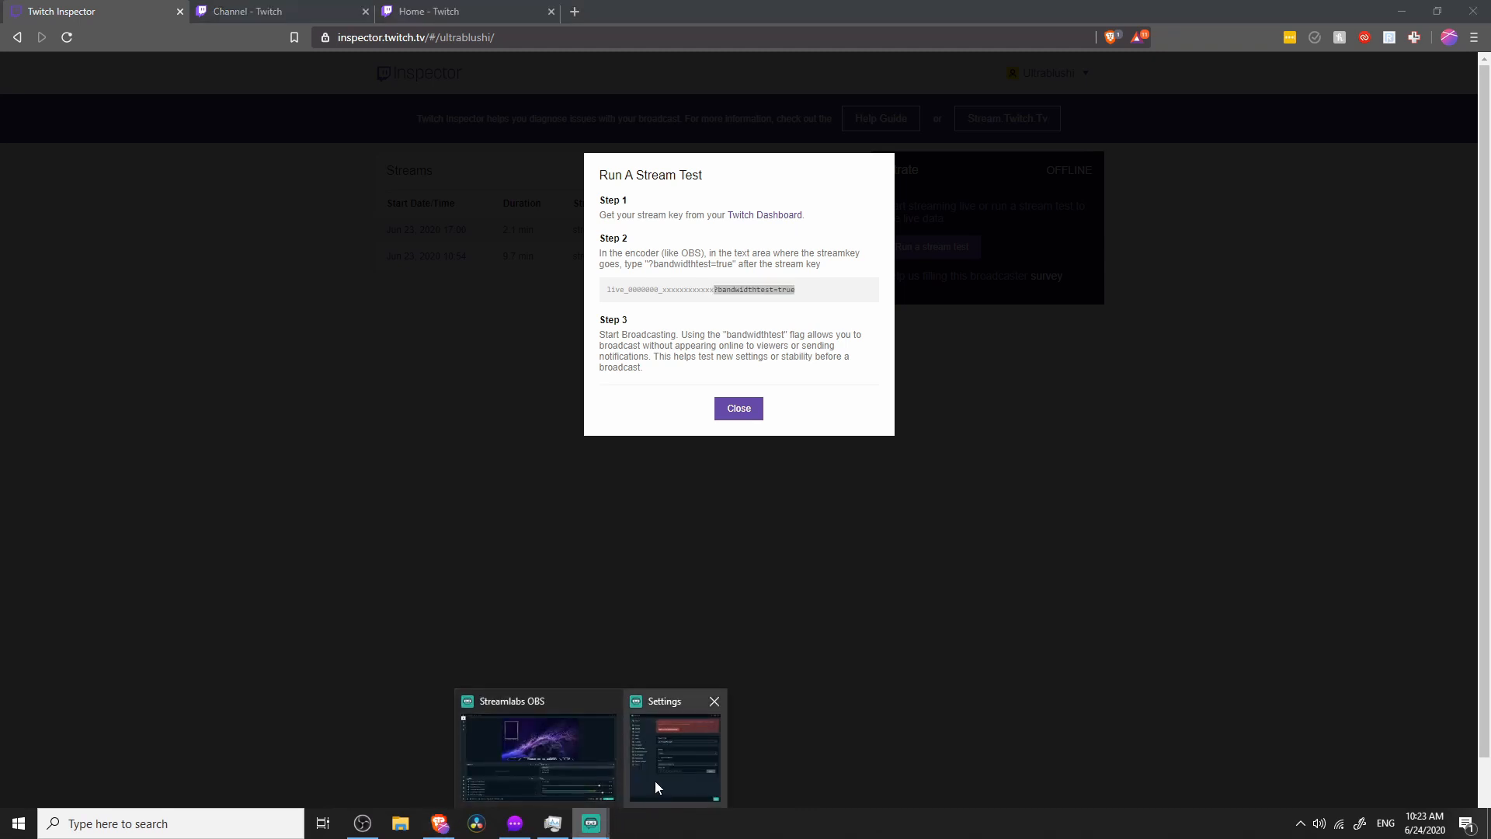
Reopen Streamlabs OBS settings and append ?bandwidthtest=true to the end of the stream key
click(674, 751)
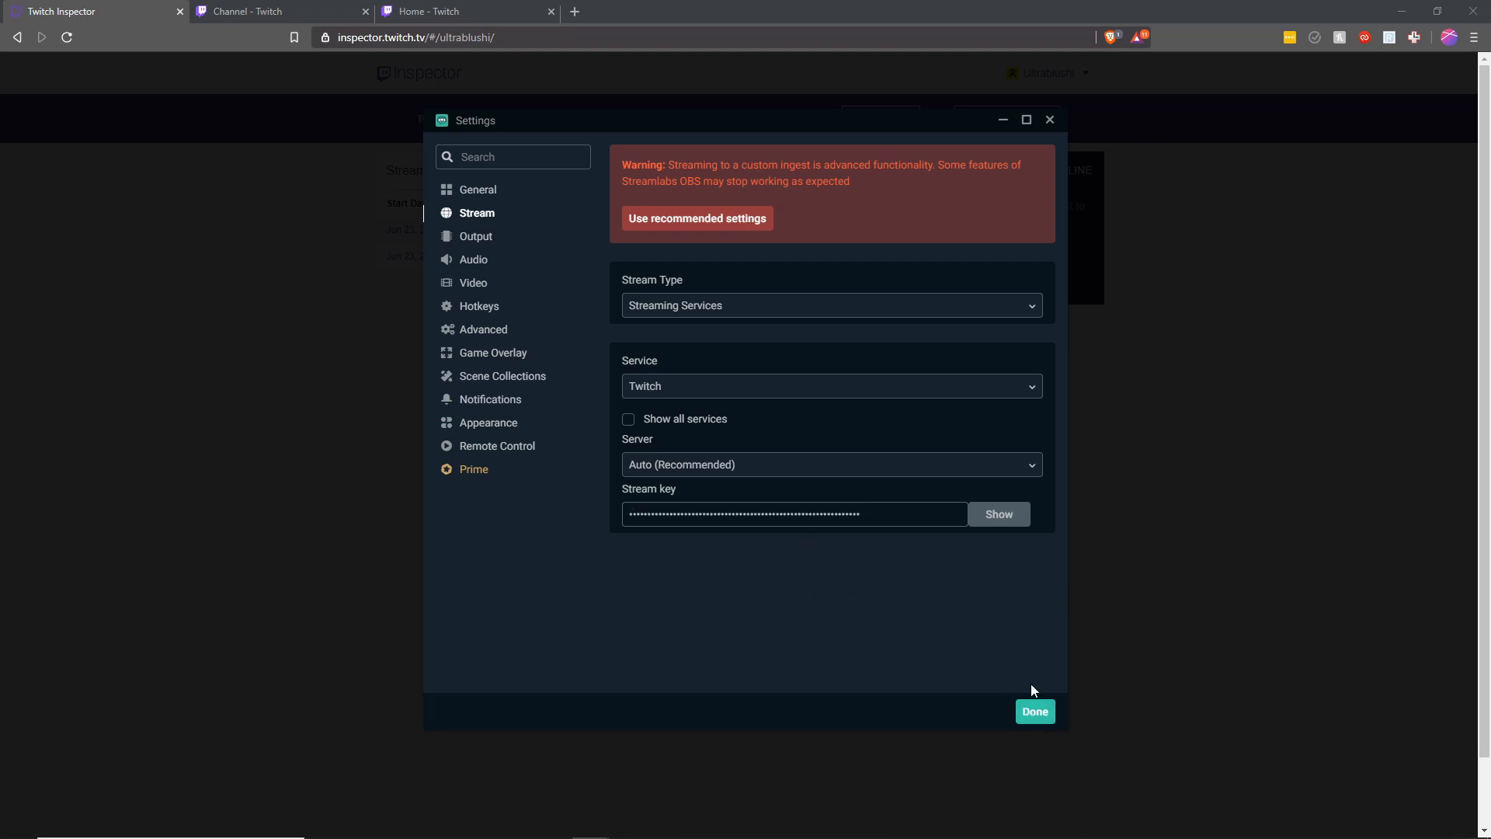
triple_click(793, 513)
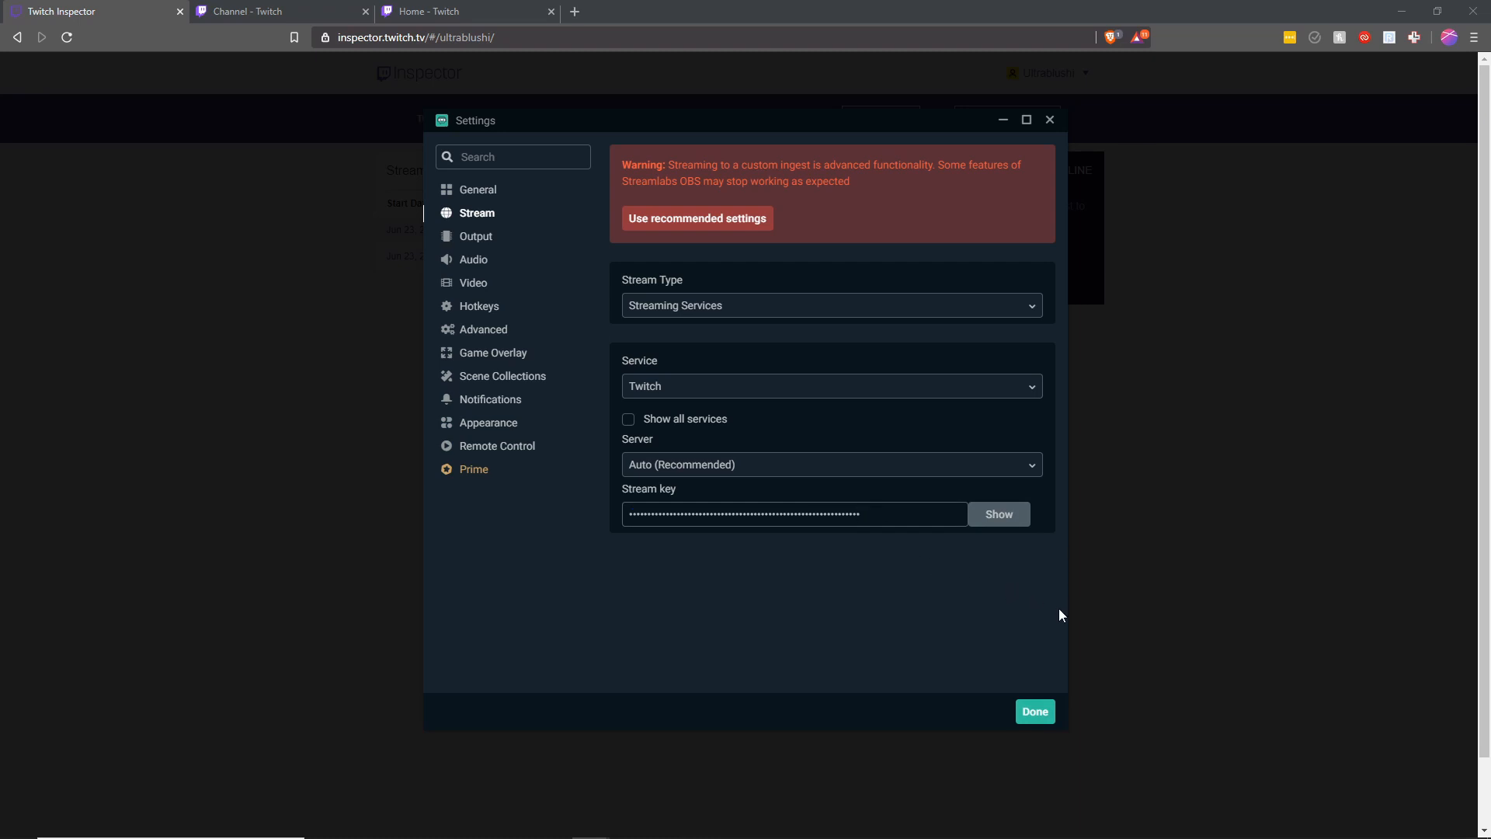
mouse_move(1034, 712)
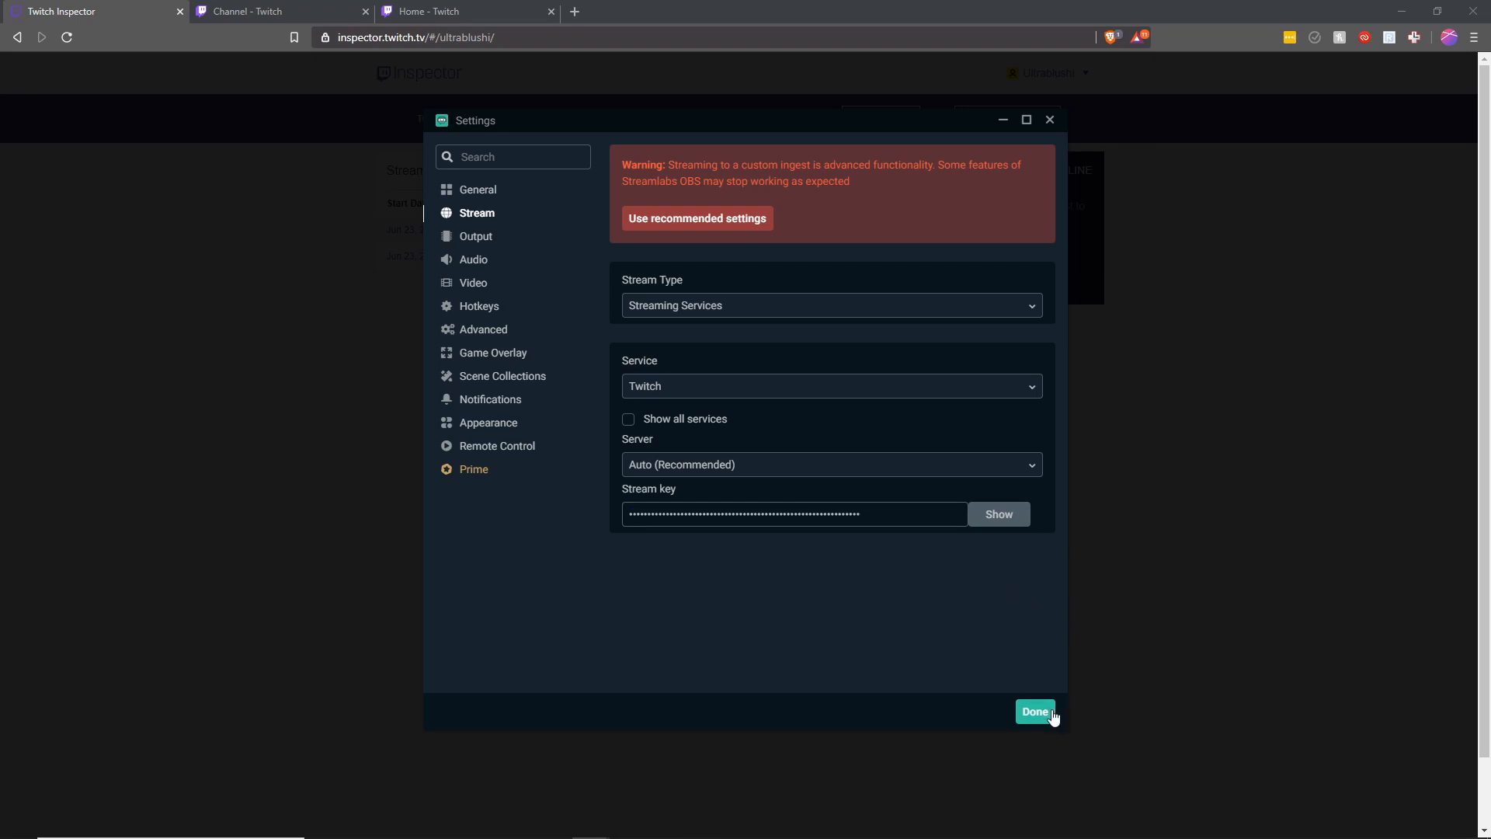
Close the stream settings with Done and bring up Update Stream Info for 'Test Hearthstone'
click(1034, 712)
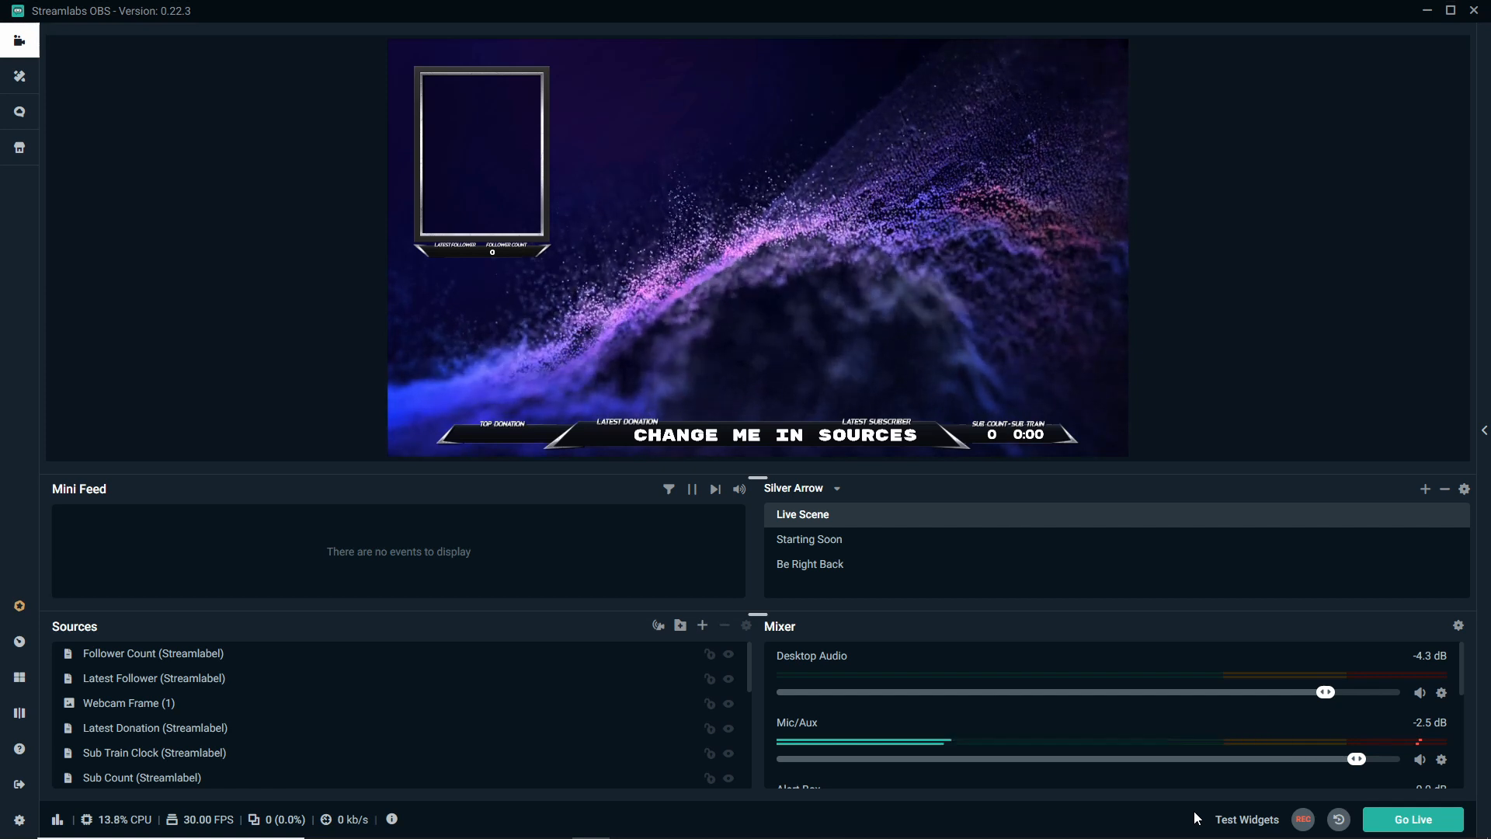
mouse_move(1412, 819)
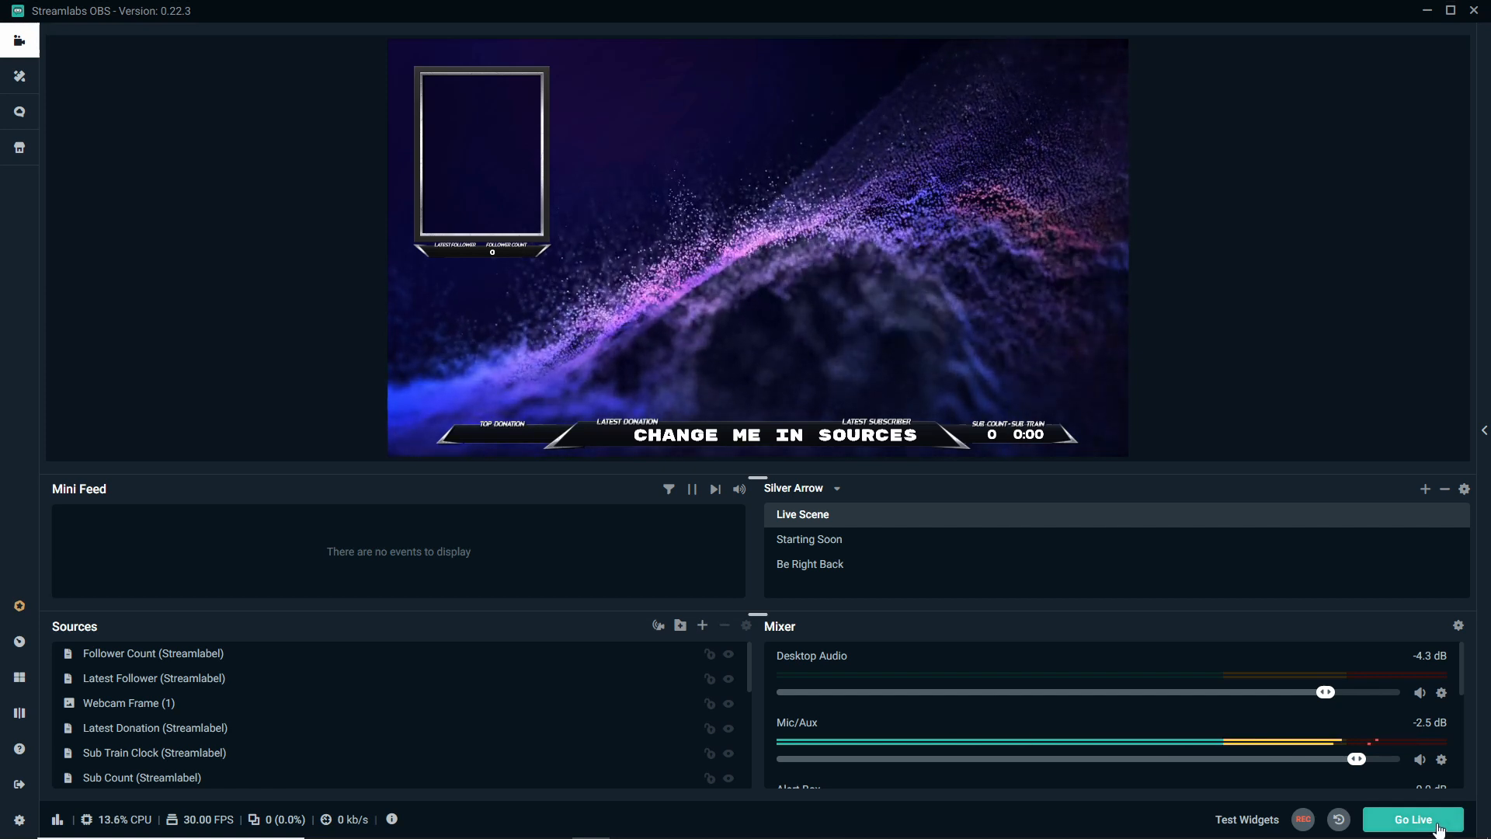
click(1412, 819)
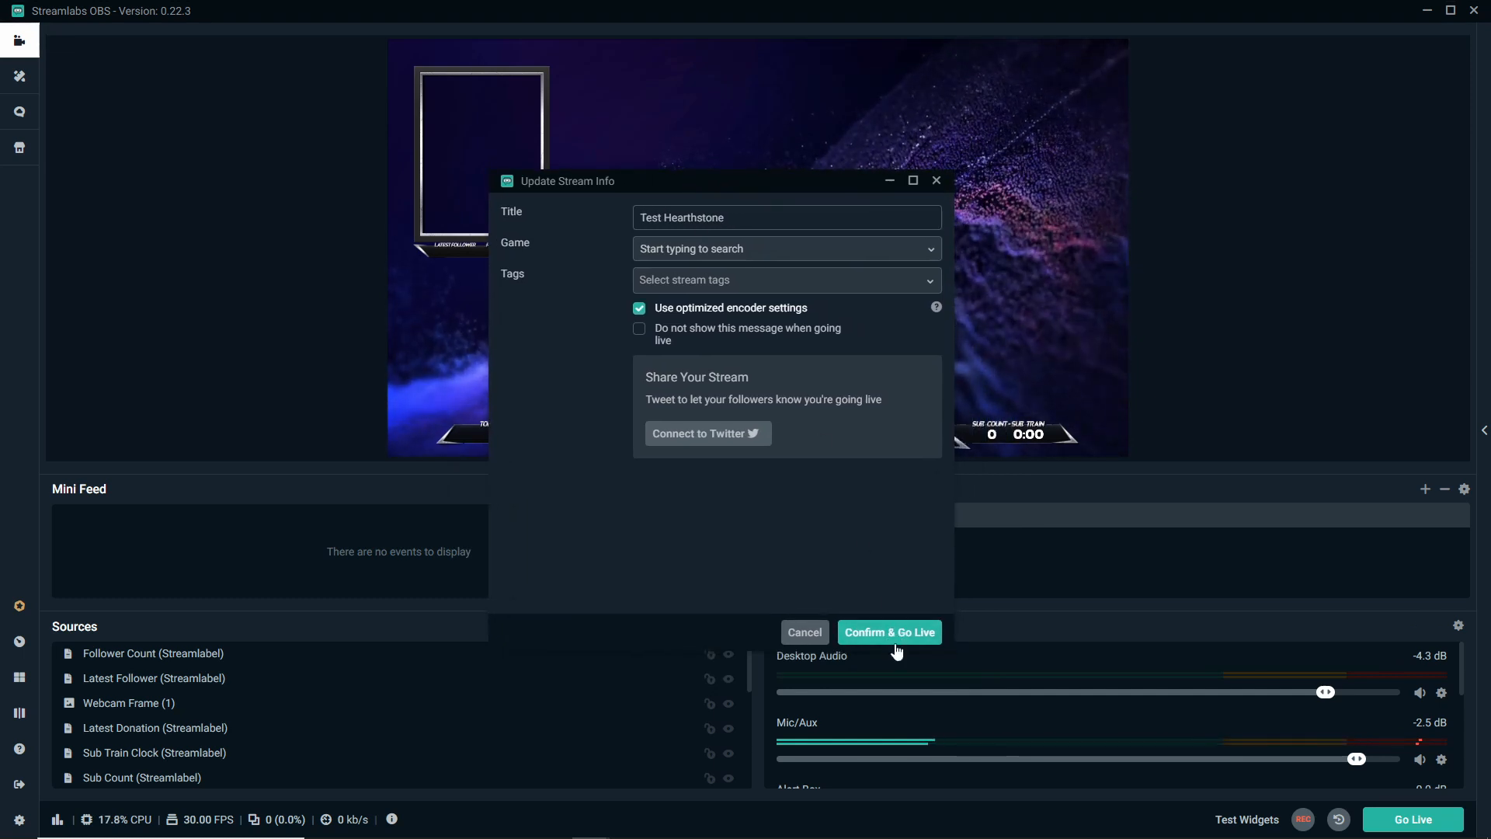
Confirm the 'Test Hearthstone' stream info to go live, then return to the browser
click(888, 632)
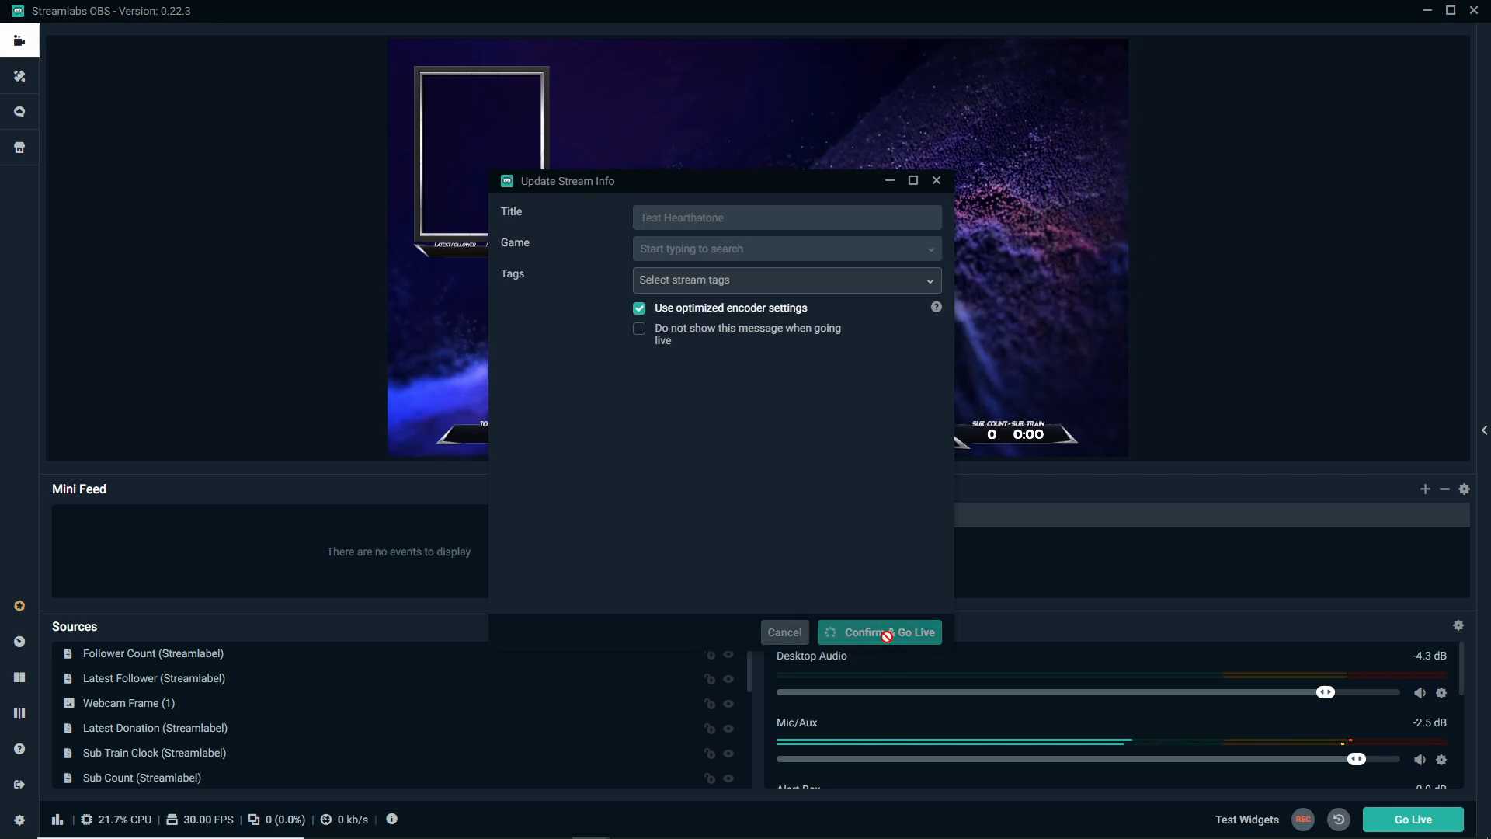
click(876, 632)
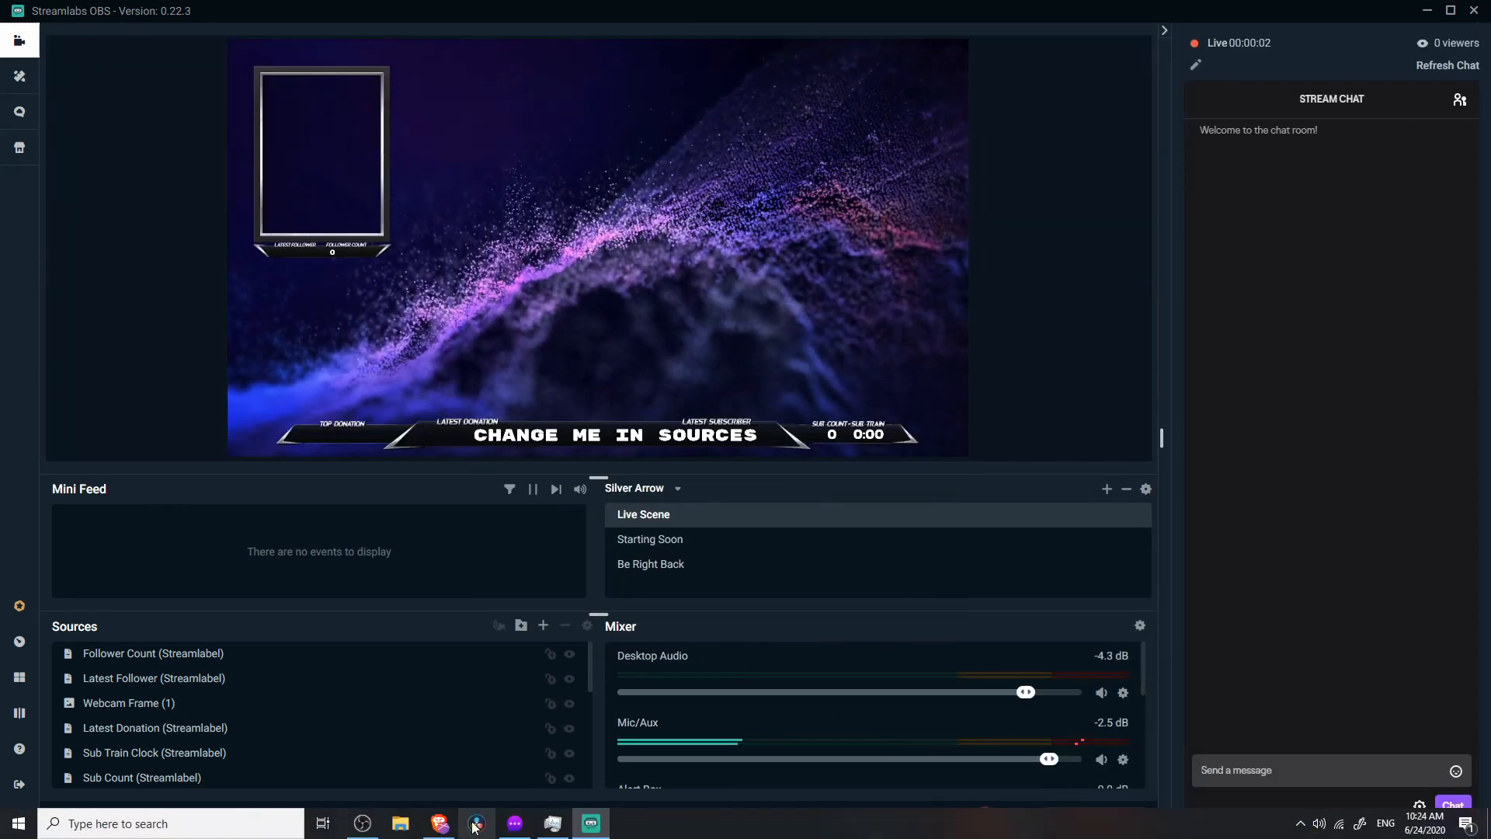
click(475, 822)
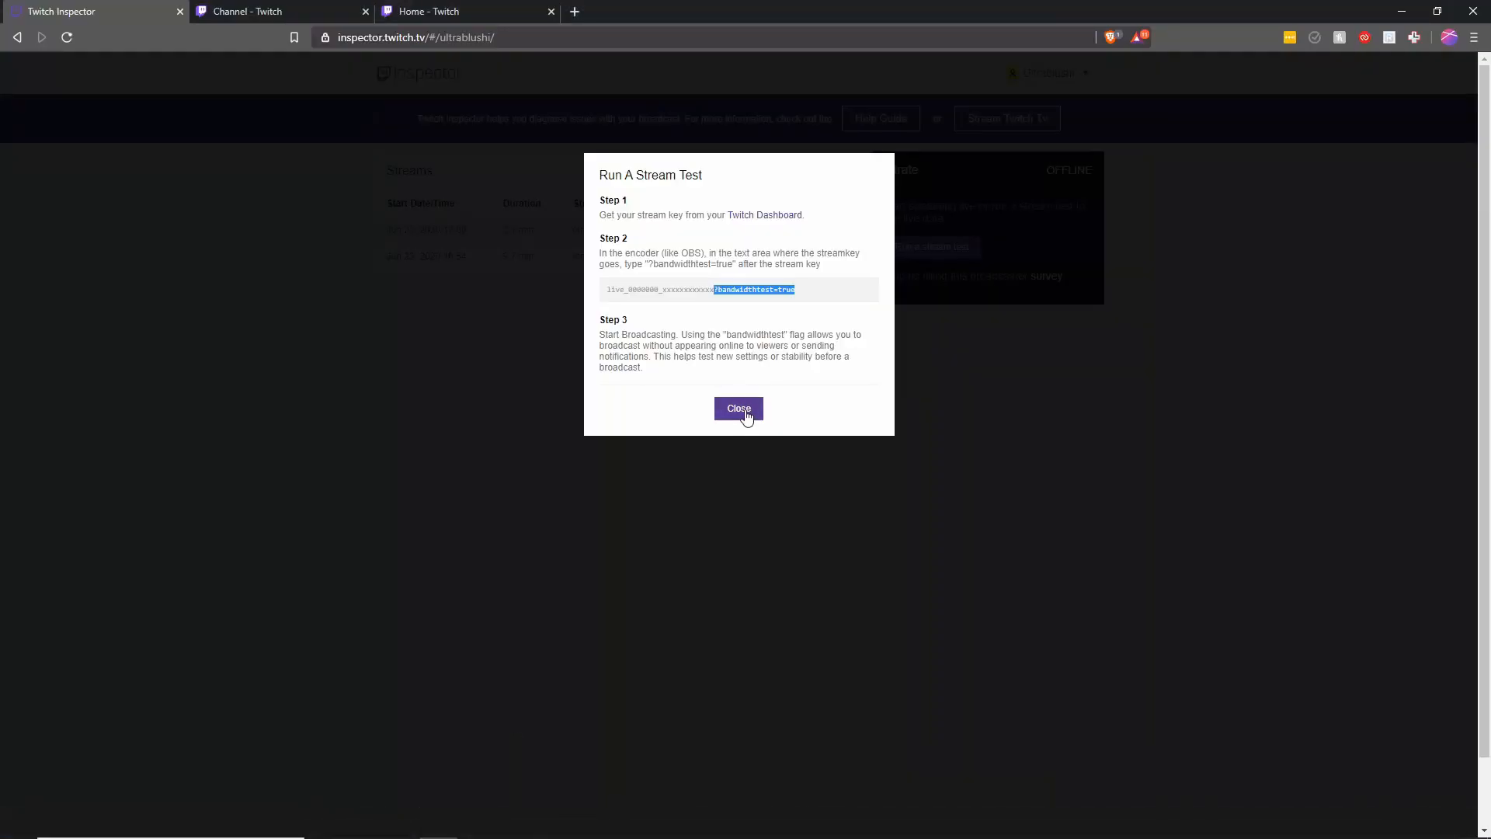
Close the test instructions, visit Stream Manager, then show Twitch Inspector's June 24 live stream
click(739, 408)
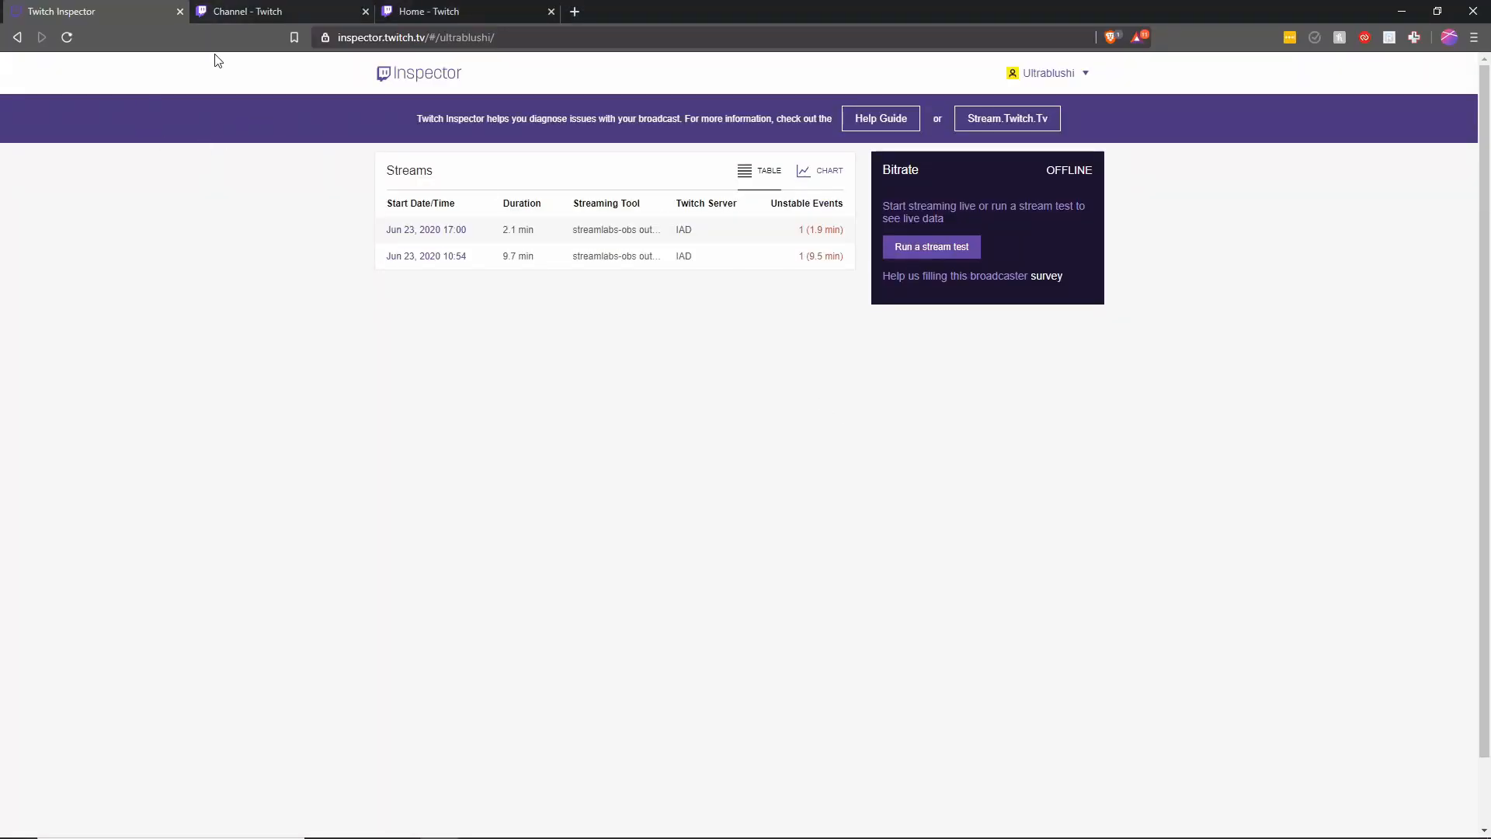
click(365, 11)
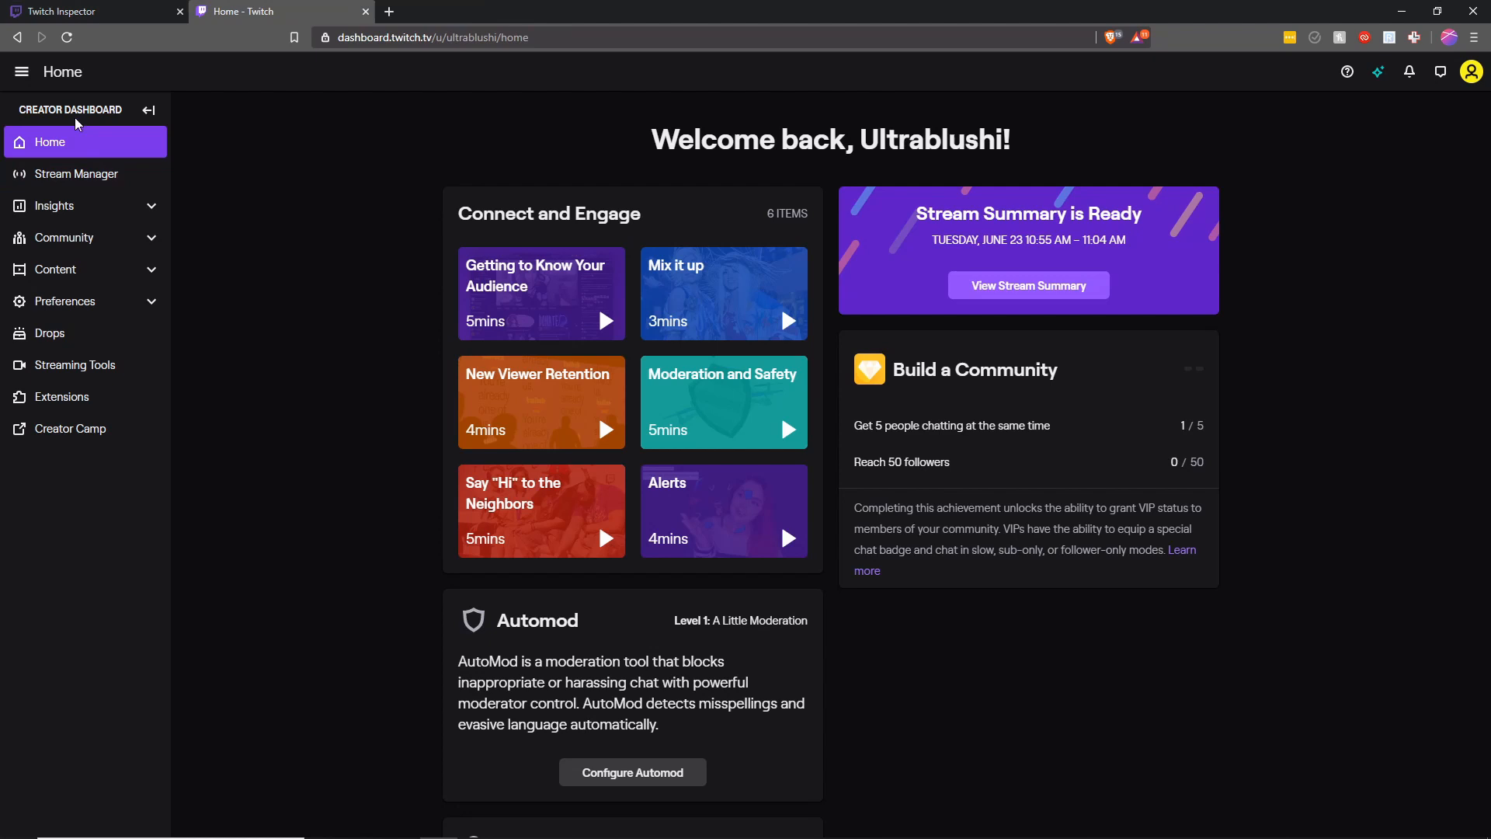
mouse_move(93, 149)
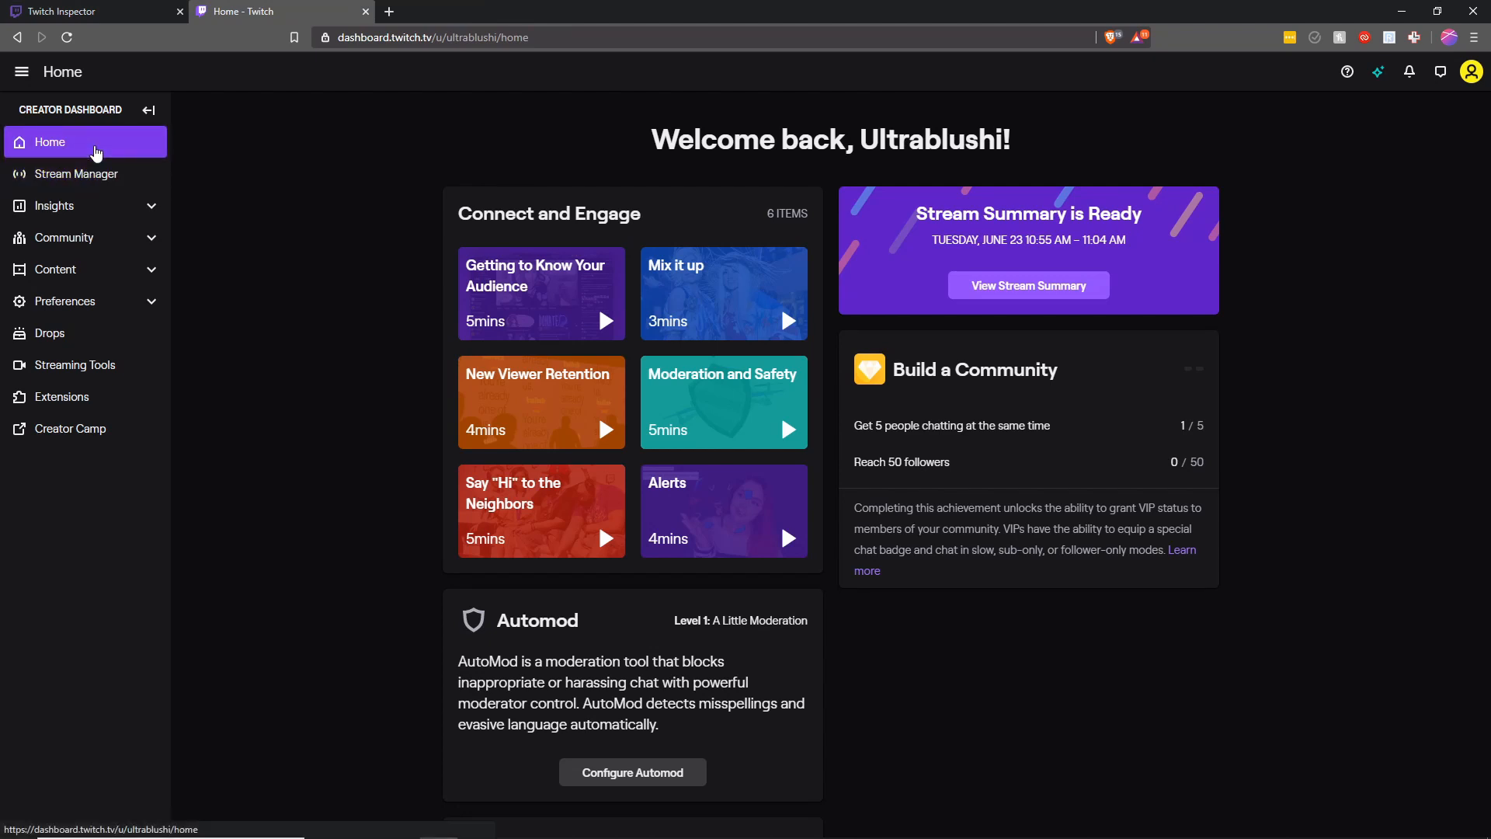
click(75, 173)
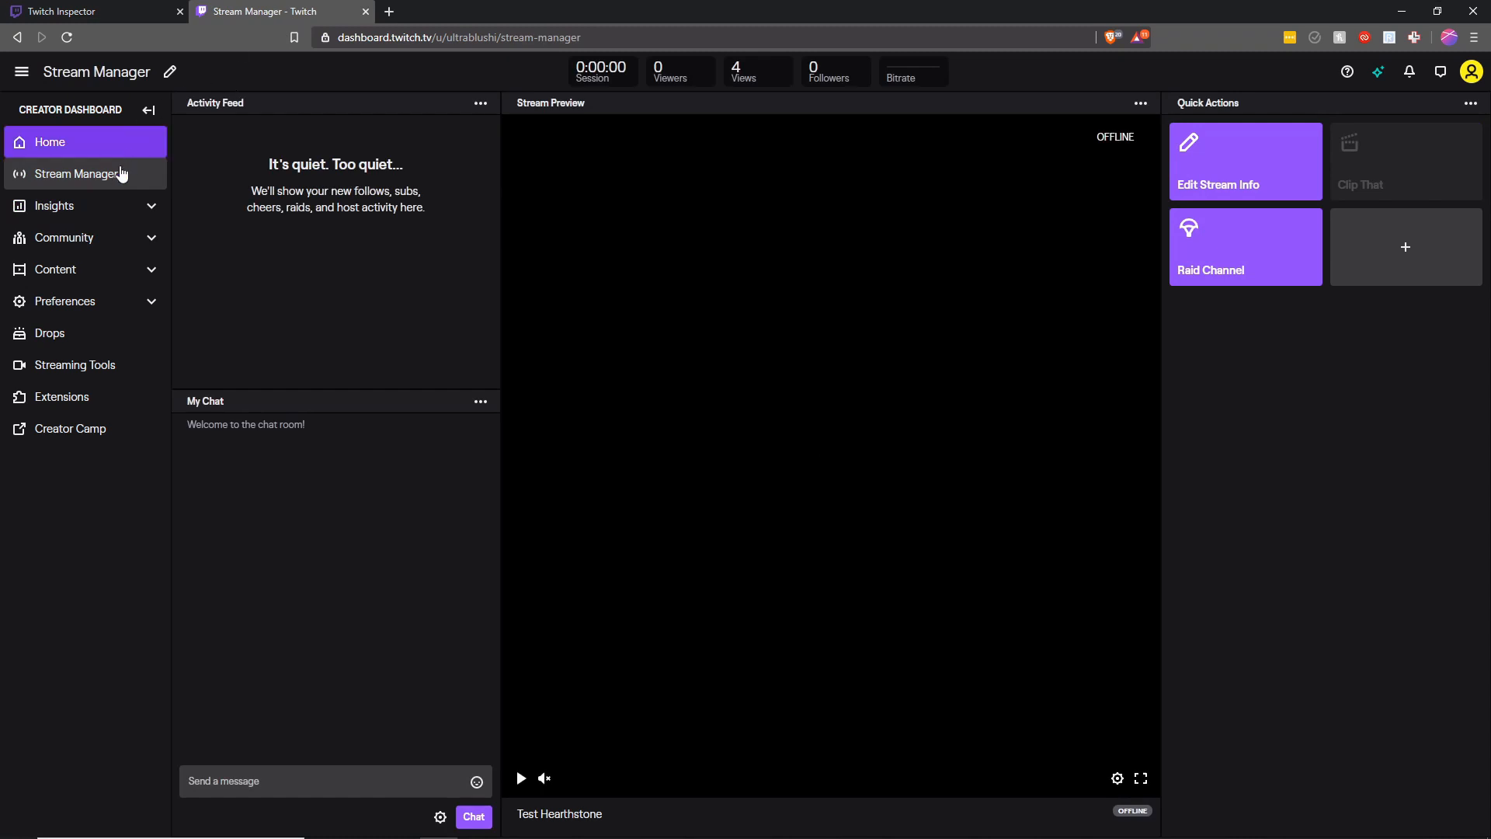
click(76, 174)
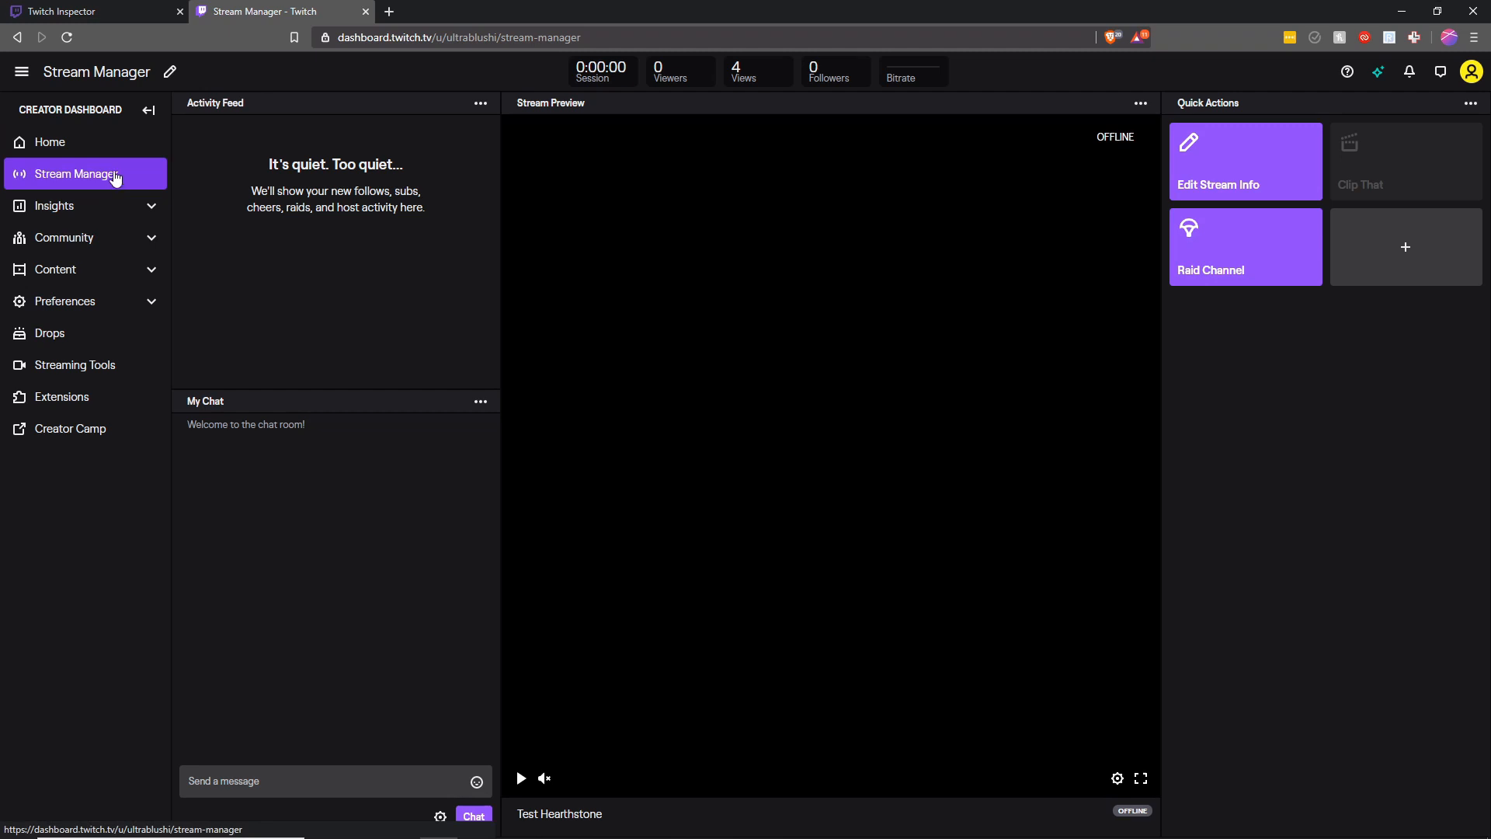
mouse_move(1097, 151)
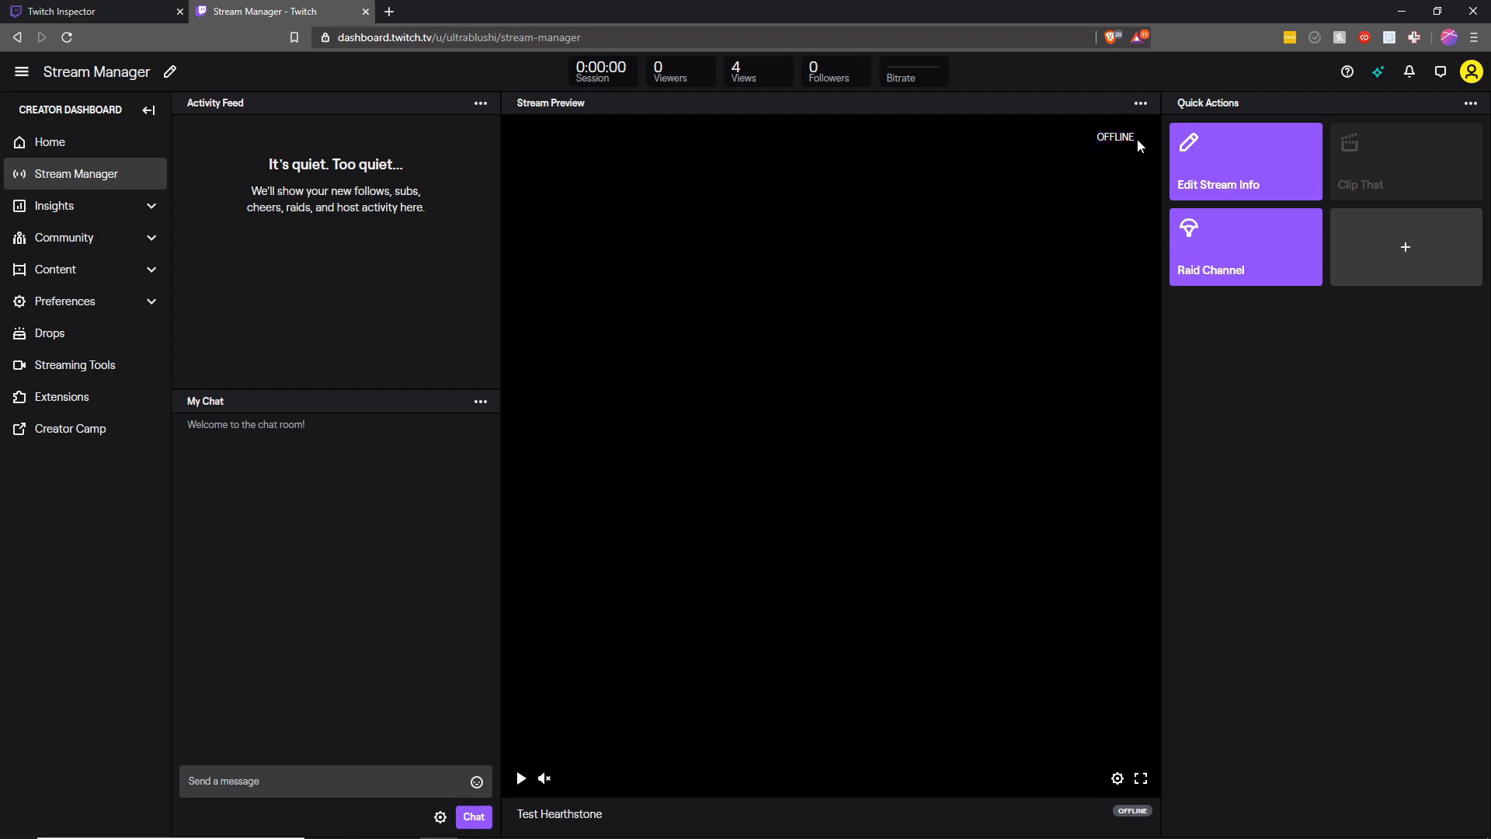
click(85, 11)
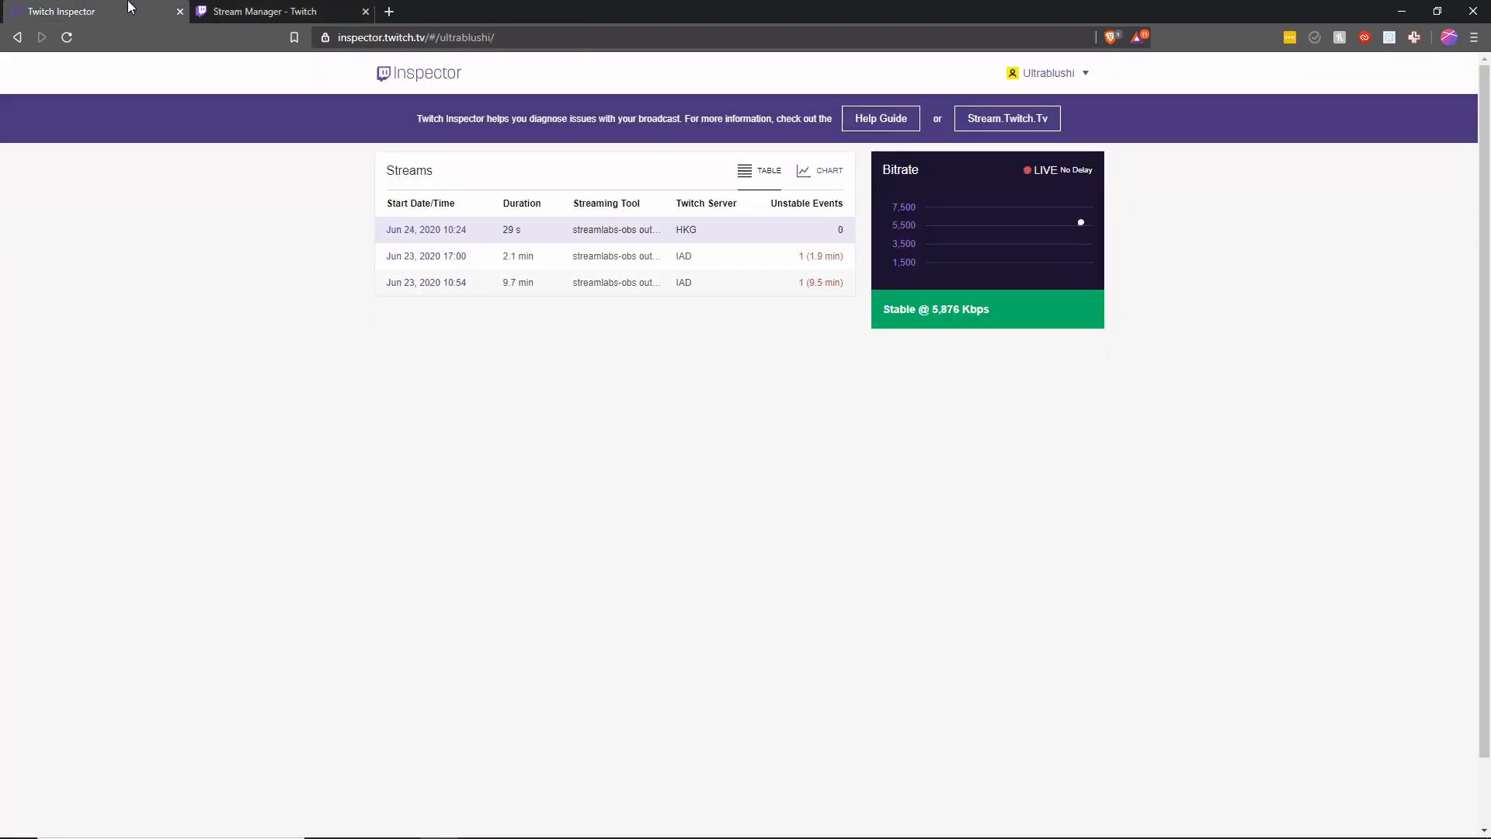
mouse_move(507, 364)
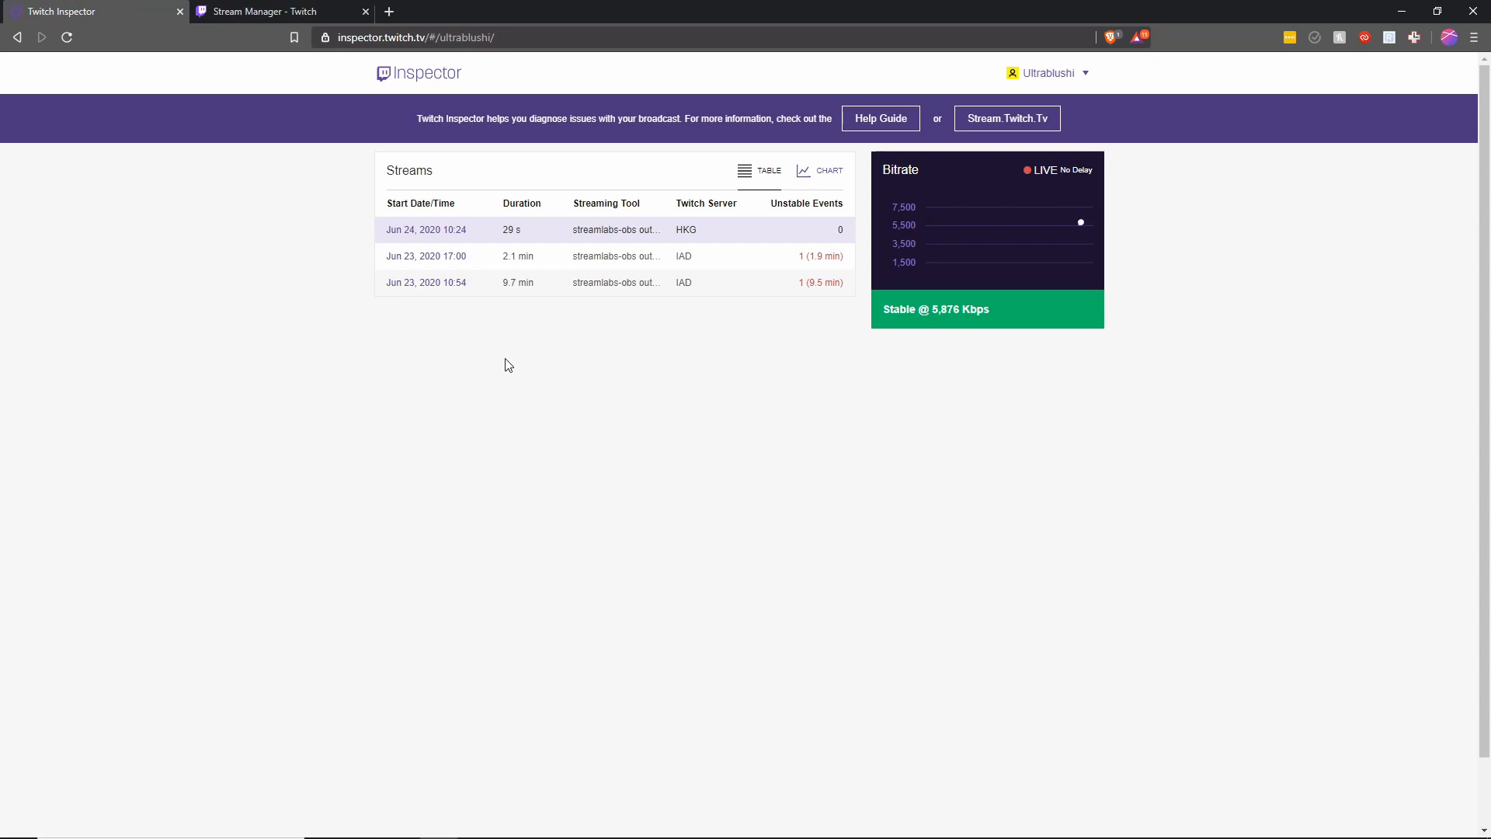
mouse_move(575, 229)
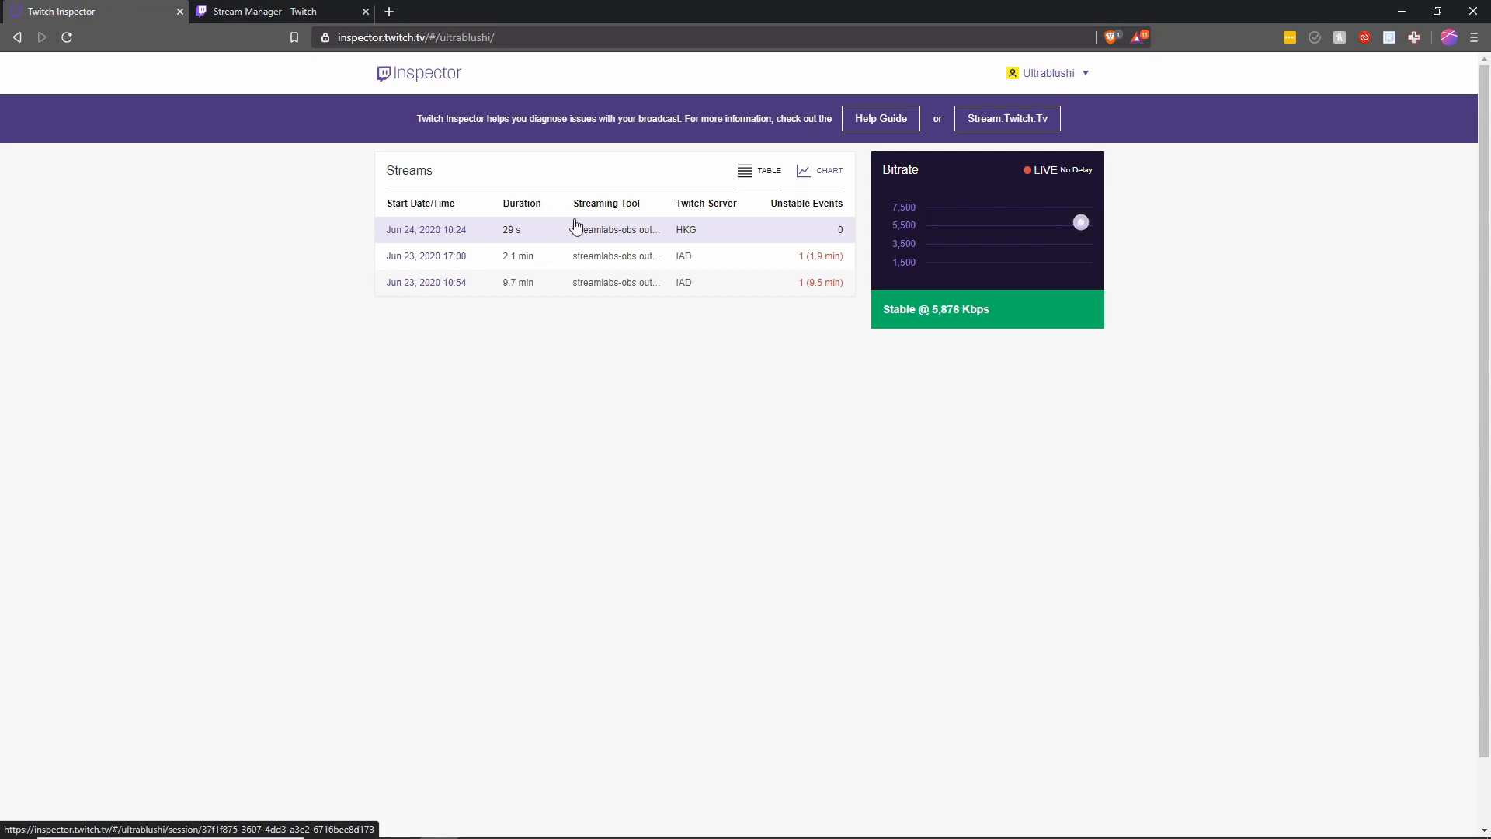
mouse_move(1087, 319)
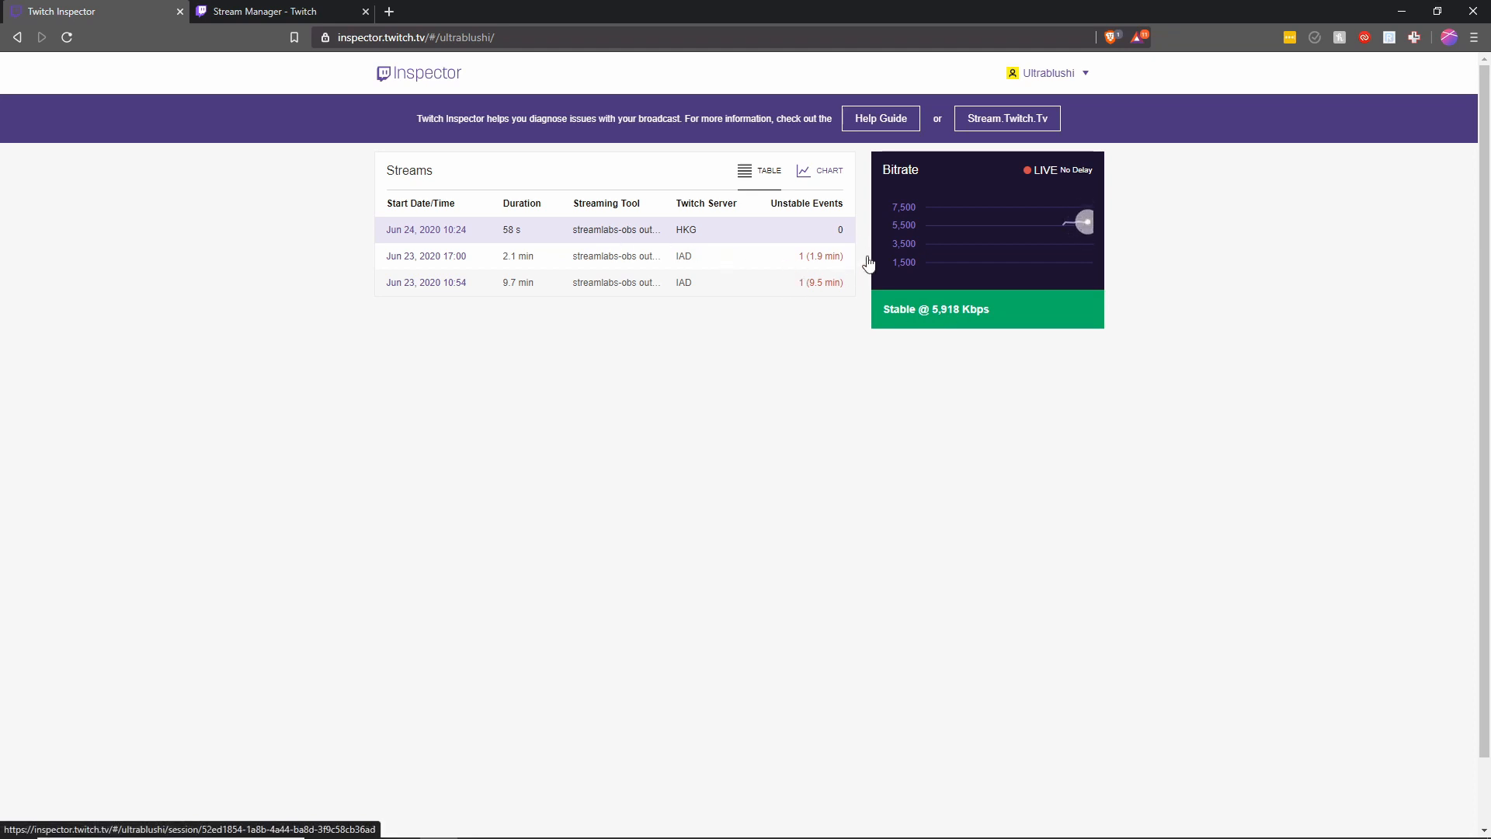
Watch the test stream hold stable around 5,918 Kbps, then switch to Streamlabs OBS
click(589, 834)
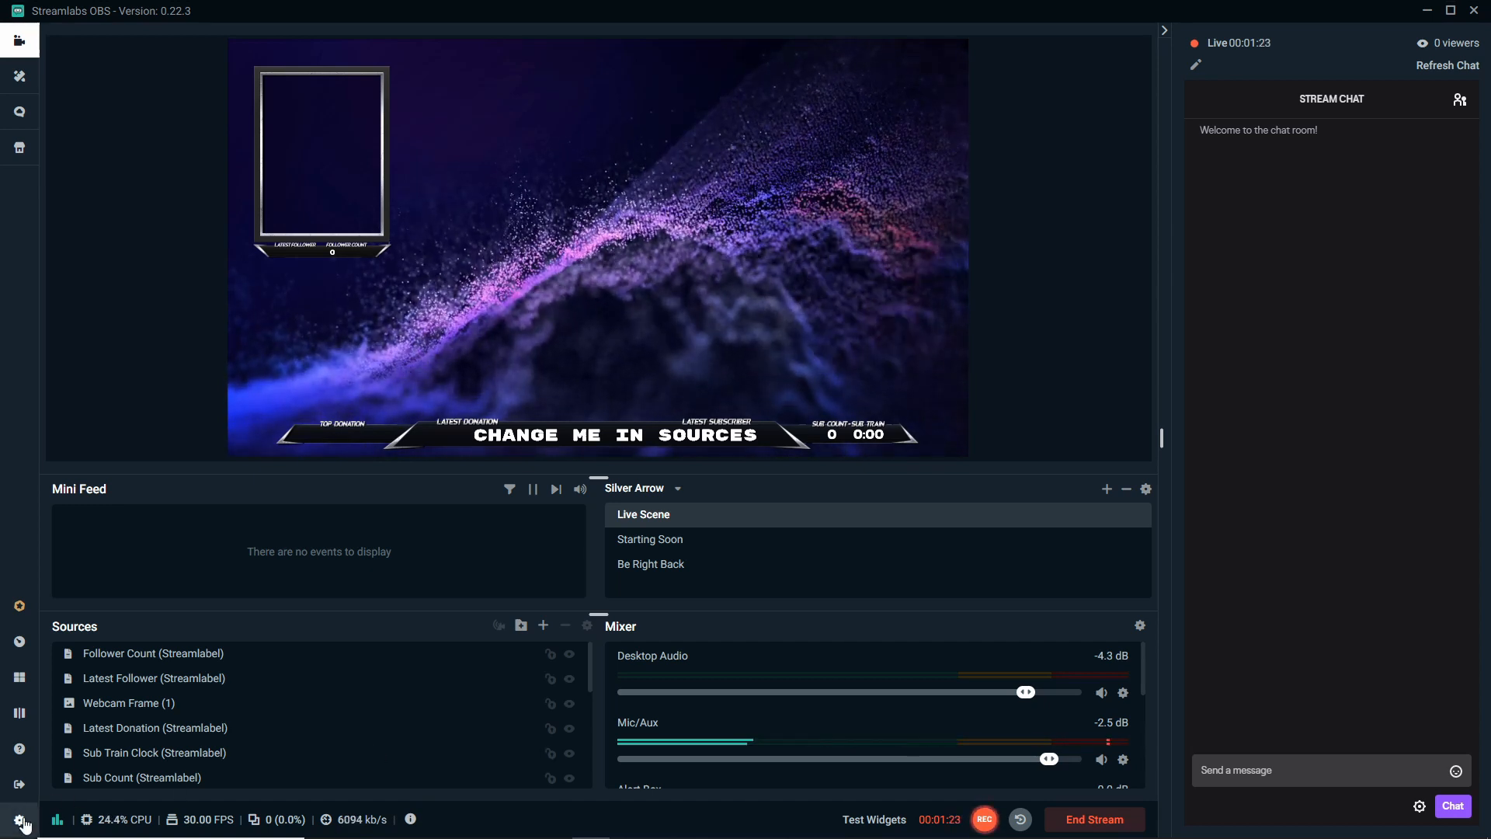
Check the 6000 streaming bitrate in Streamlabs OBS output settings and close them unchanged
click(18, 819)
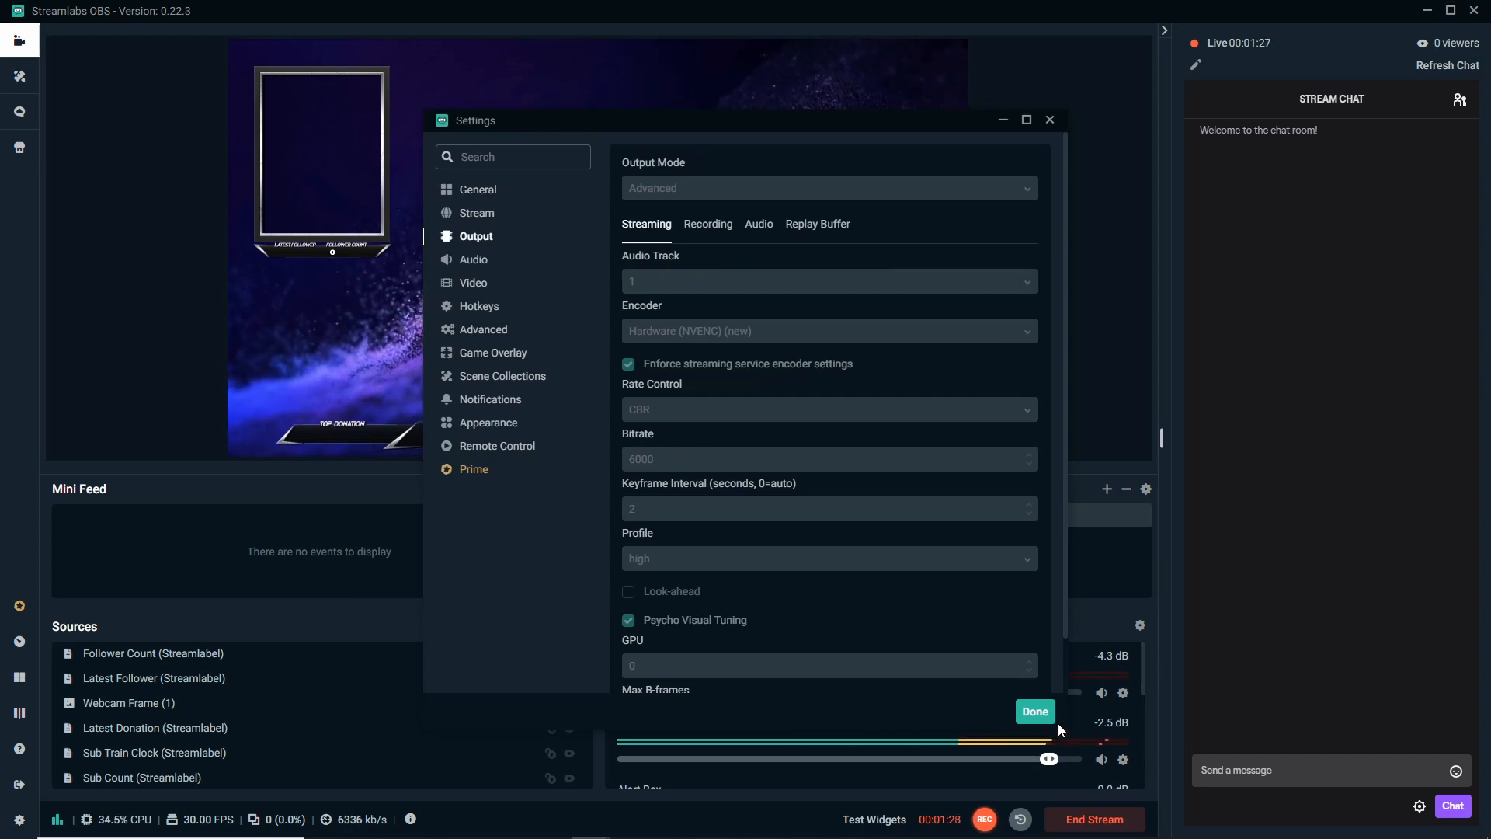
click(1034, 711)
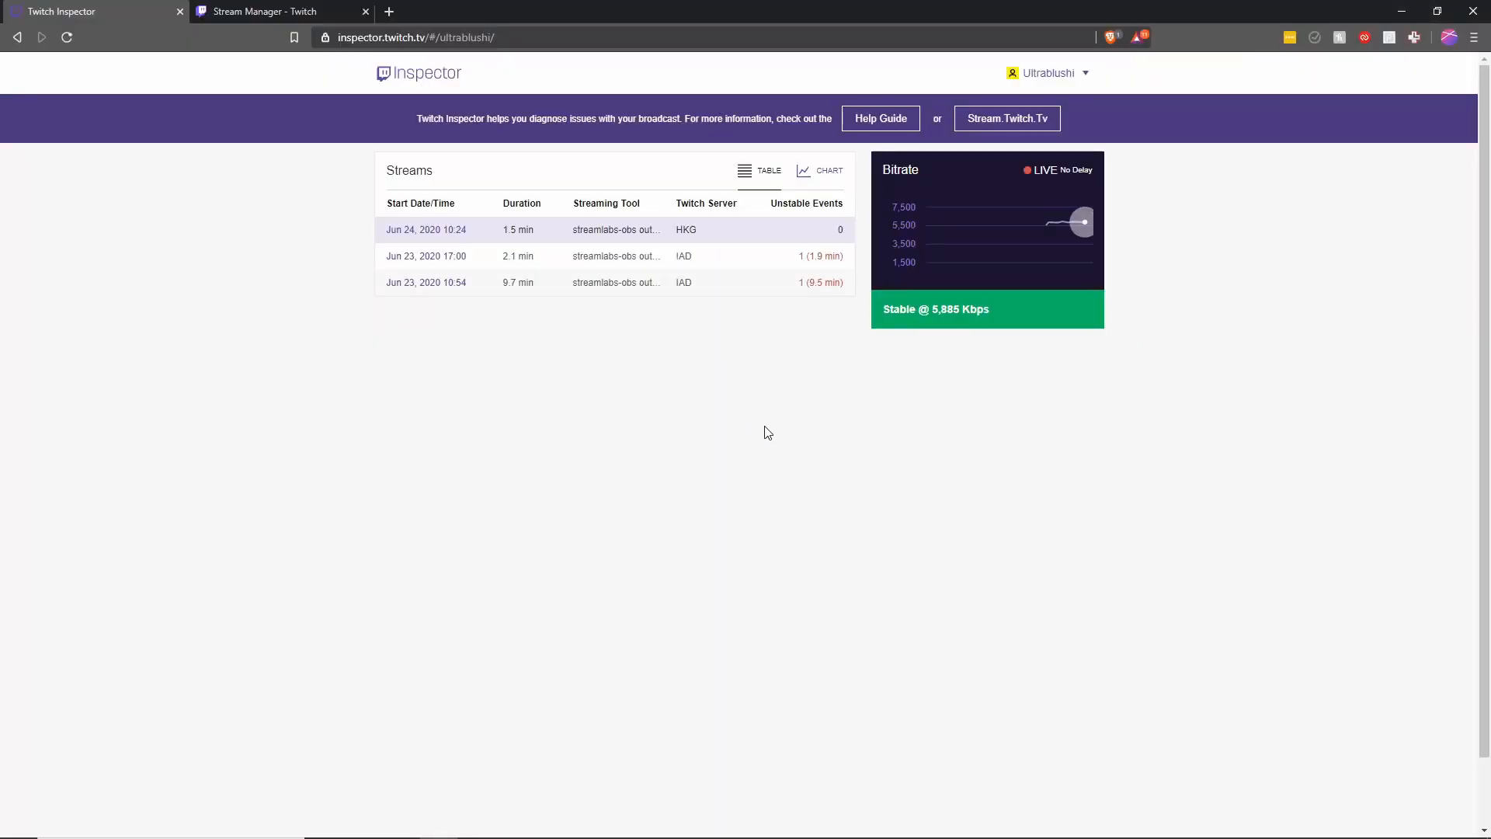
mouse_move(540, 216)
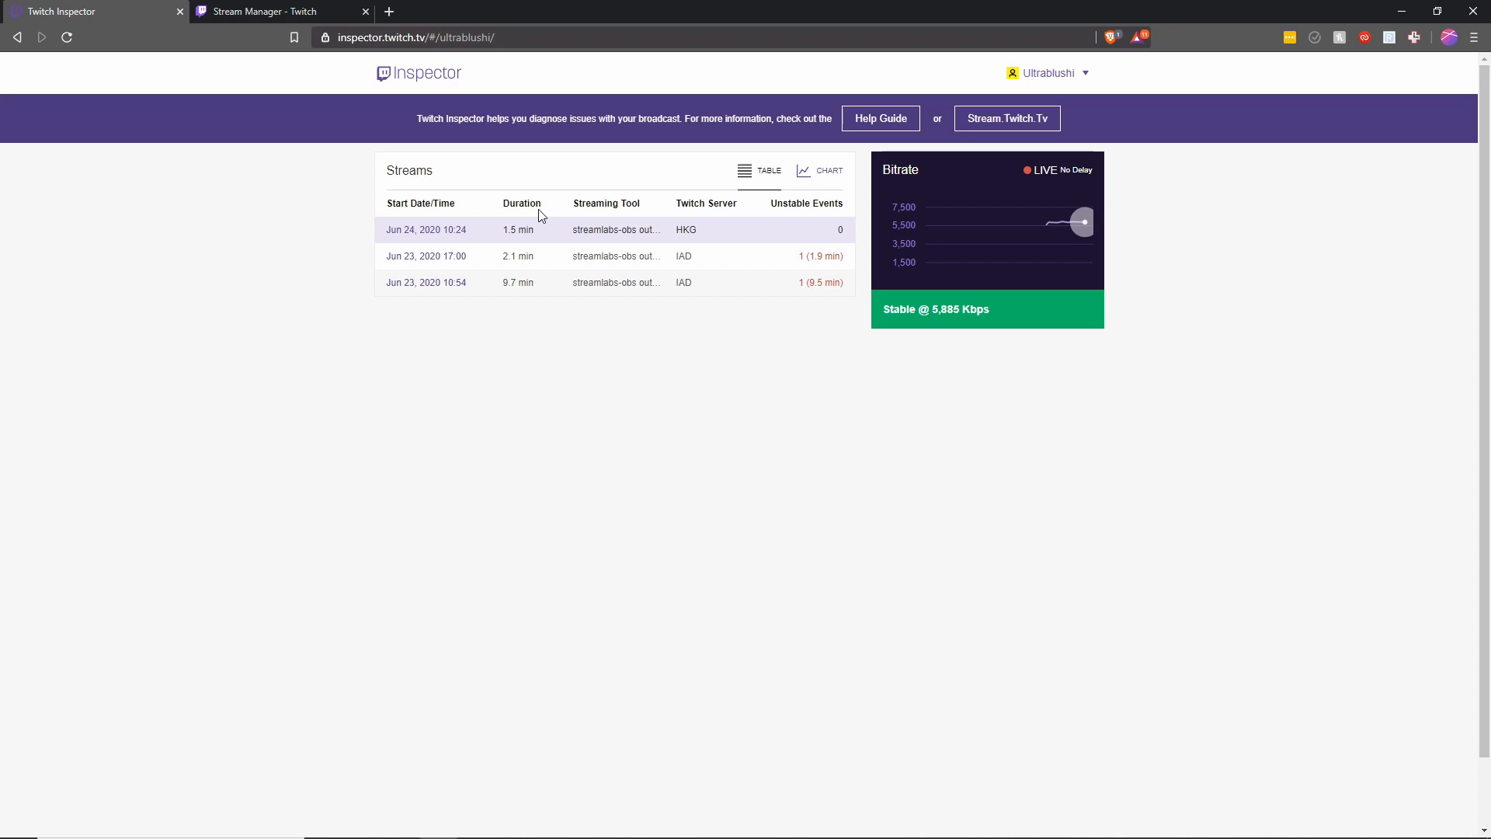
End the live test broadcast from Streamlabs OBS via the Stream Manager tab
click(275, 10)
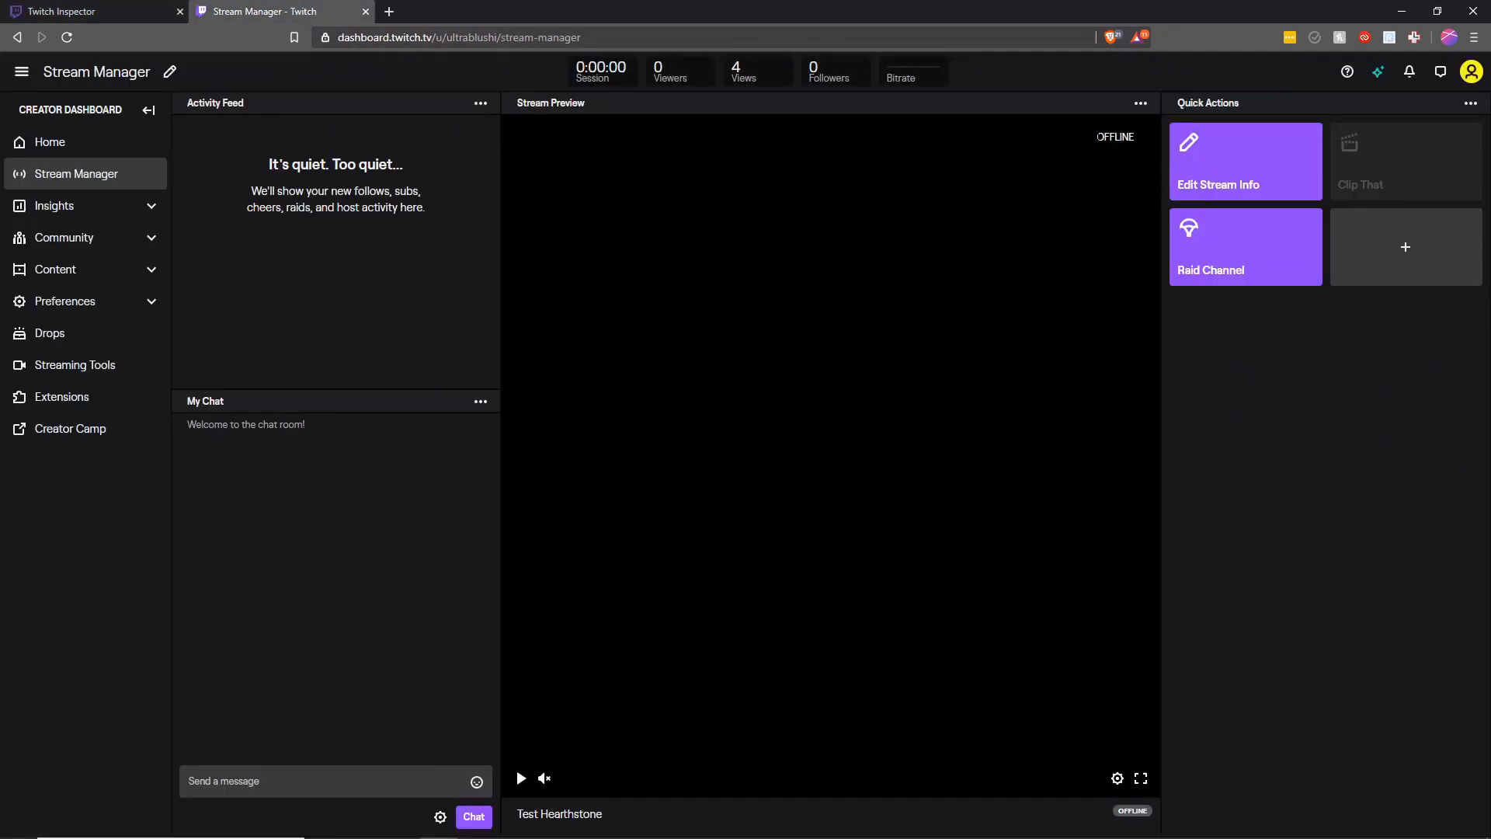
click(90, 11)
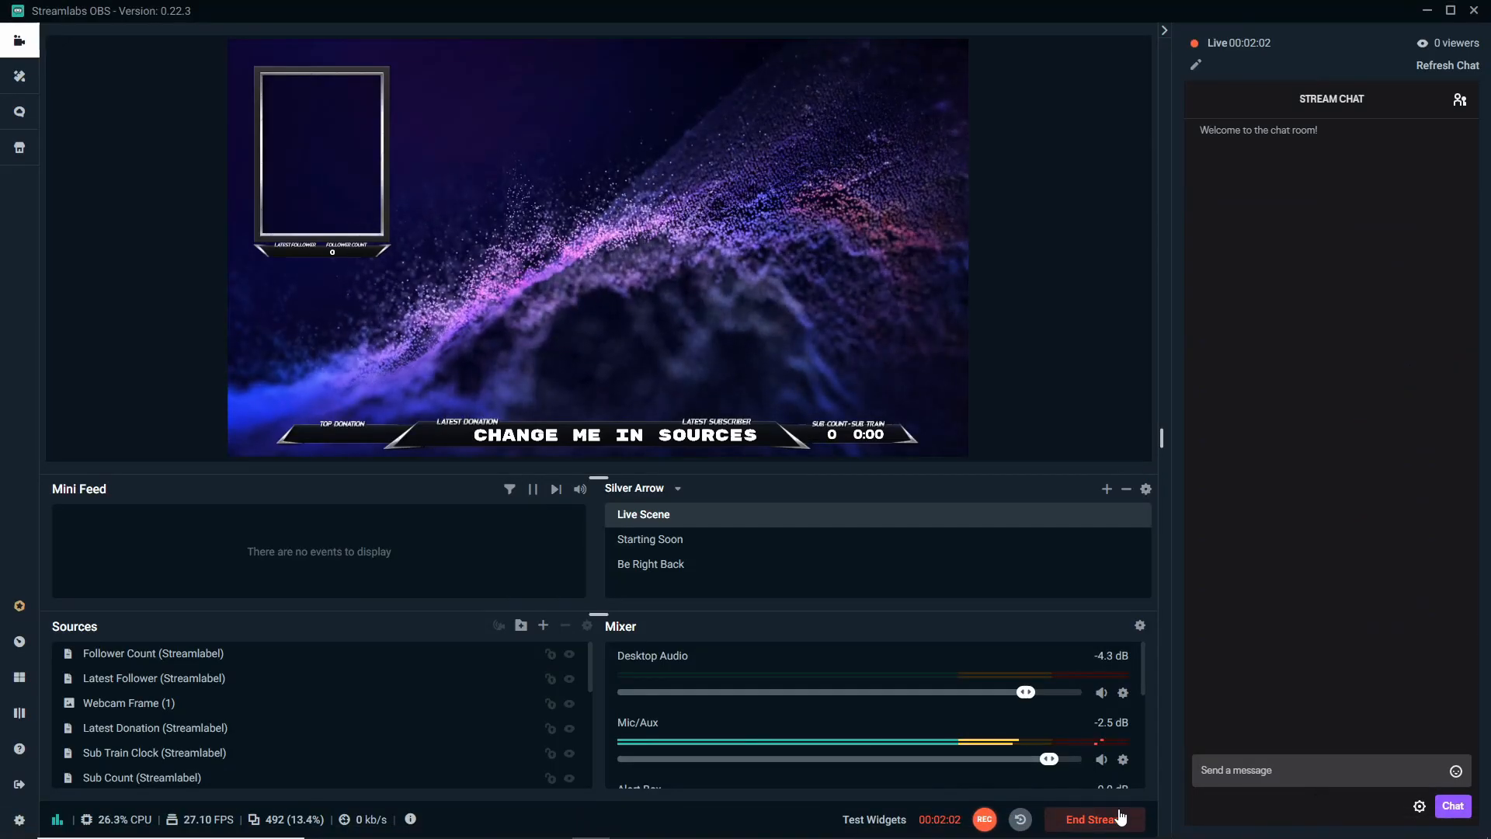
click(1093, 819)
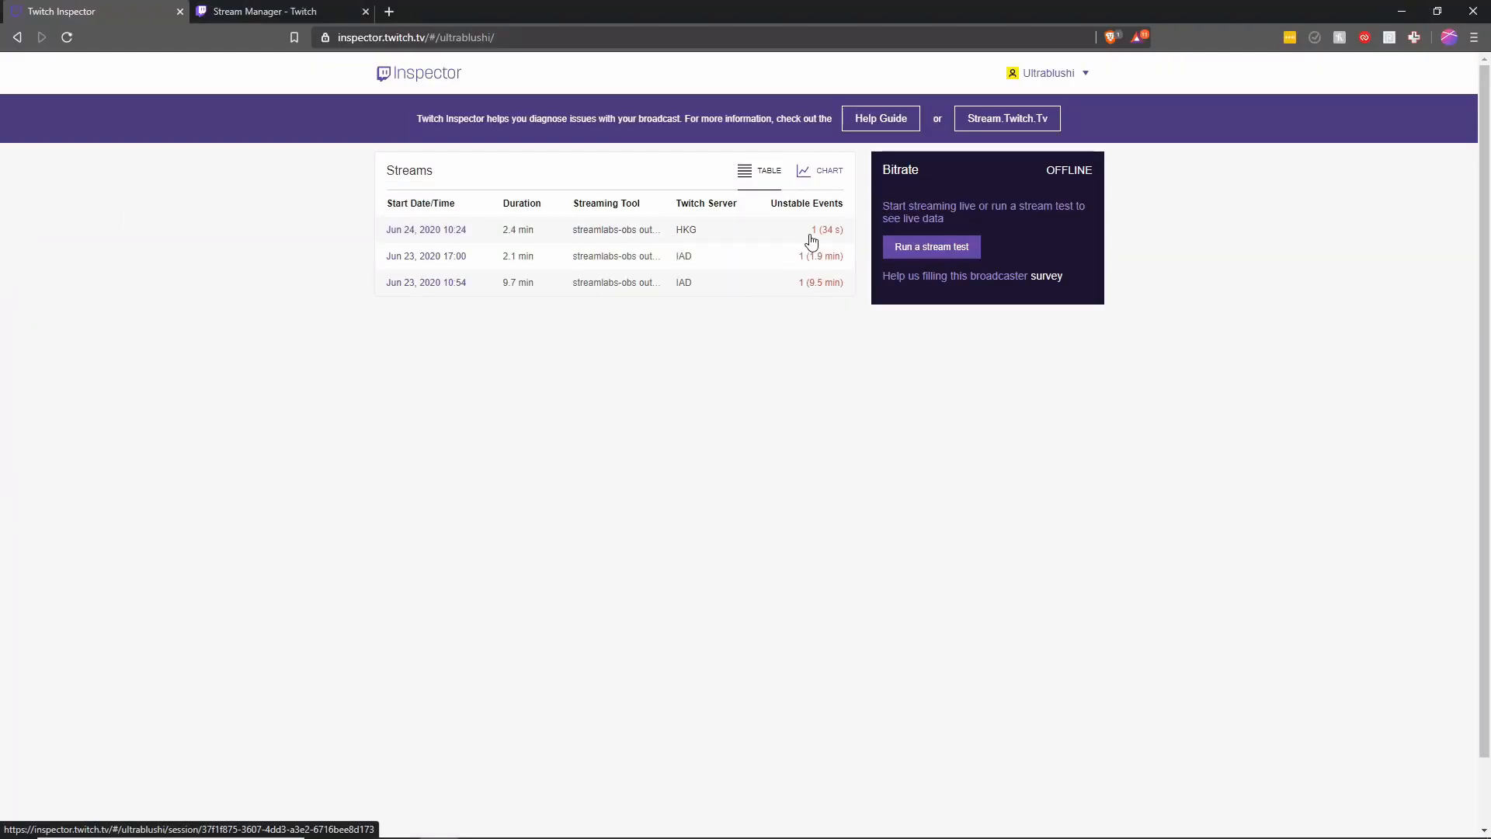
click(426, 229)
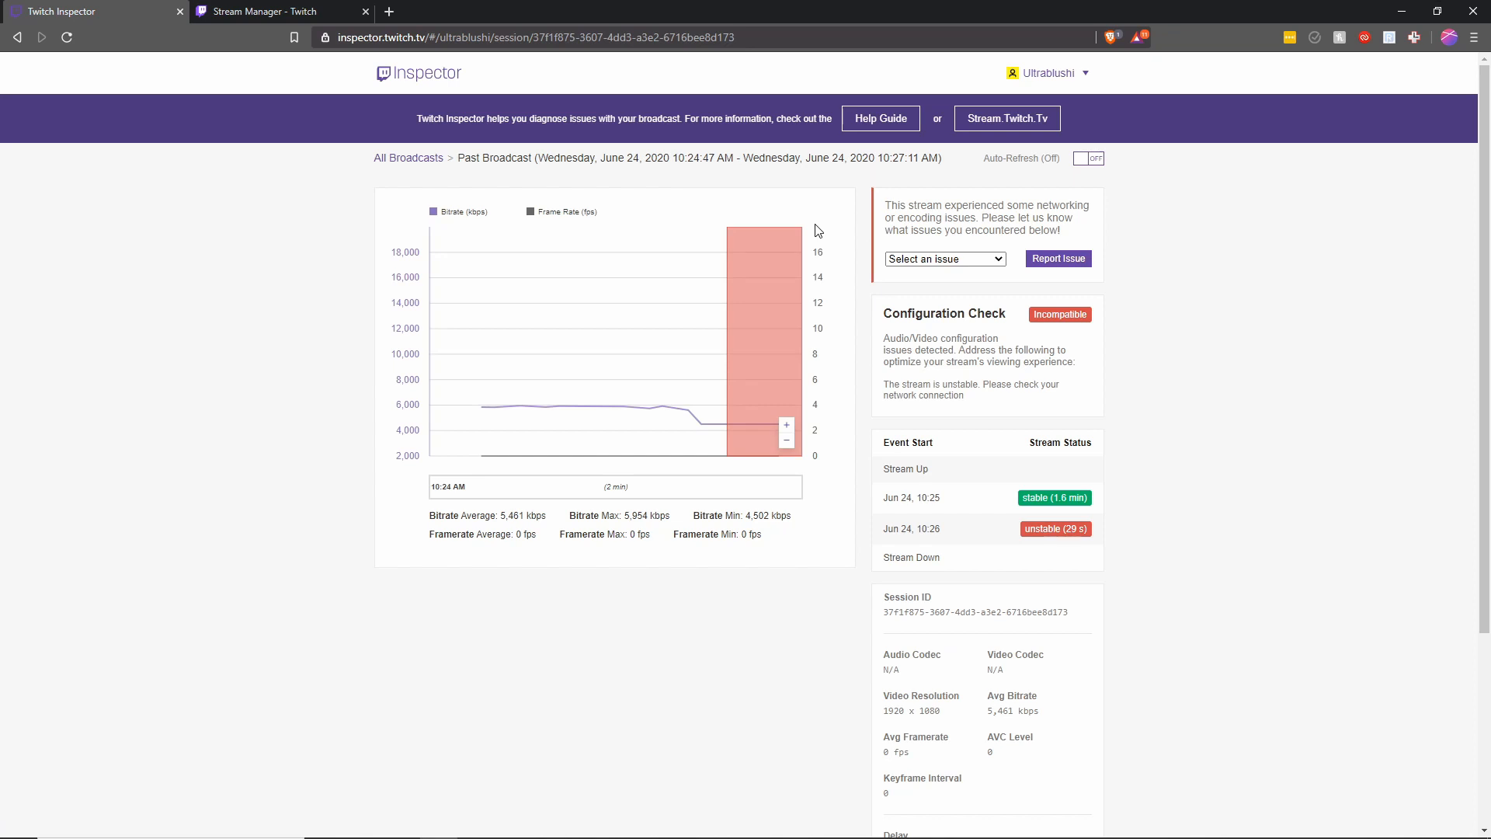
mouse_move(742, 423)
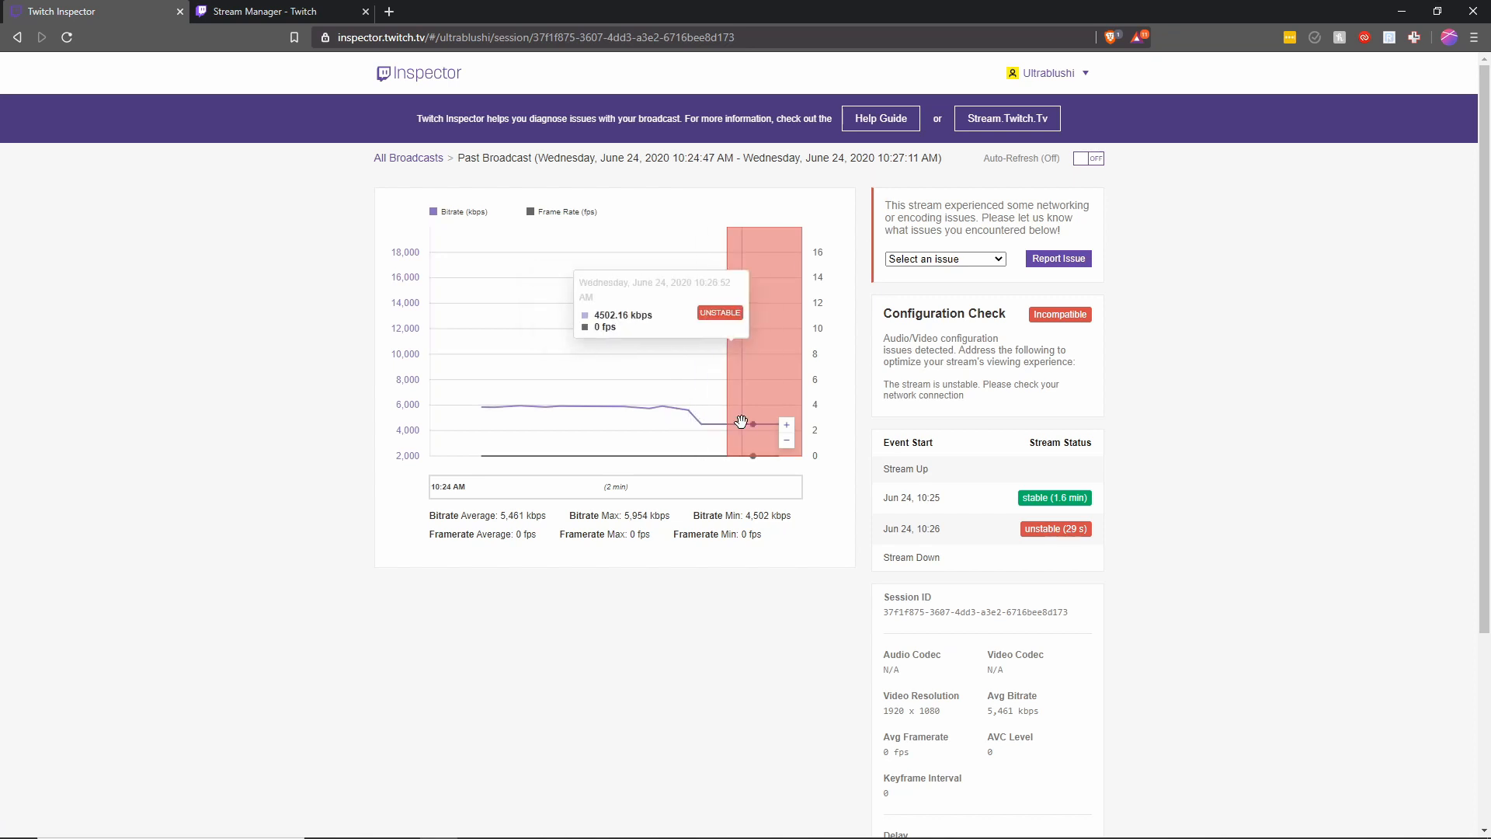
mouse_move(464, 409)
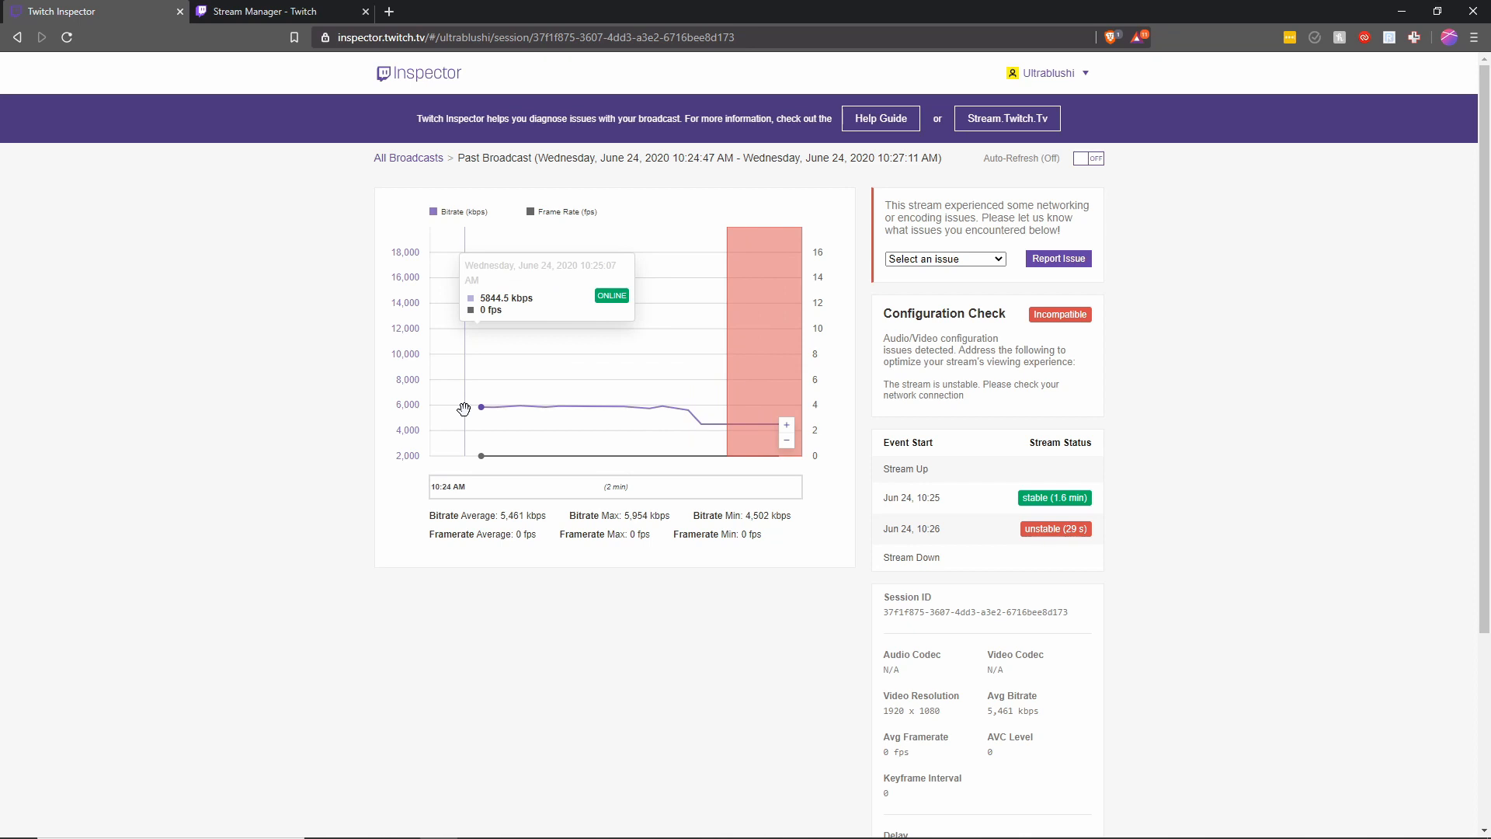
mouse_move(518, 431)
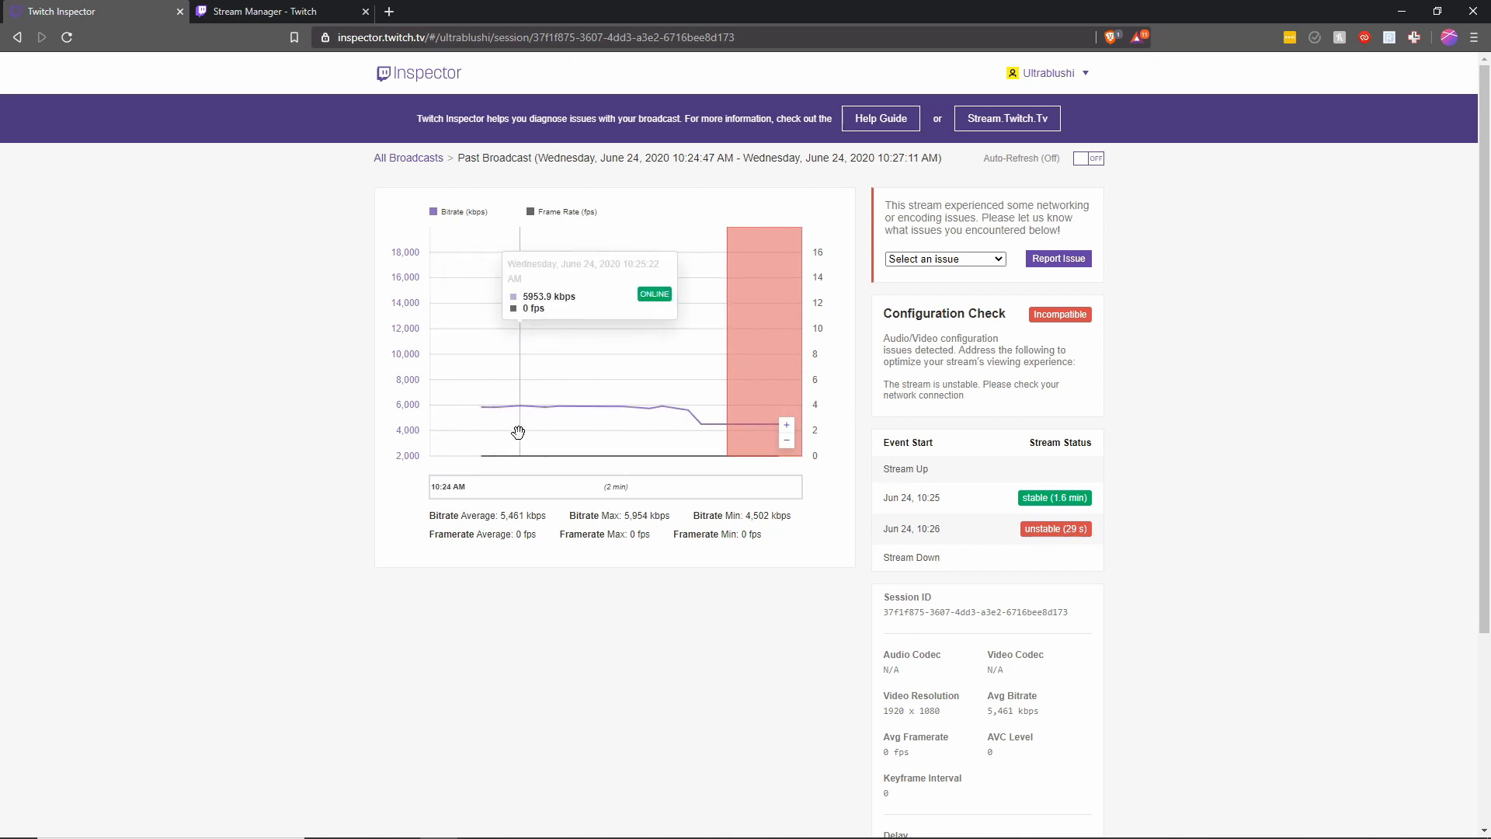
mouse_move(480, 409)
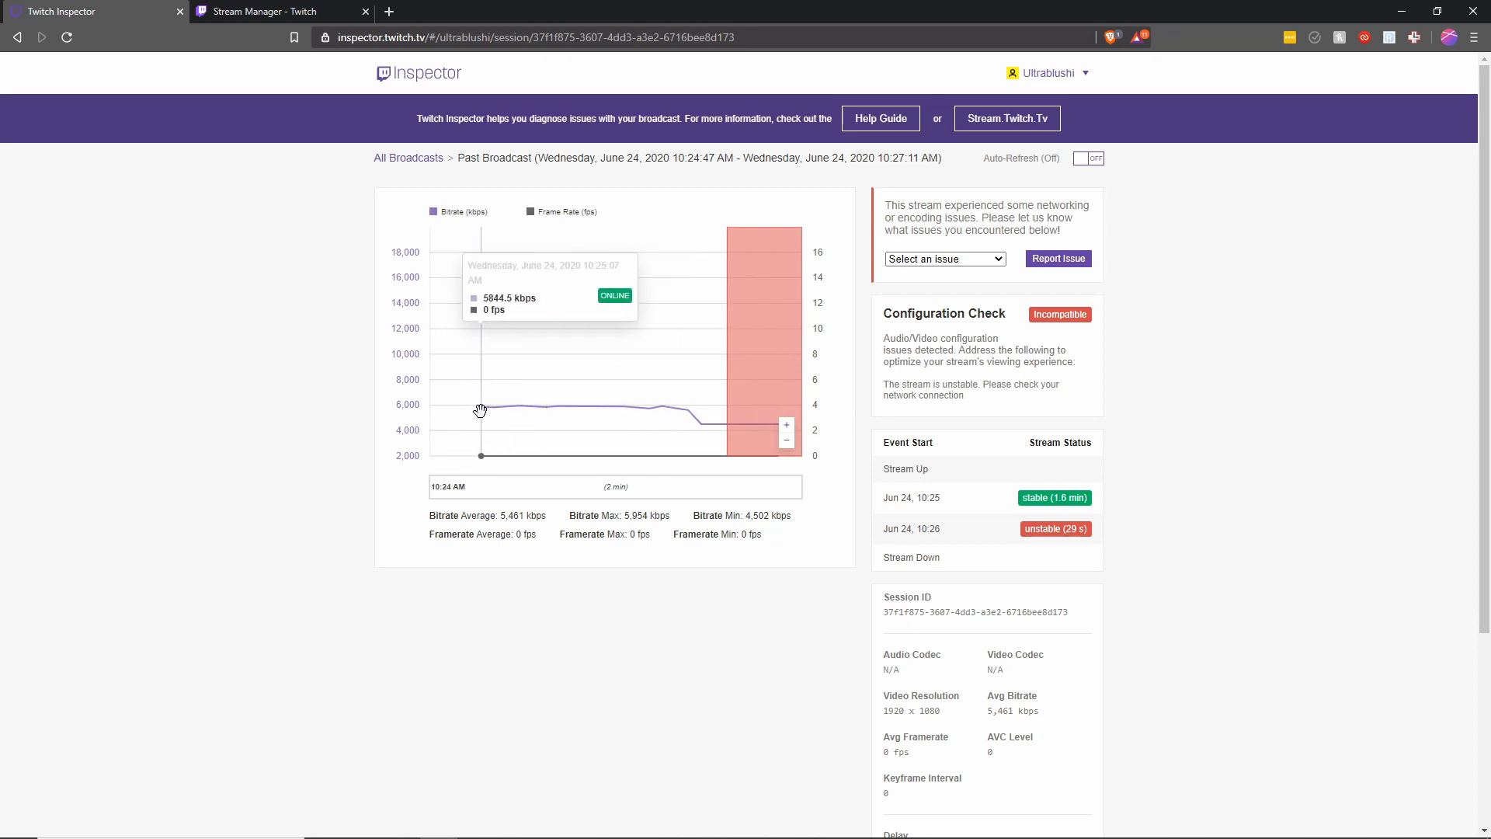
mouse_move(762, 410)
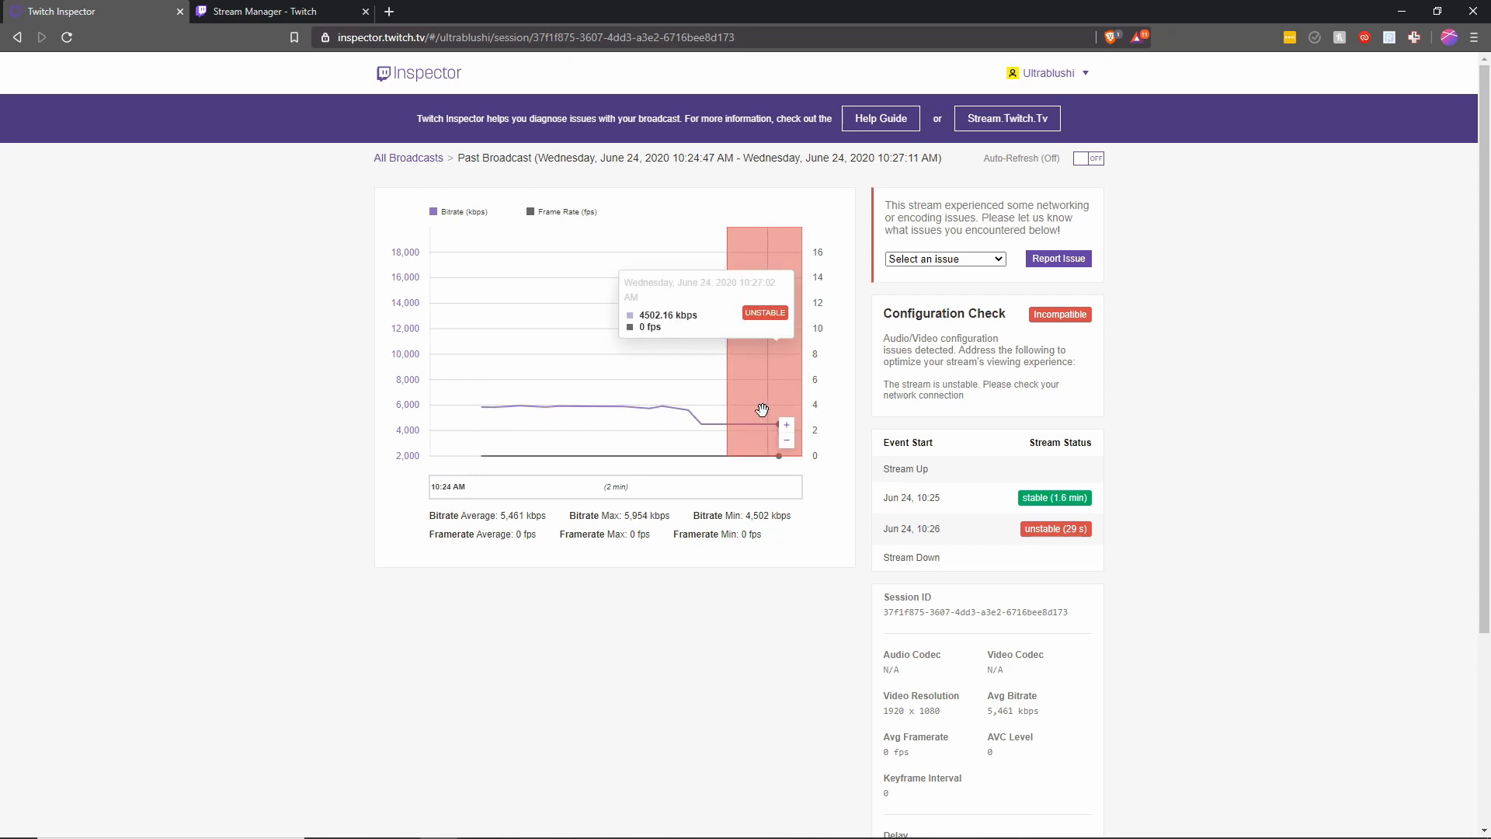
mouse_move(892, 522)
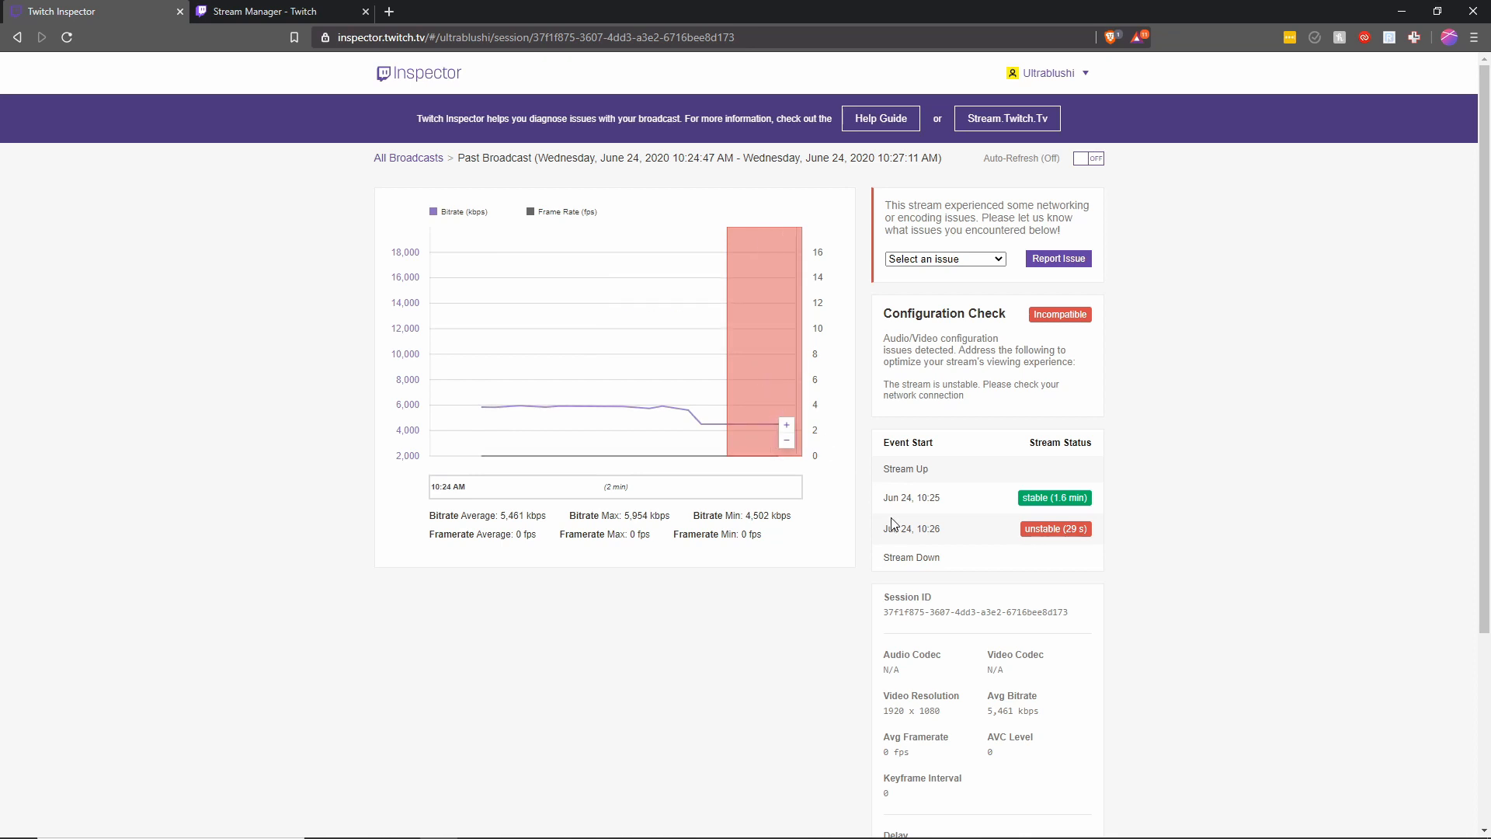
click(408, 157)
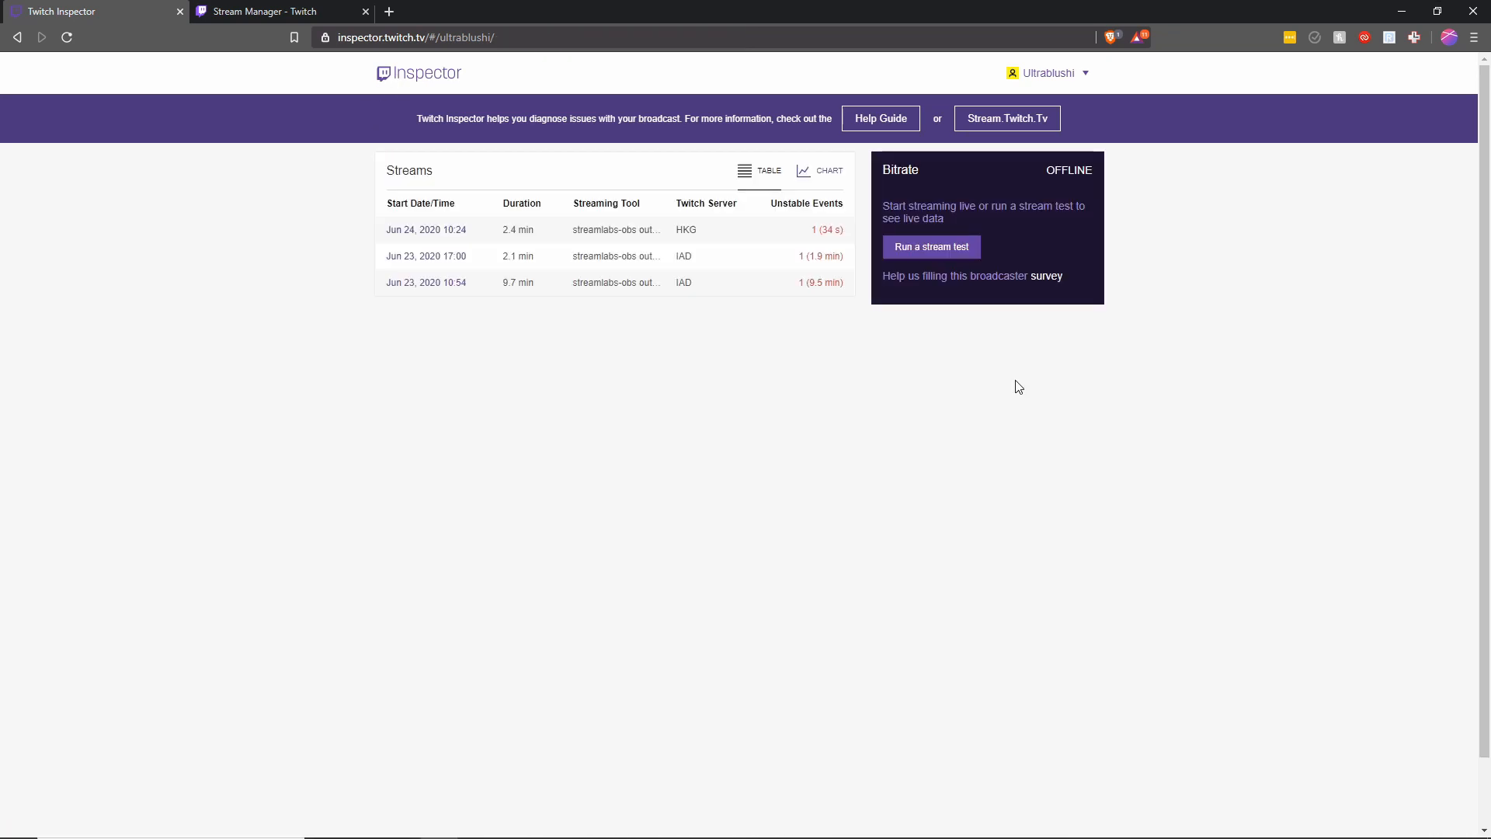